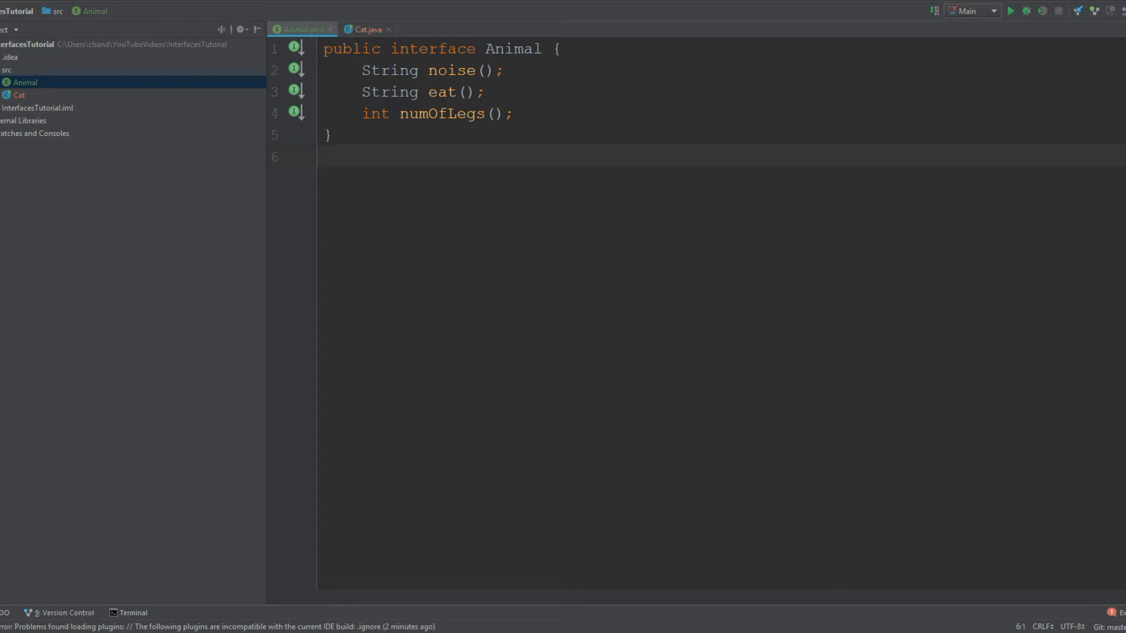
# Step: Unfold the collapsed method bodies in Cat.java using the fold markers
pyautogui.click(324, 156)
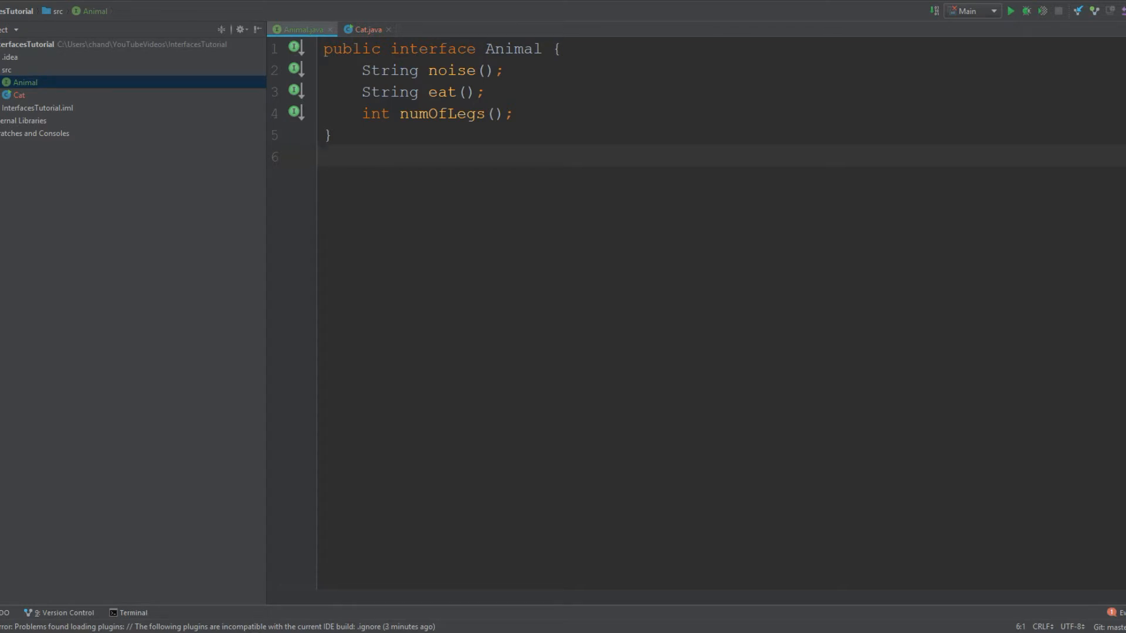
pyautogui.click(324, 156)
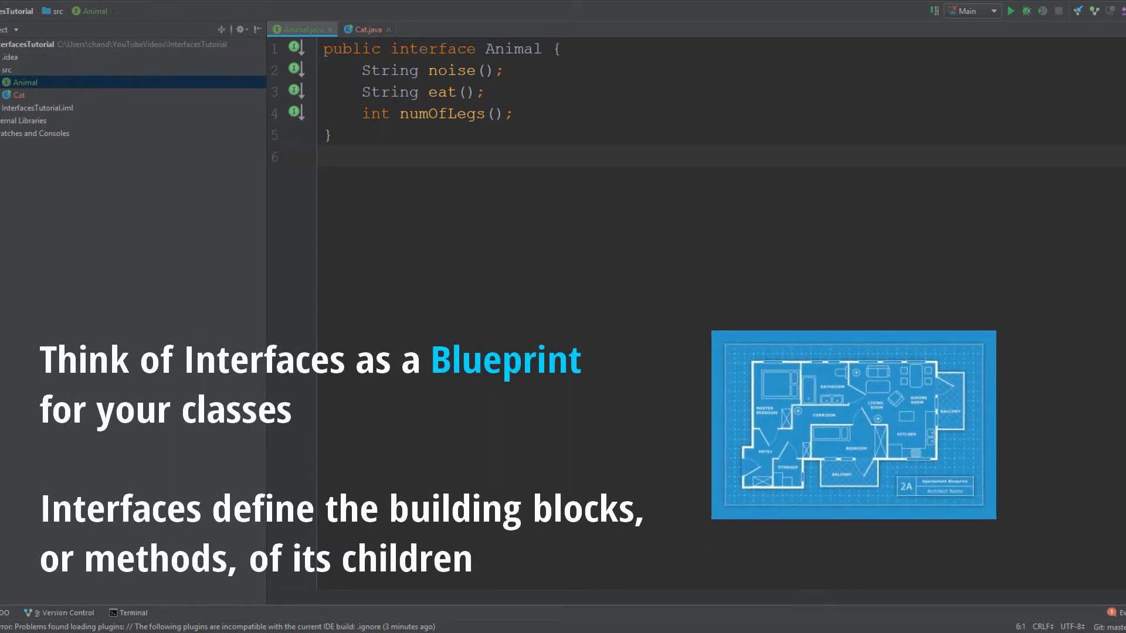
pyautogui.click(330, 156)
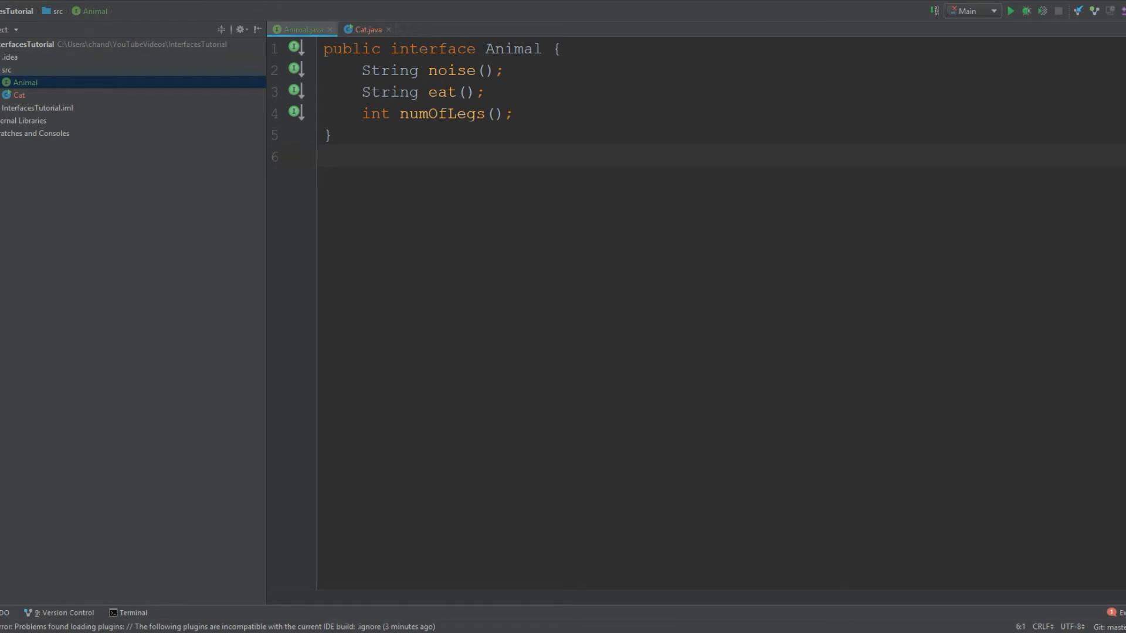
pyautogui.click(324, 157)
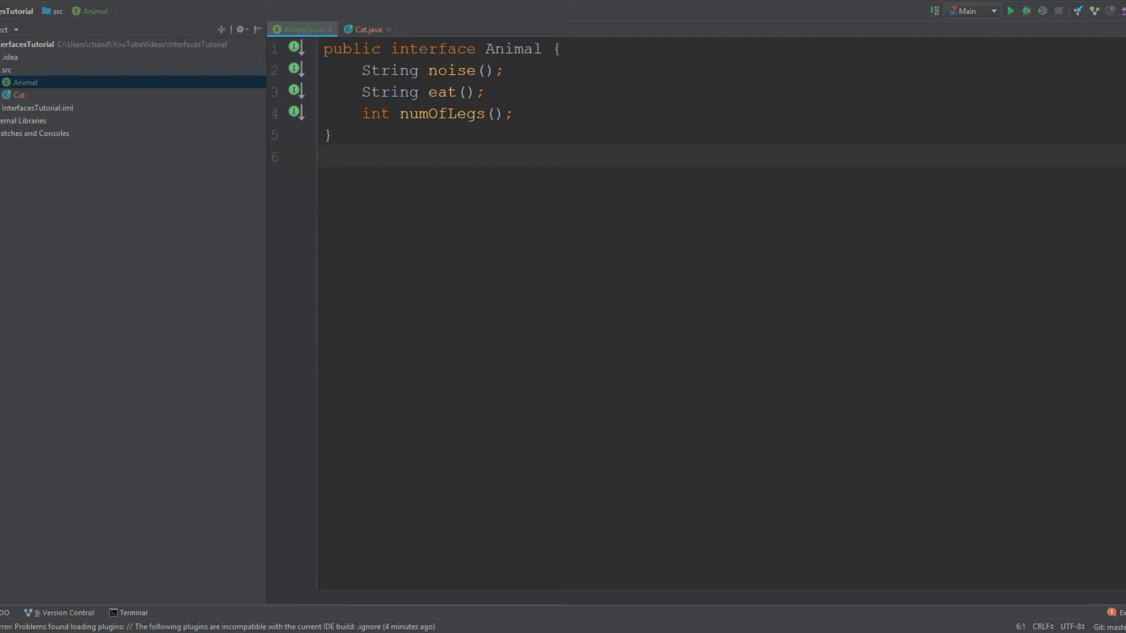
pyautogui.click(329, 134)
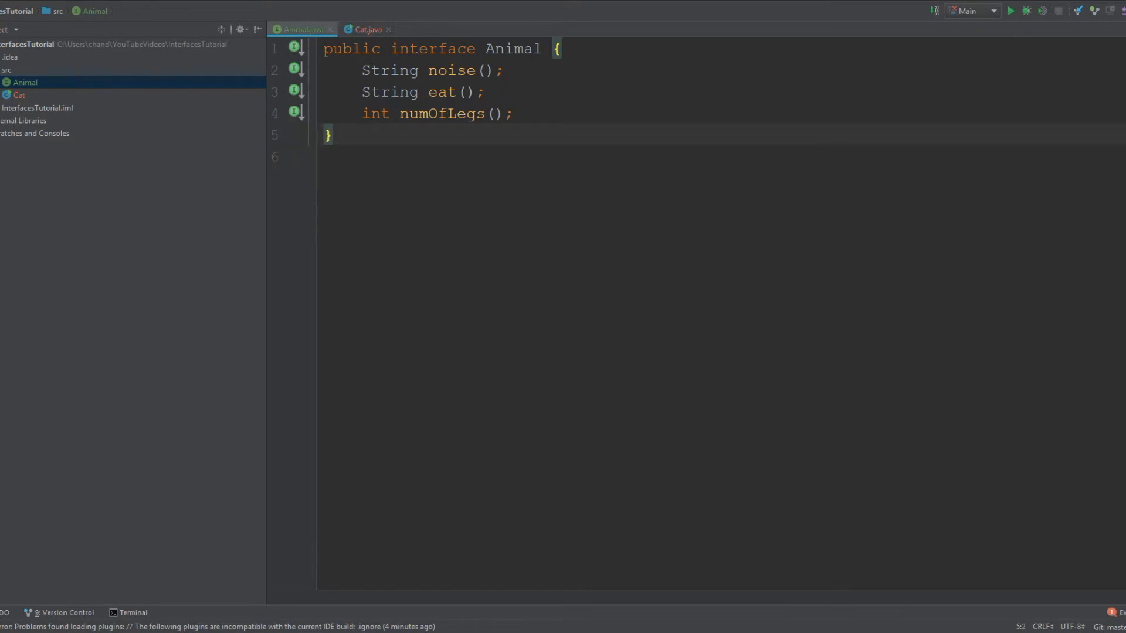
pyautogui.click(333, 135)
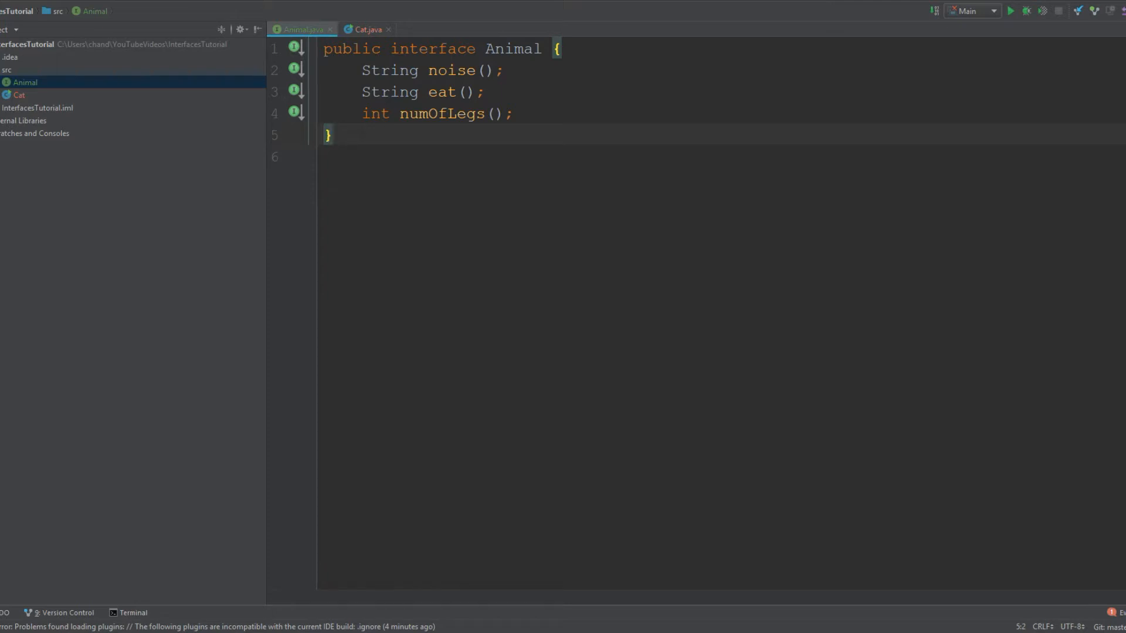
pyautogui.moveTo(832, 292)
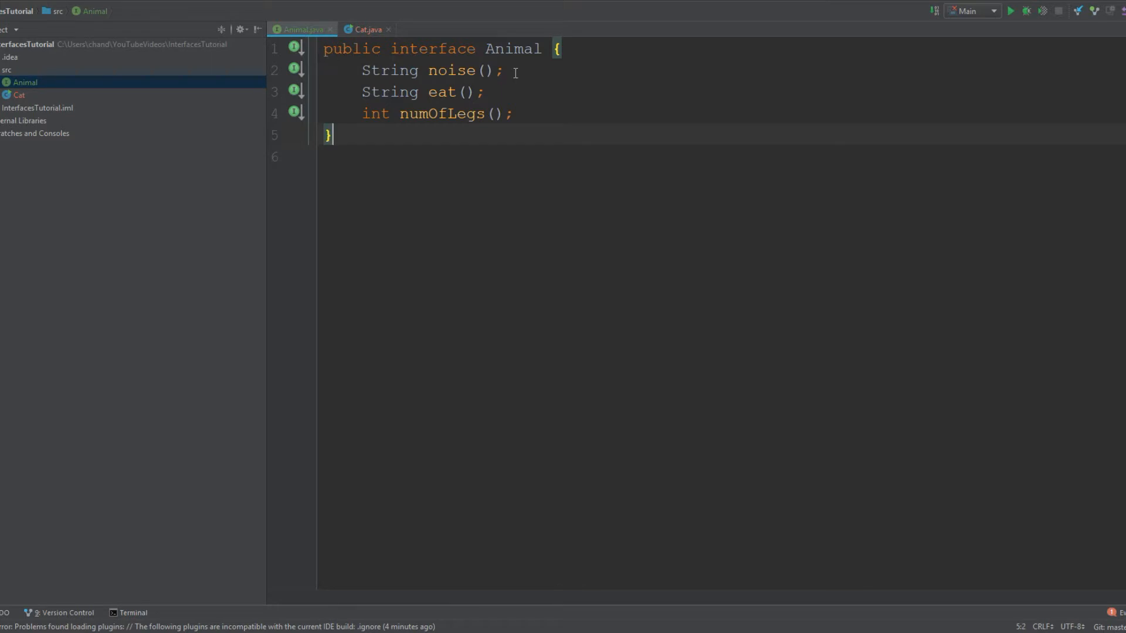
pyautogui.moveTo(423, 94)
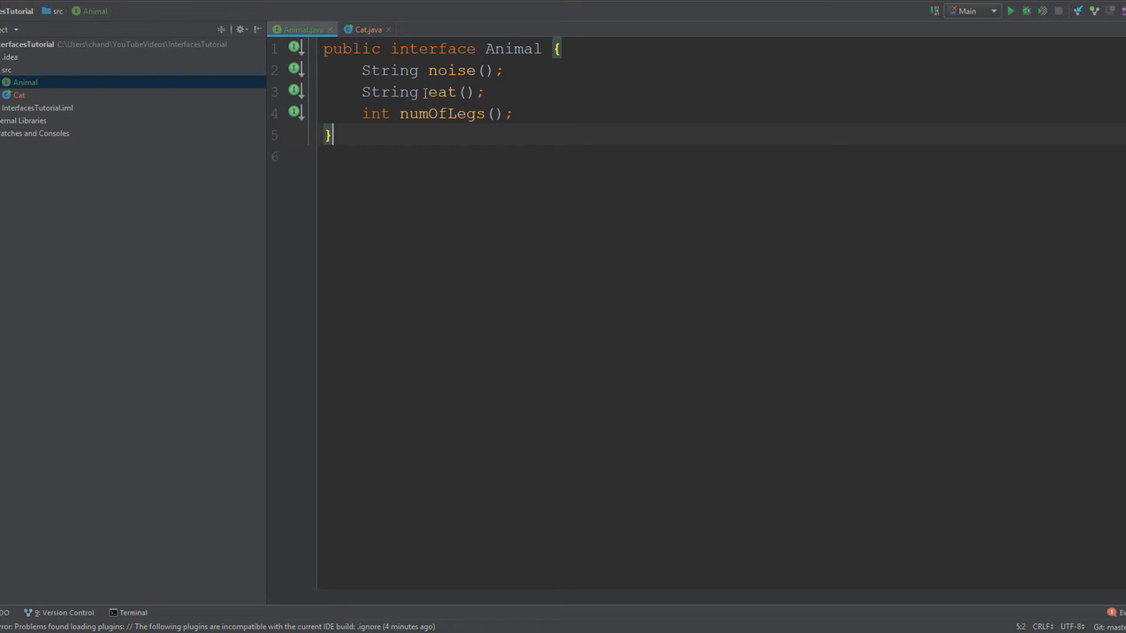
pyautogui.click(428, 92)
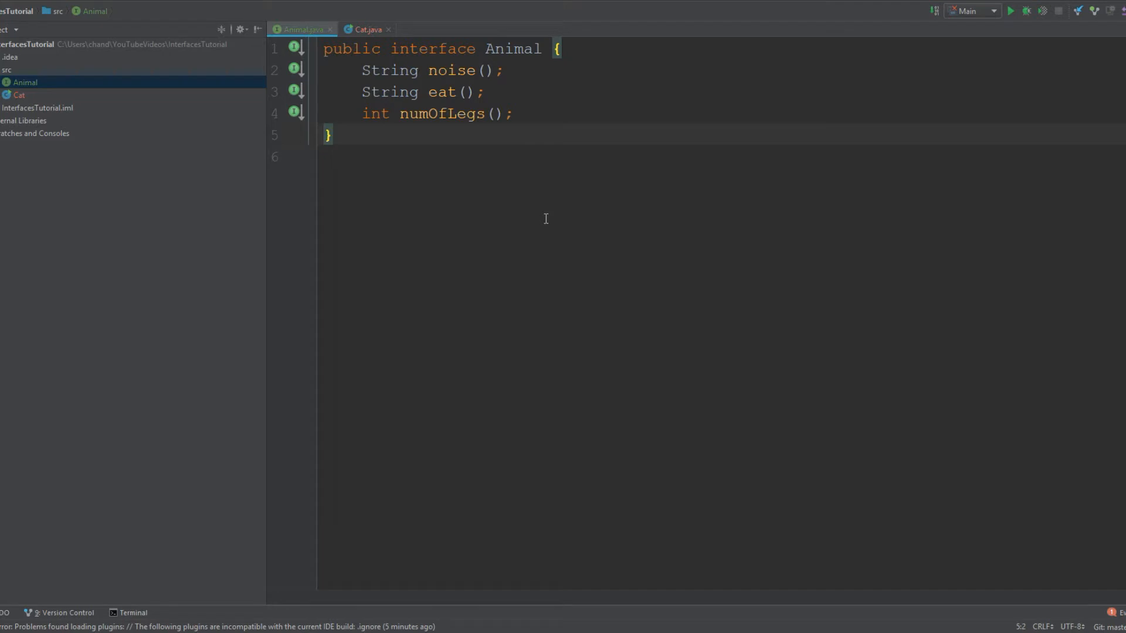
pyautogui.click(332, 135)
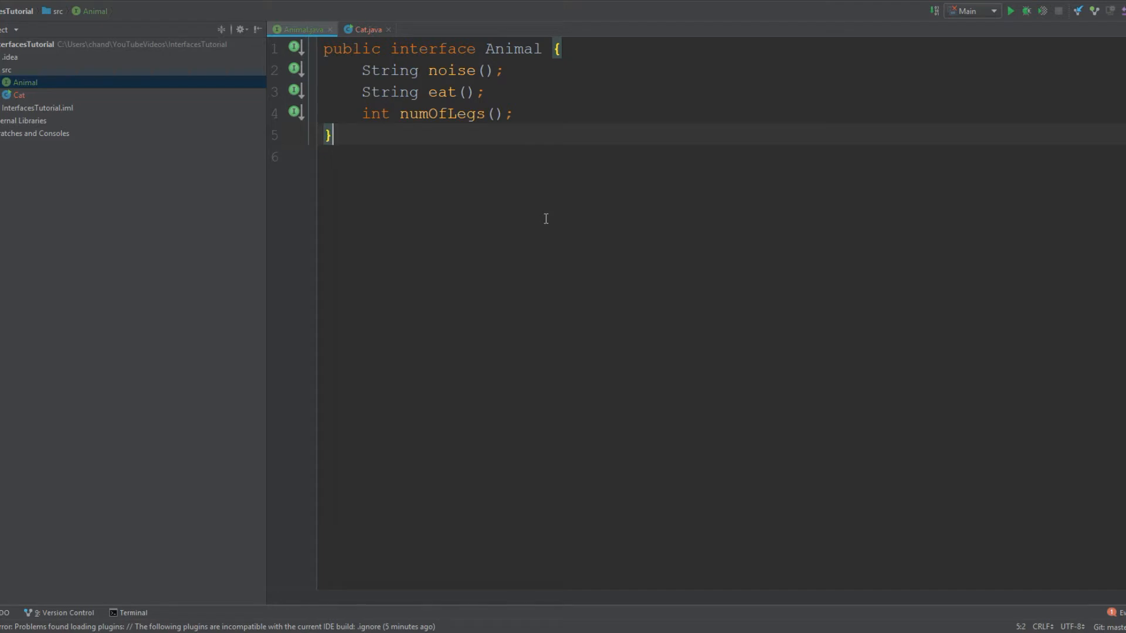
# Step: Finish expanding the numOfLegs() body so it shows as full multi-line code
pyautogui.click(379, 70)
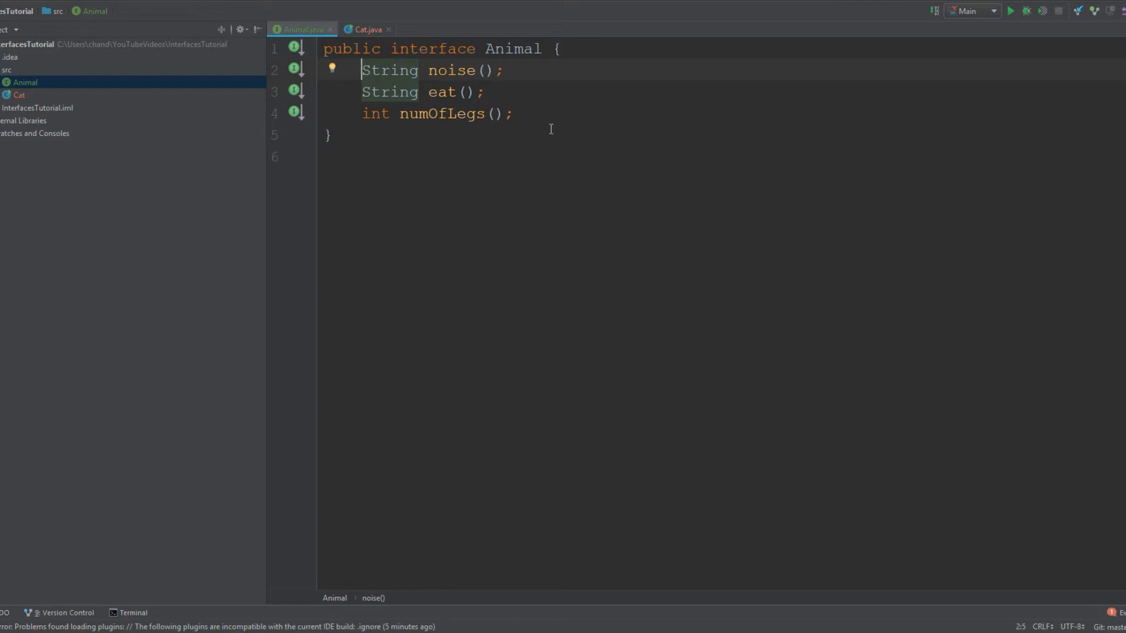
pyautogui.click(485, 92)
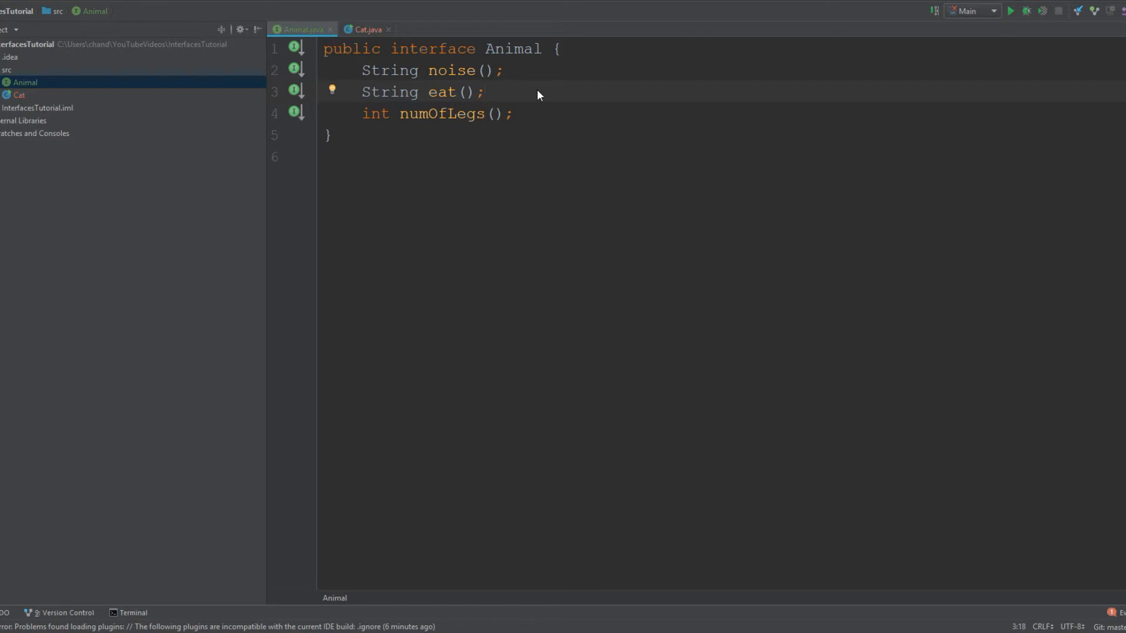
pyautogui.click(485, 92)
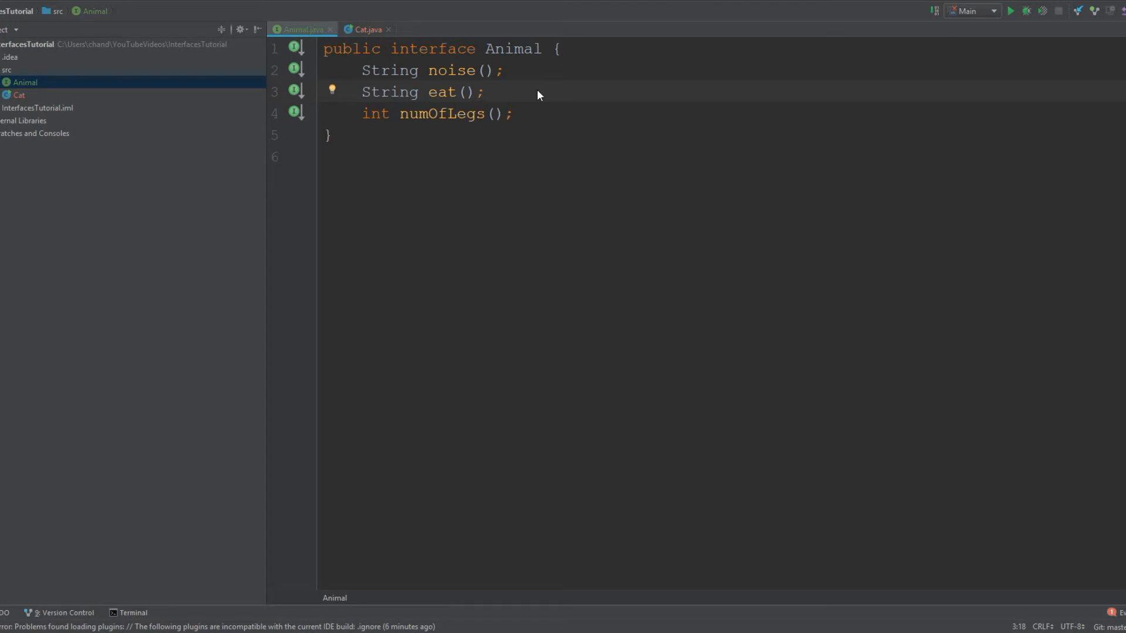
pyautogui.click(486, 92)
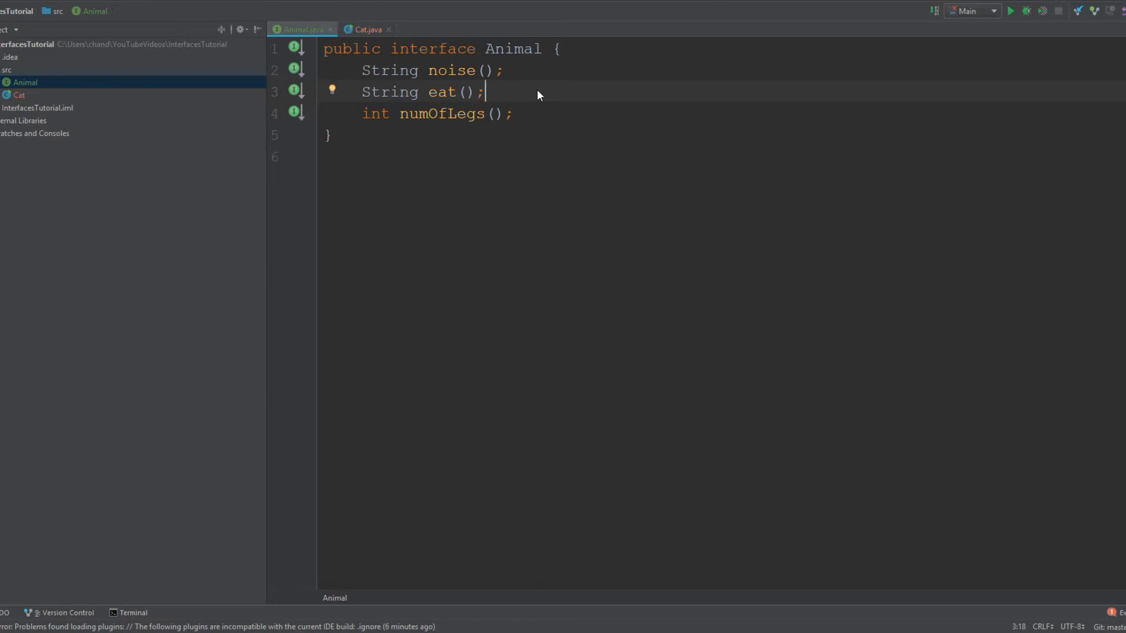
pyautogui.moveTo(630, 208)
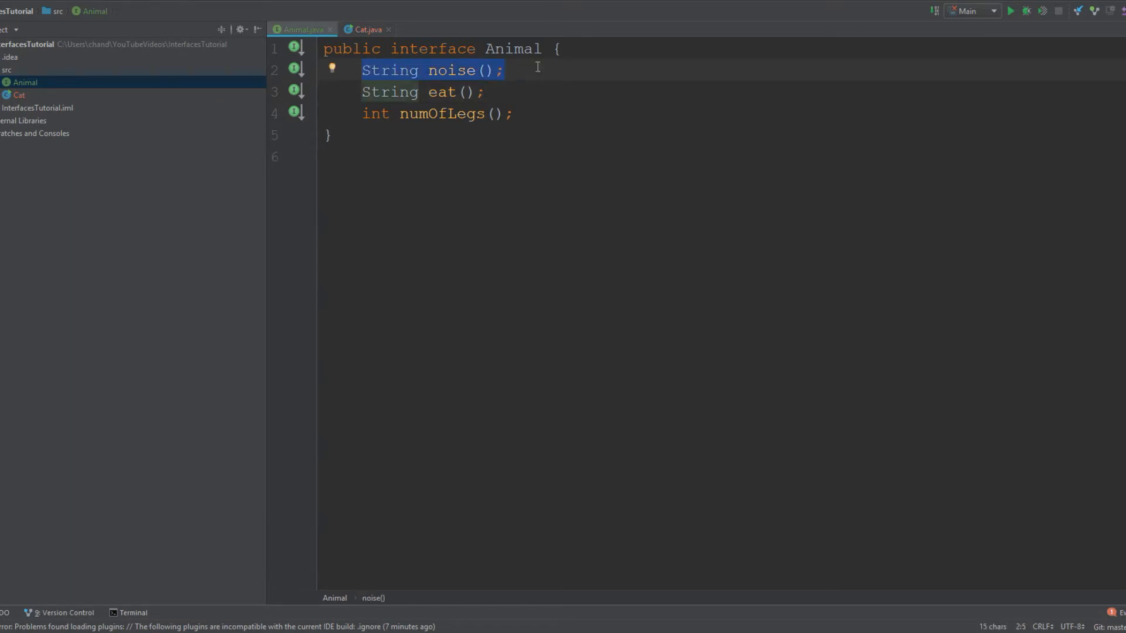
pyautogui.click(544, 48)
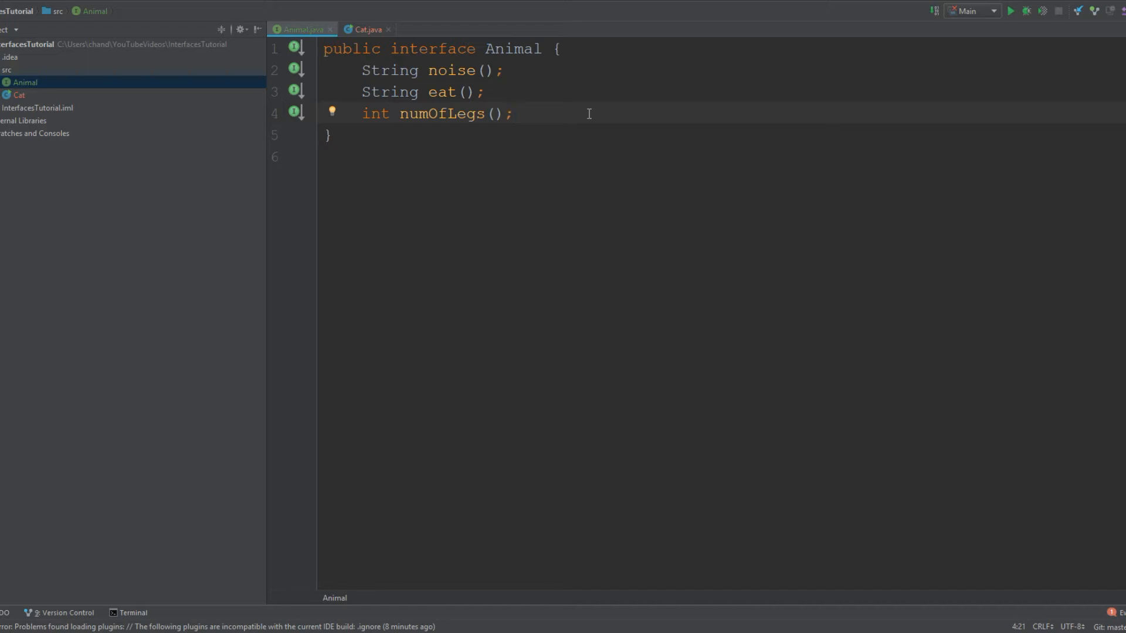
pyautogui.click(511, 113)
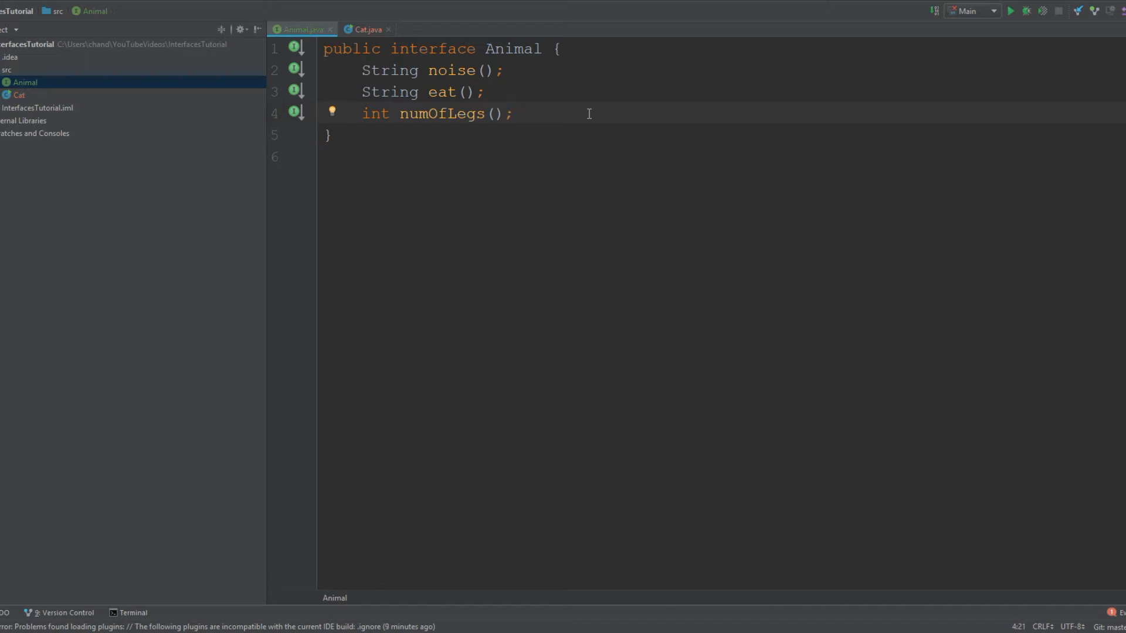
pyautogui.click(513, 113)
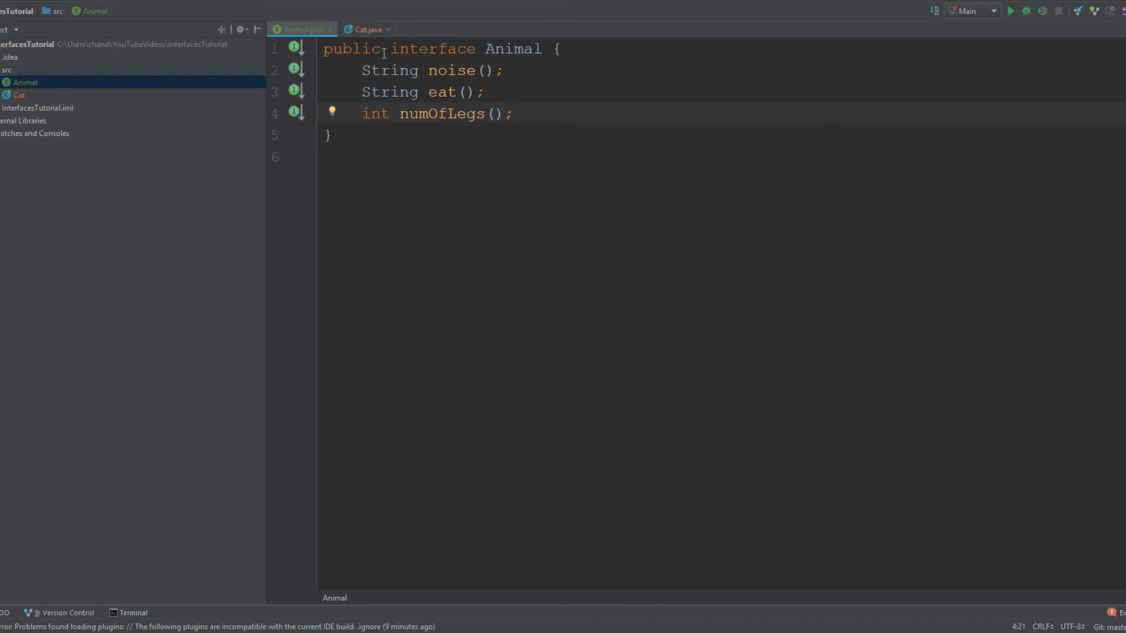
pyautogui.click(512, 113)
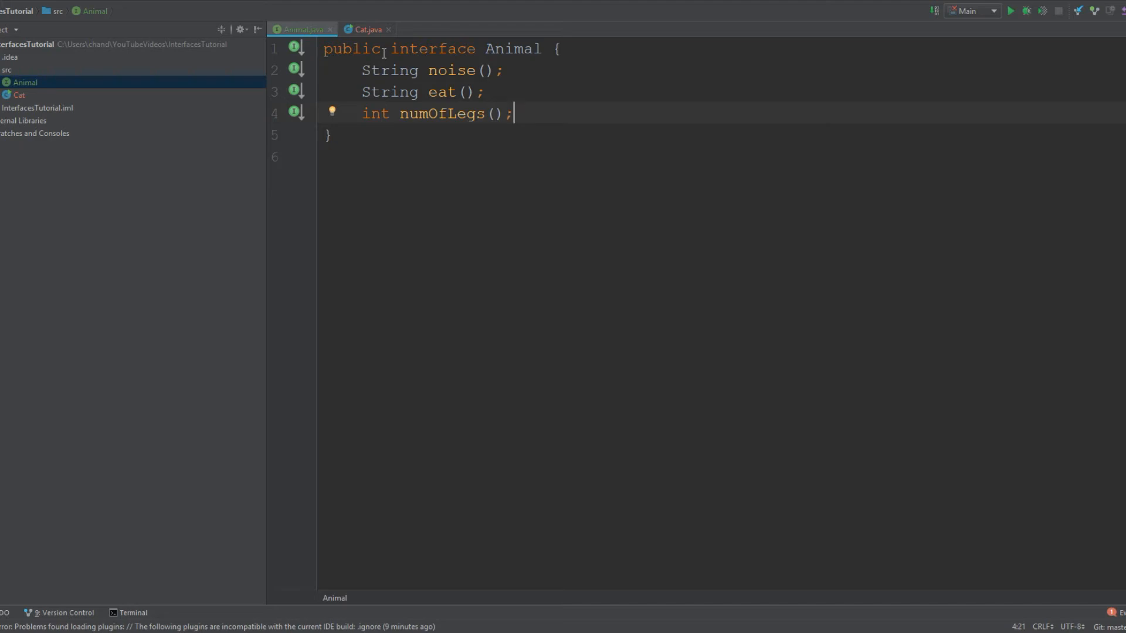
pyautogui.click(330, 135)
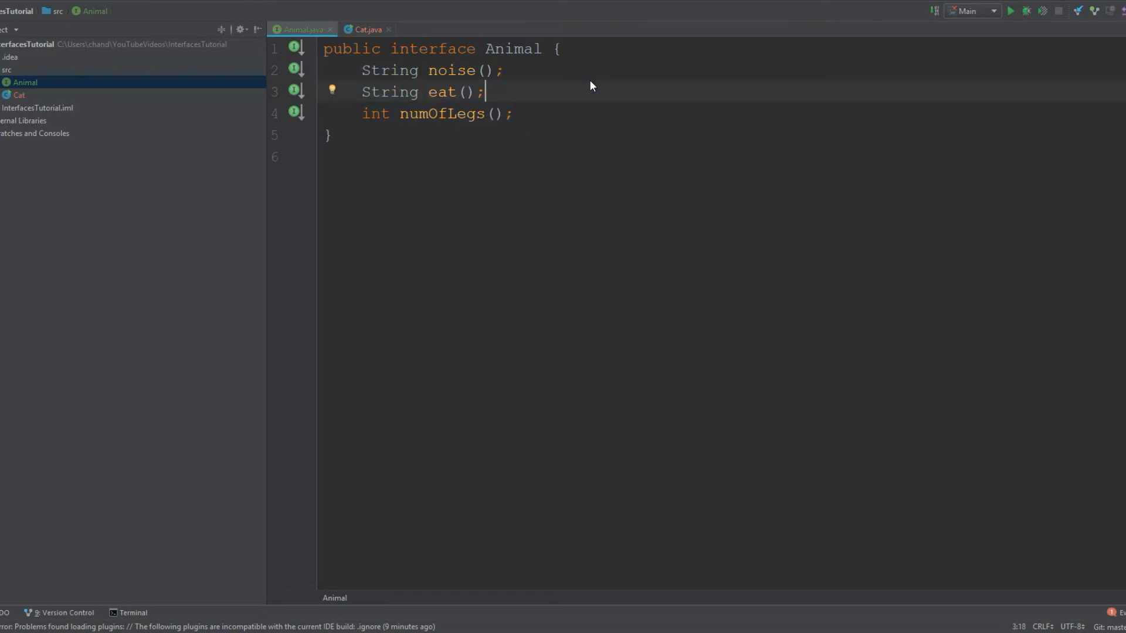
pyautogui.press('ctrl+a')
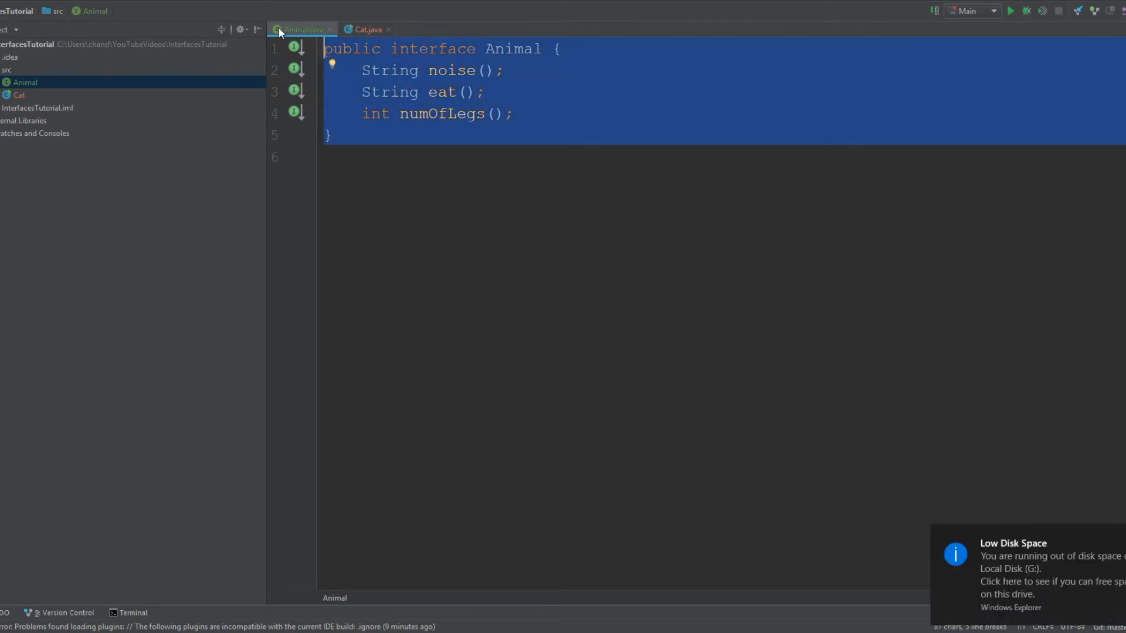
pyautogui.click(515, 113)
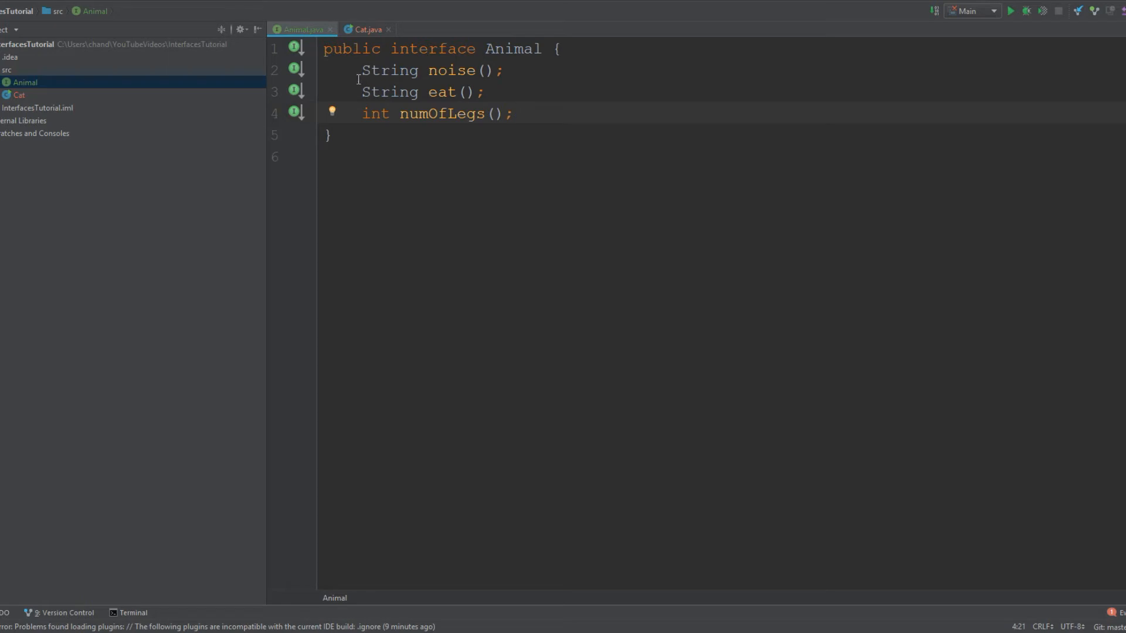
pyautogui.click(512, 113)
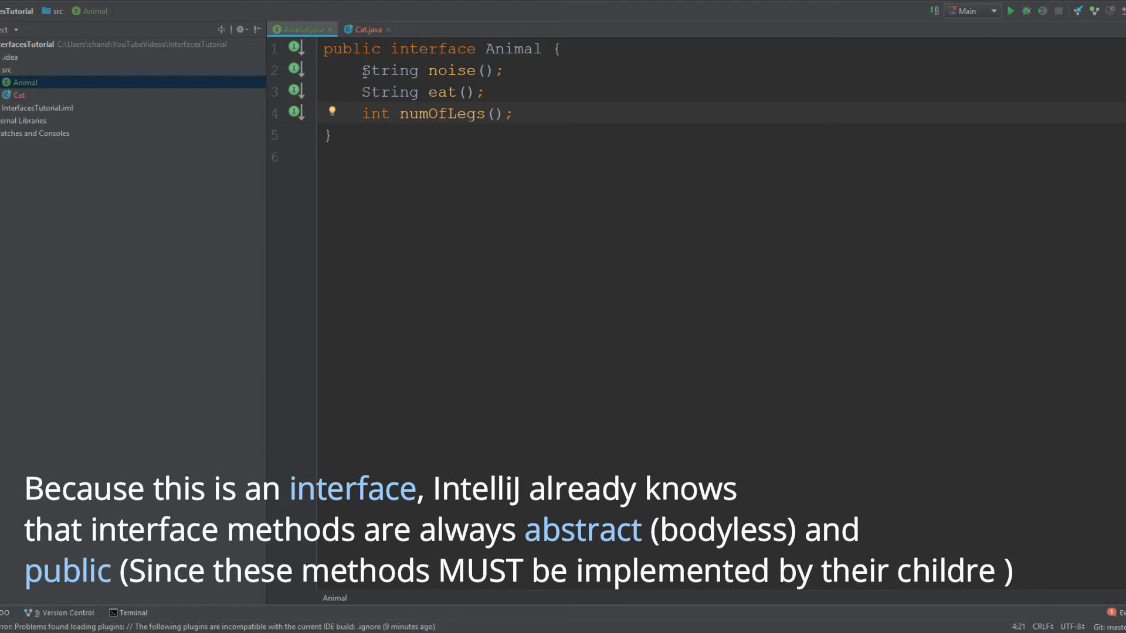
pyautogui.click(511, 113)
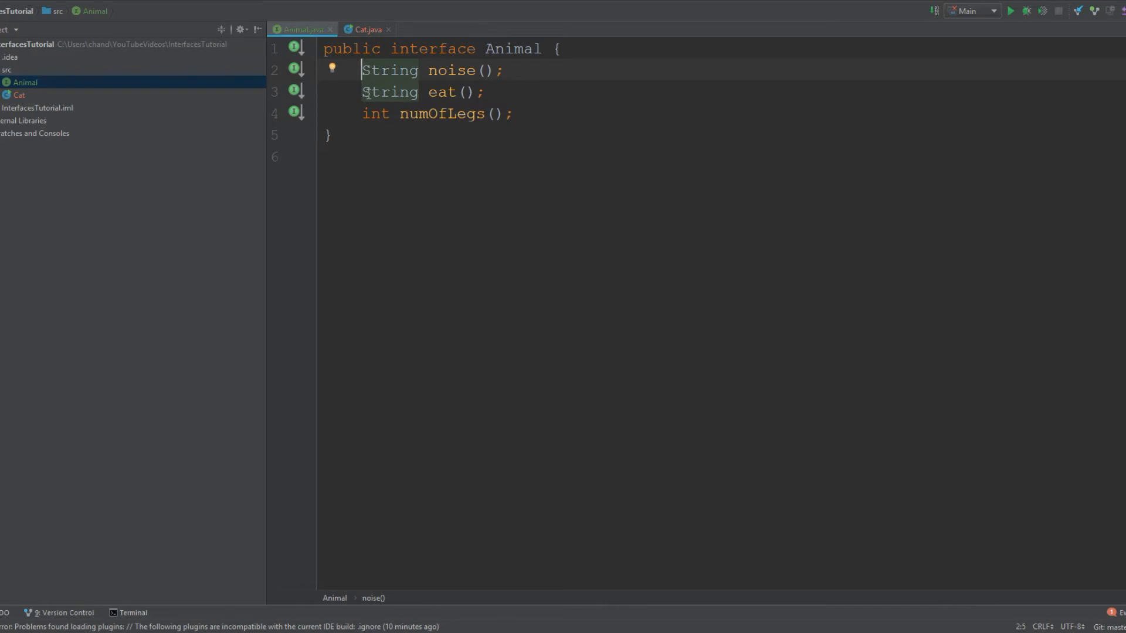
pyautogui.click(574, 113)
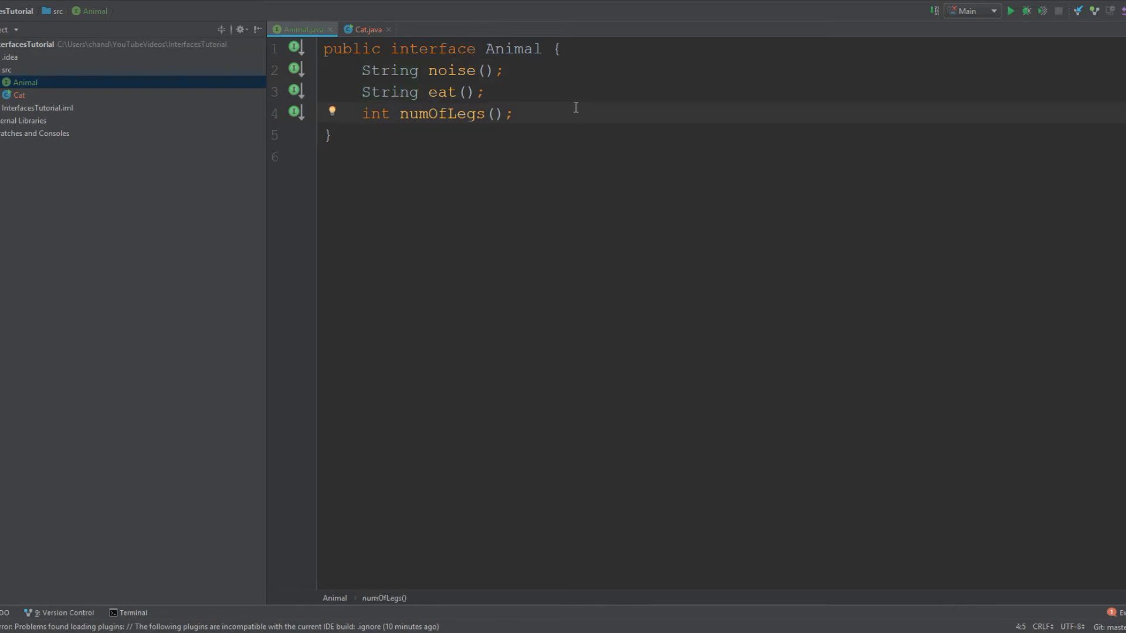
pyautogui.moveTo(538, 116)
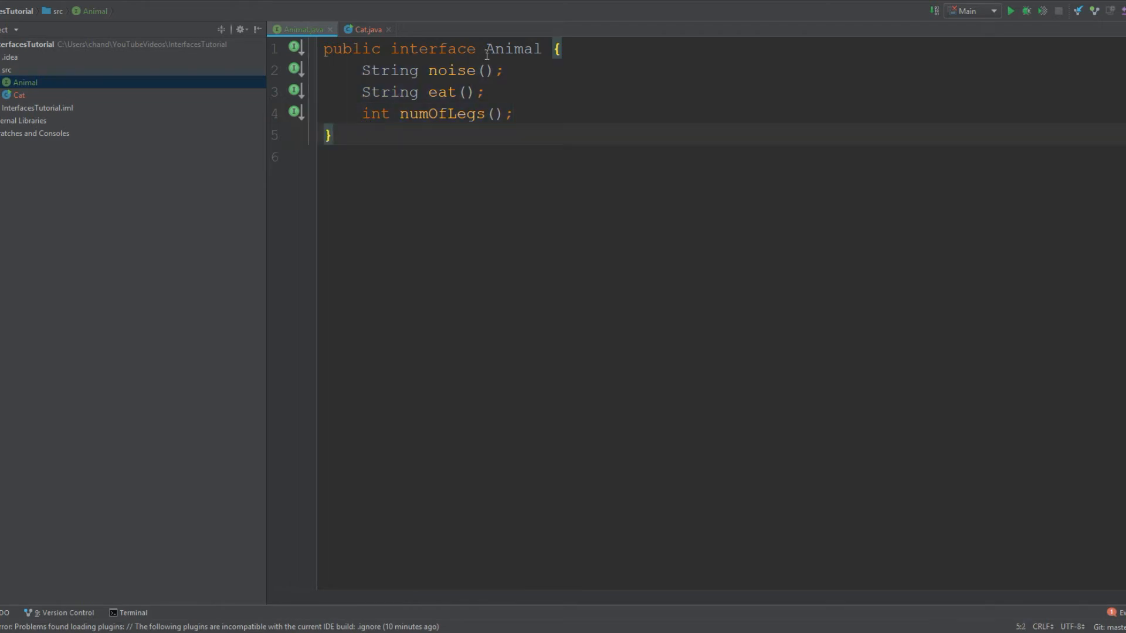
# Step: Inspect the numOfLegs declaration and the 'implements Animal' clause in the class header
pyautogui.doubleClick(512, 48)
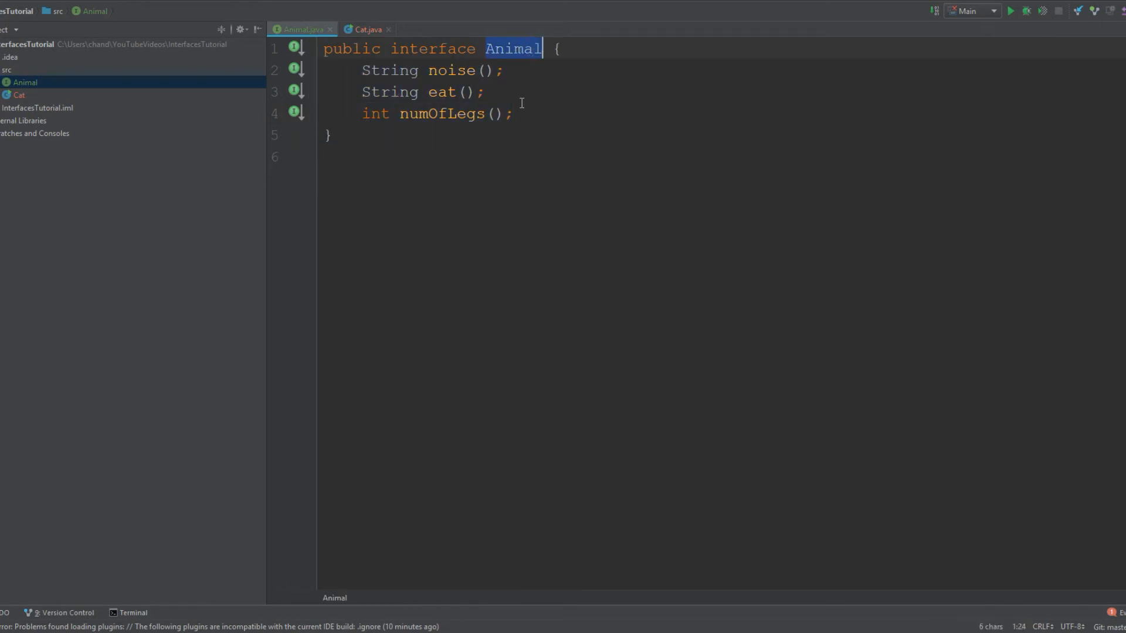
pyautogui.click(514, 113)
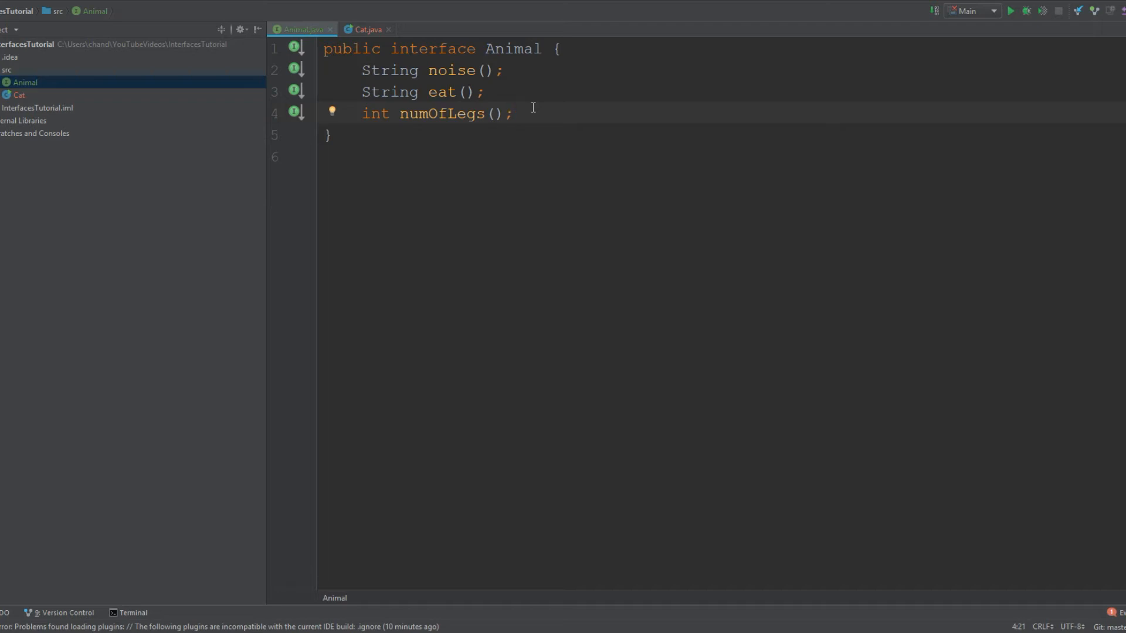
pyautogui.click(513, 114)
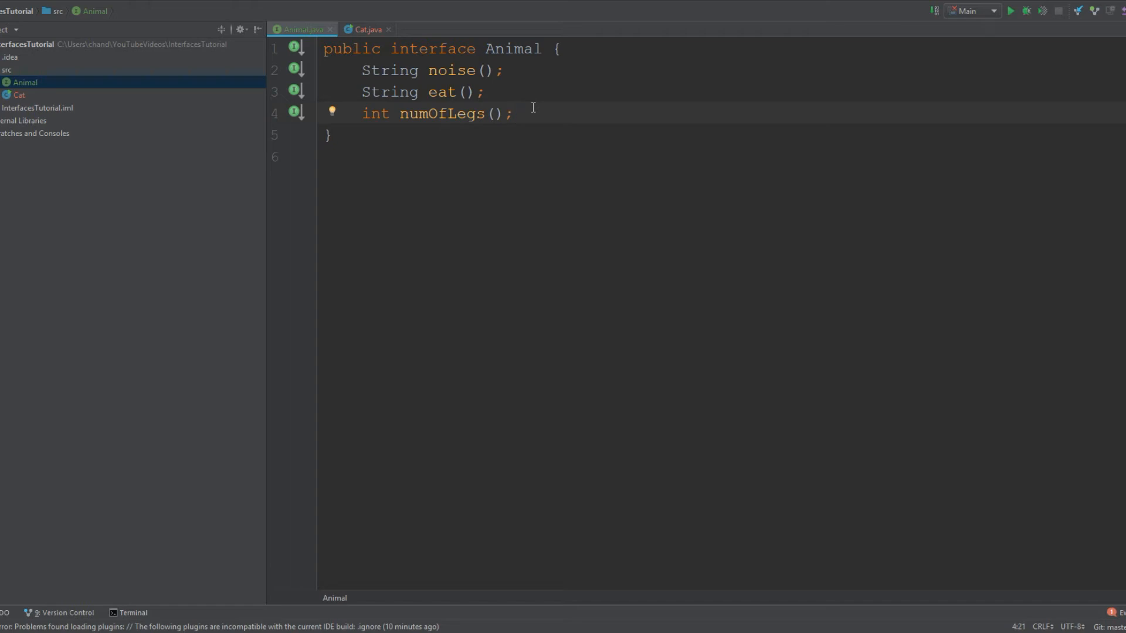
pyautogui.click(512, 113)
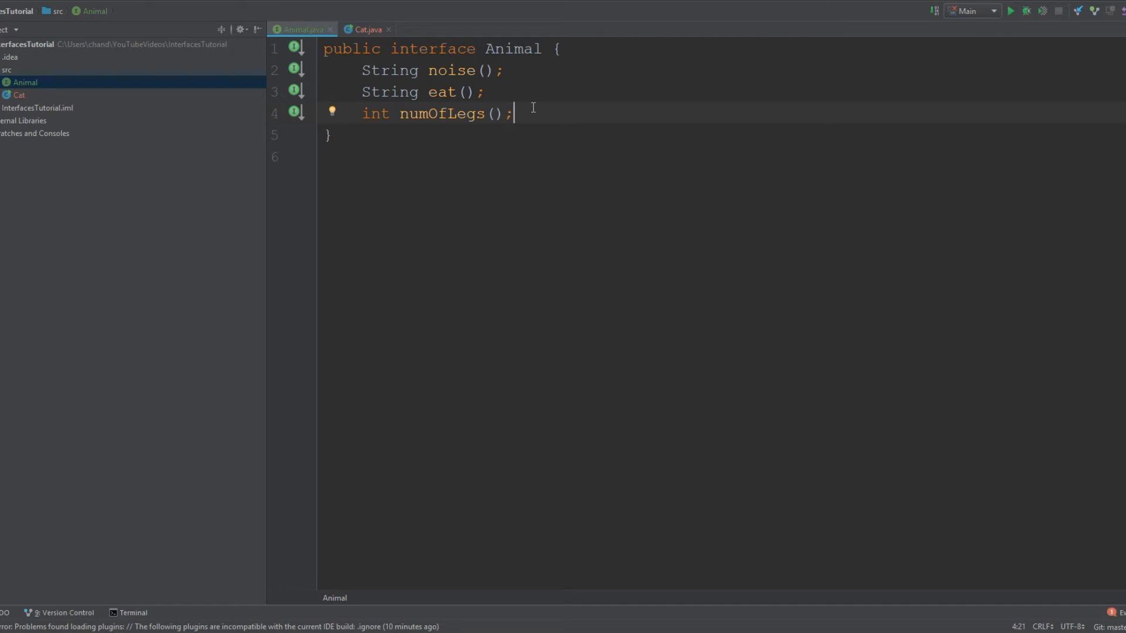
pyautogui.click(366, 30)
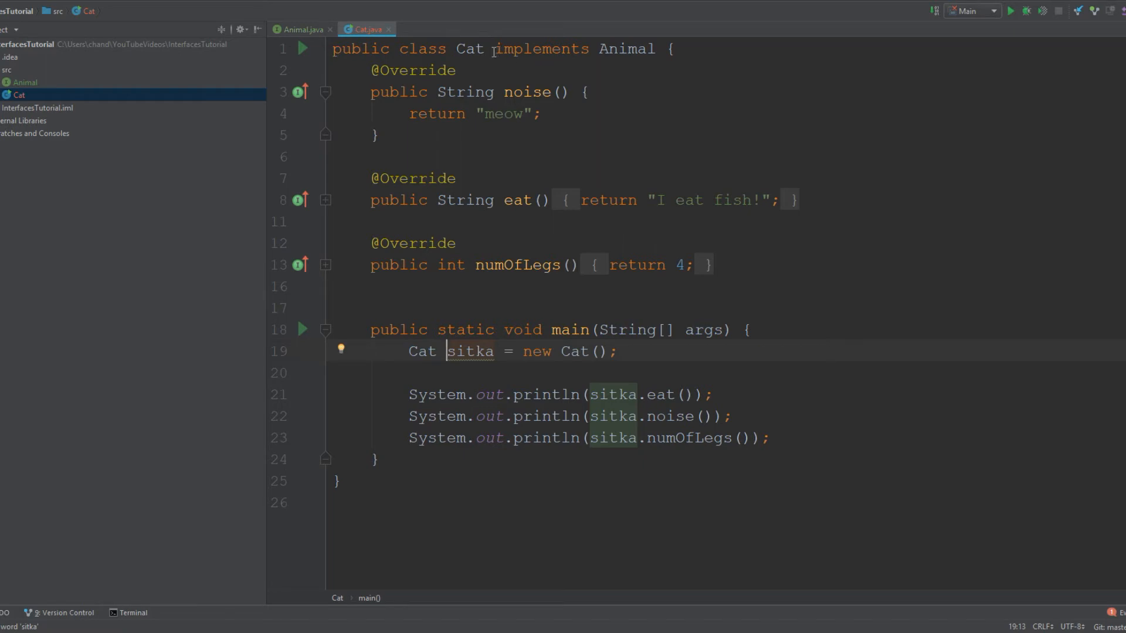
pyautogui.click(493, 48)
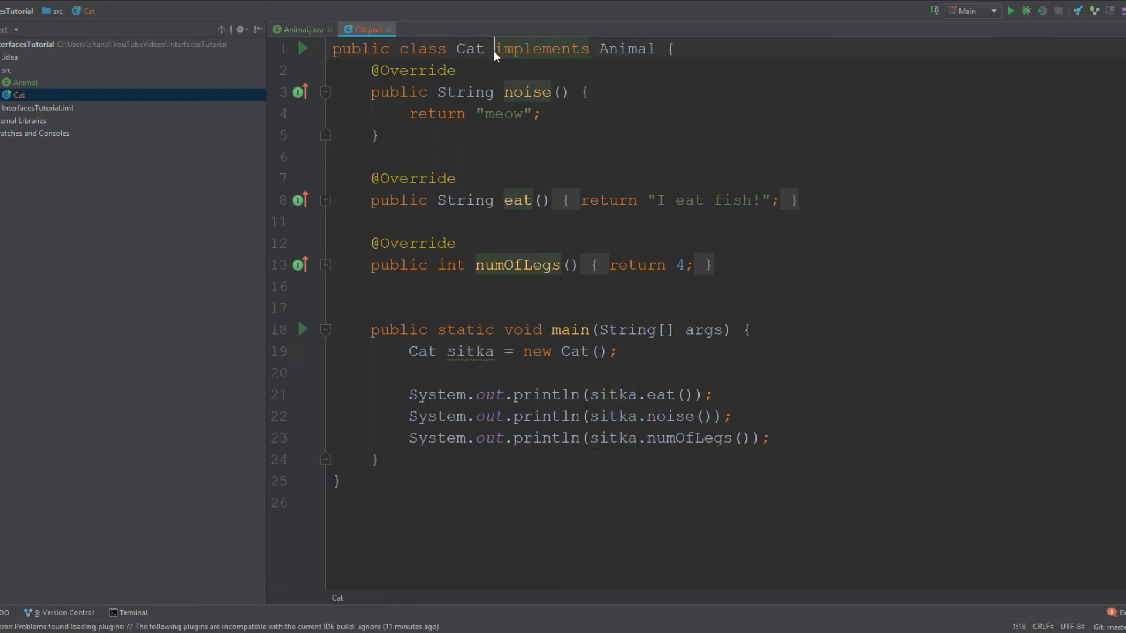
pyautogui.click(589, 48)
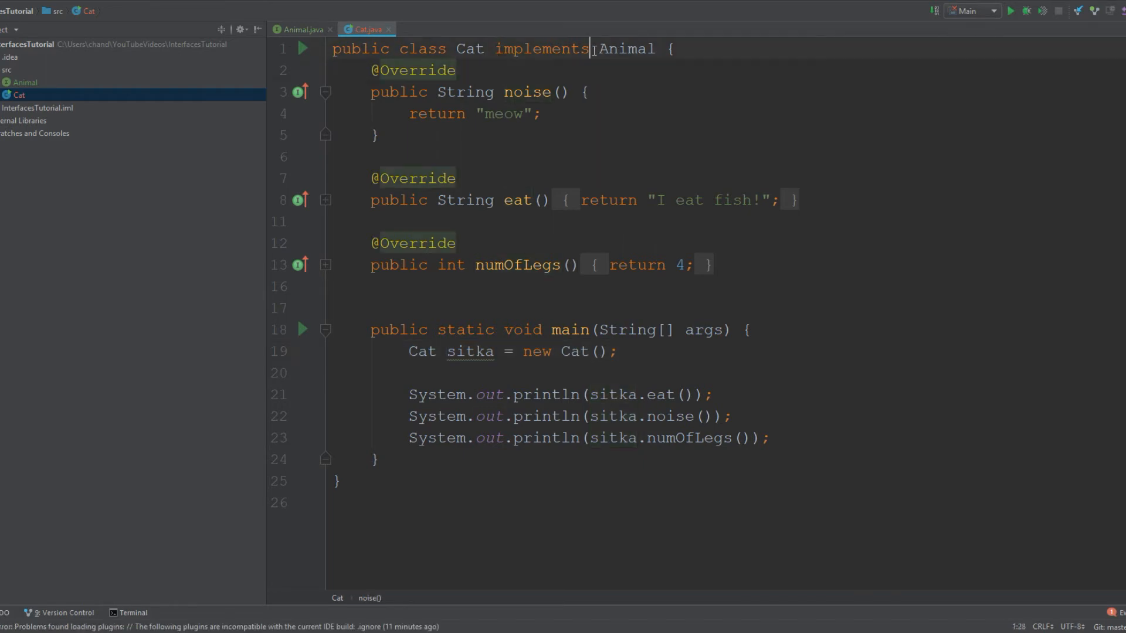
pyautogui.doubleClick(541, 48)
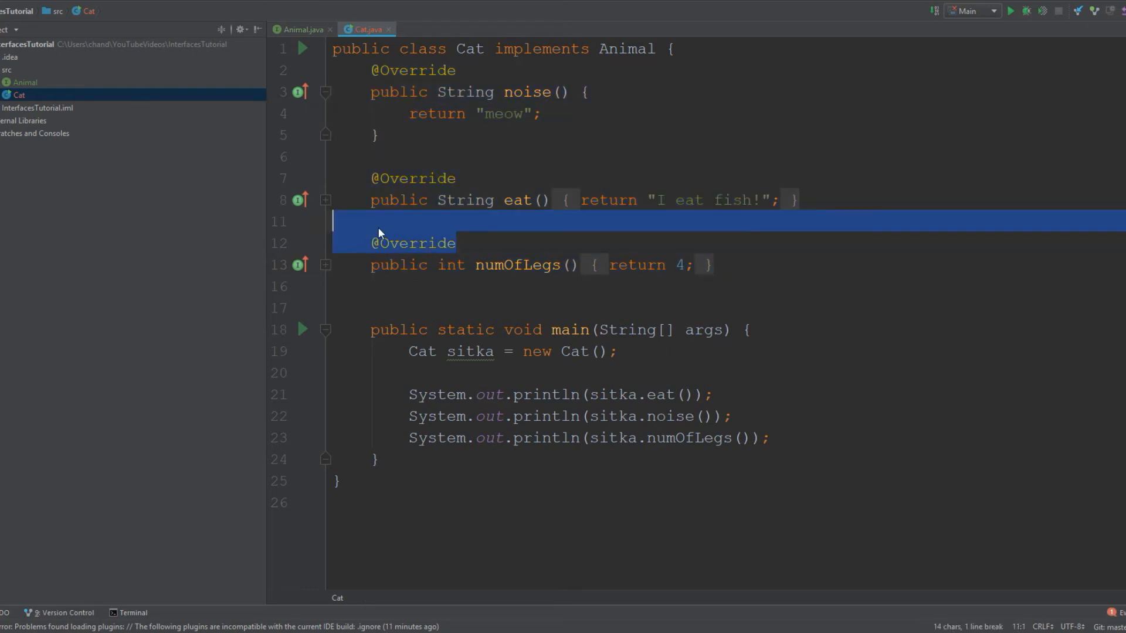
# Step: Clear the selection, glance at the Animal.java tab, and return to Cat.java
pyautogui.click(334, 285)
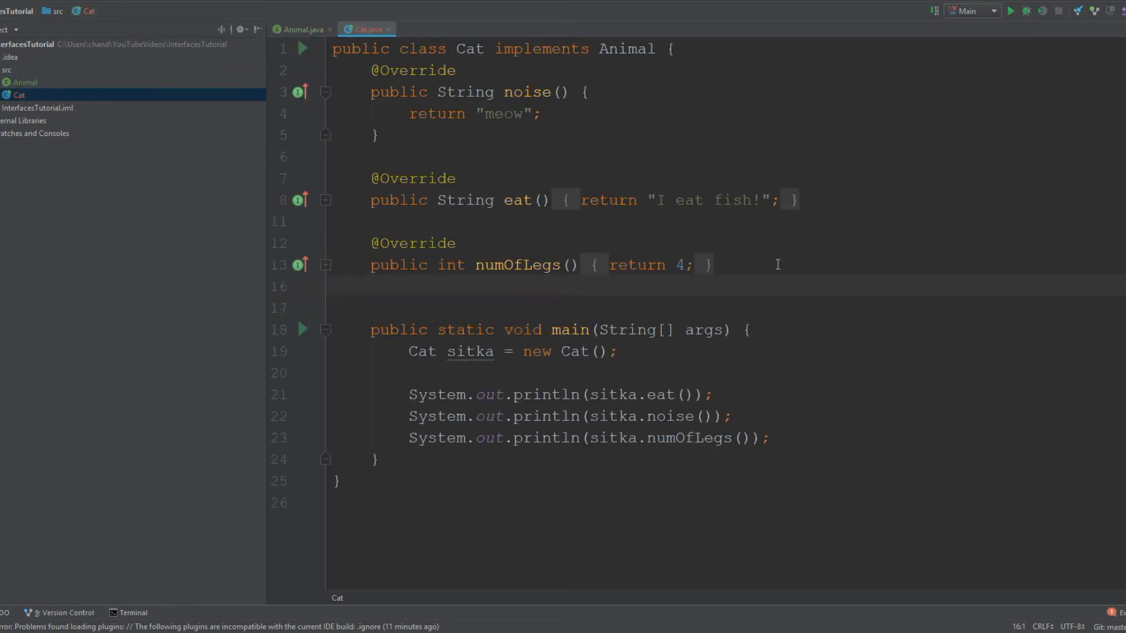
pyautogui.click(302, 29)
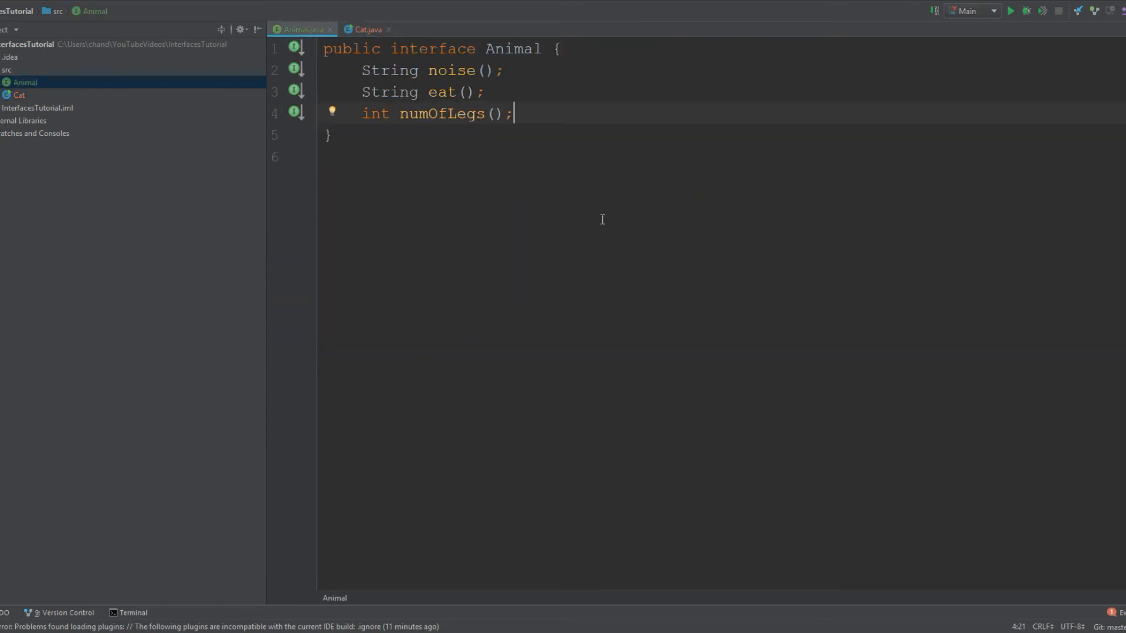
pyautogui.moveTo(362, 39)
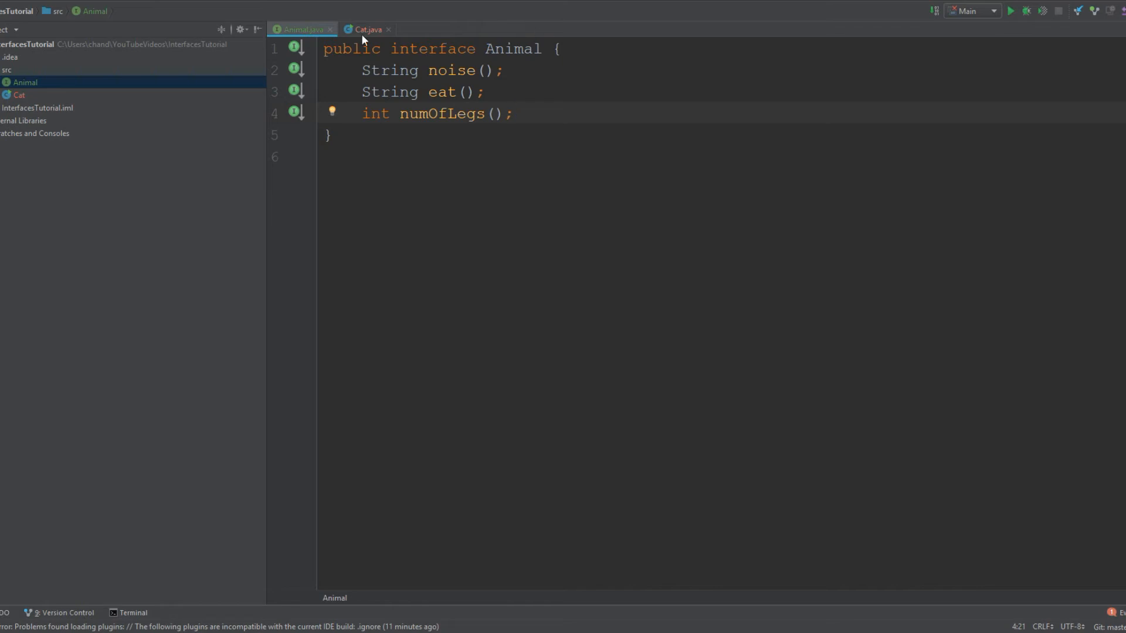
pyautogui.click(367, 29)
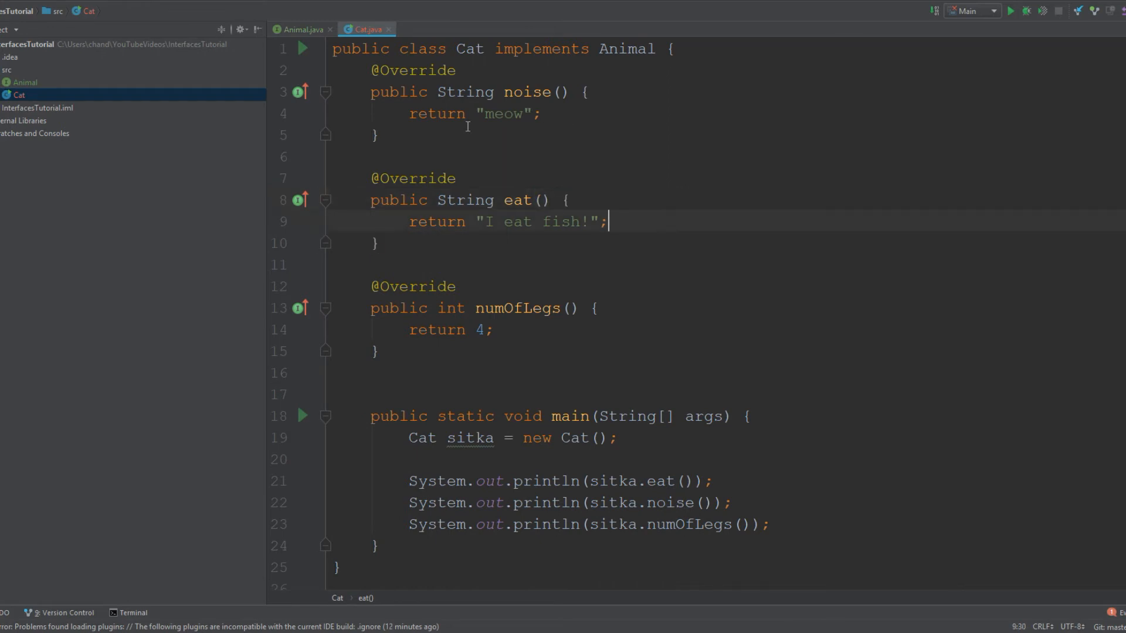
pyautogui.moveTo(409, 131)
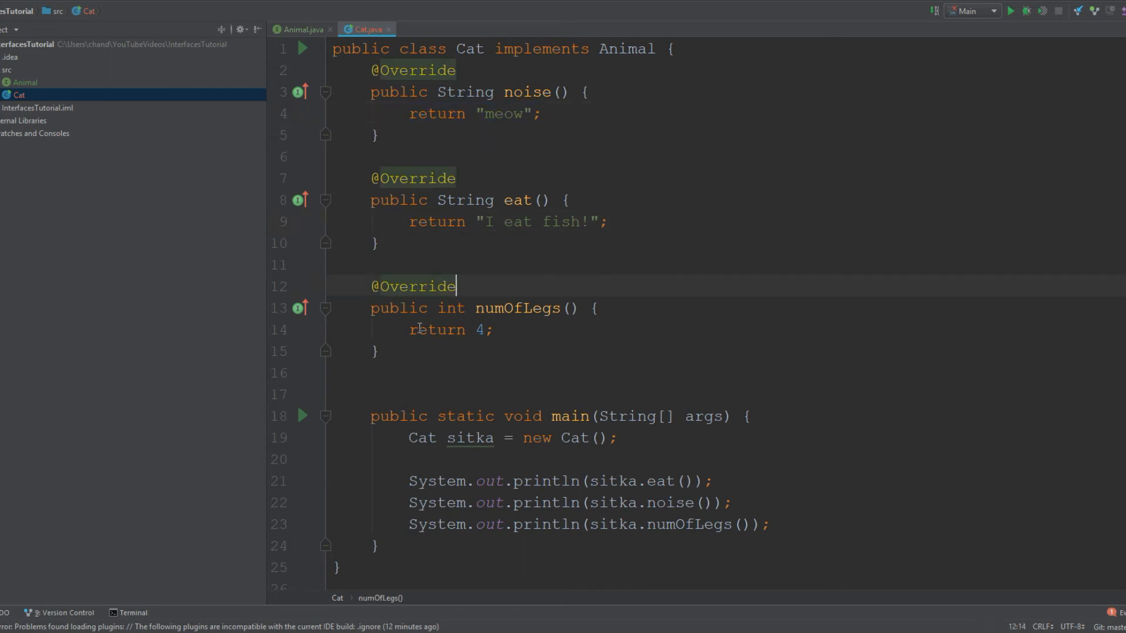
pyautogui.scroll(-3)
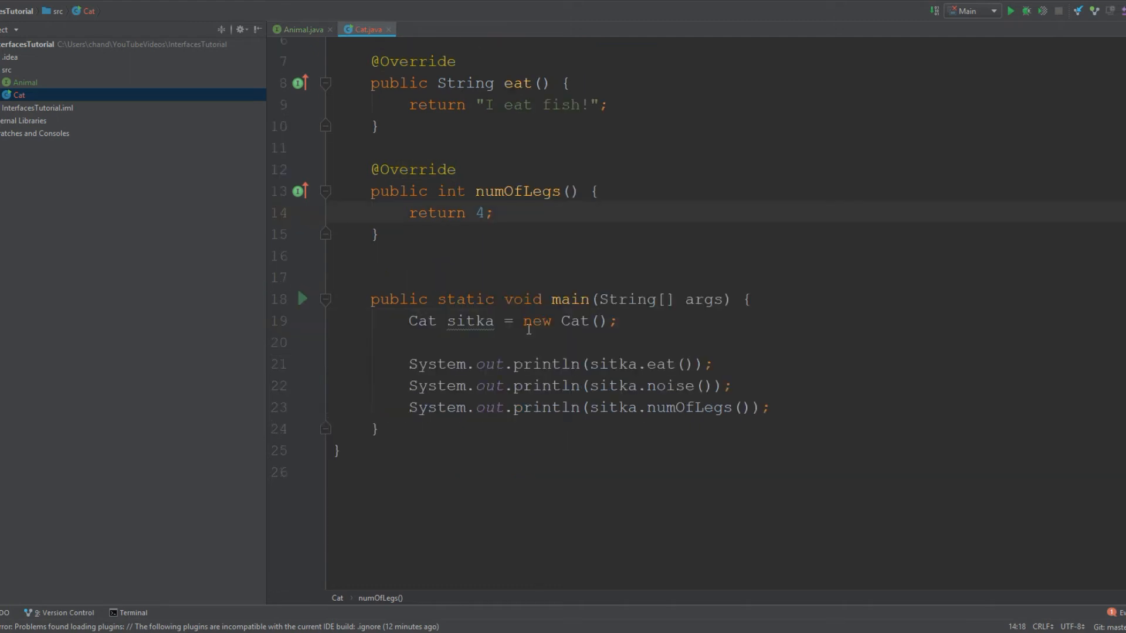
pyautogui.scroll(3)
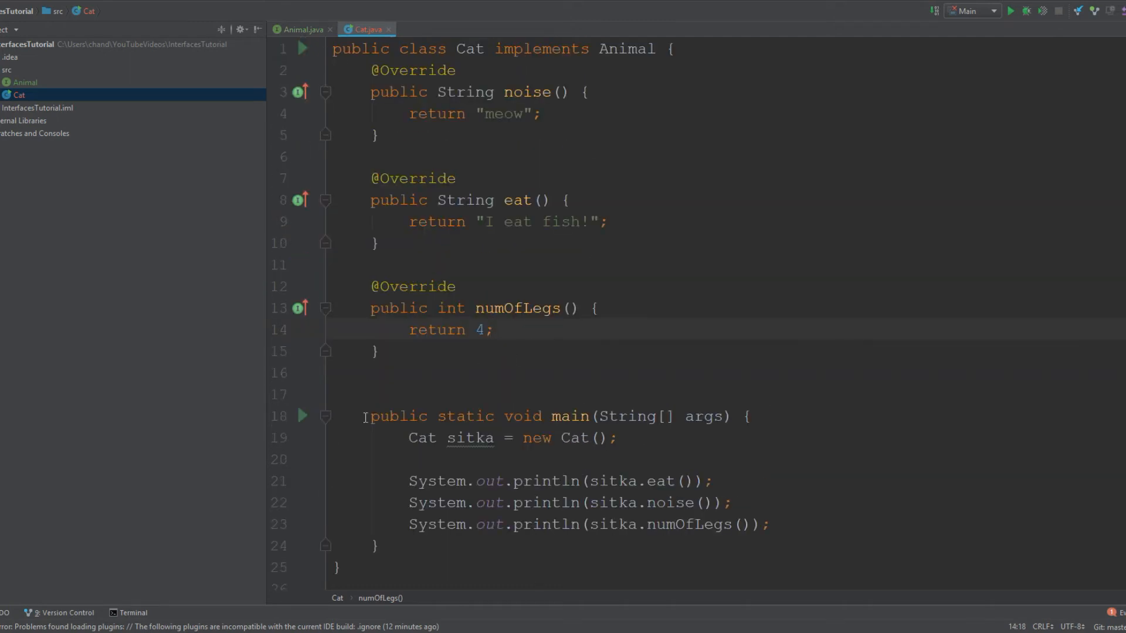
pyautogui.click(618, 438)
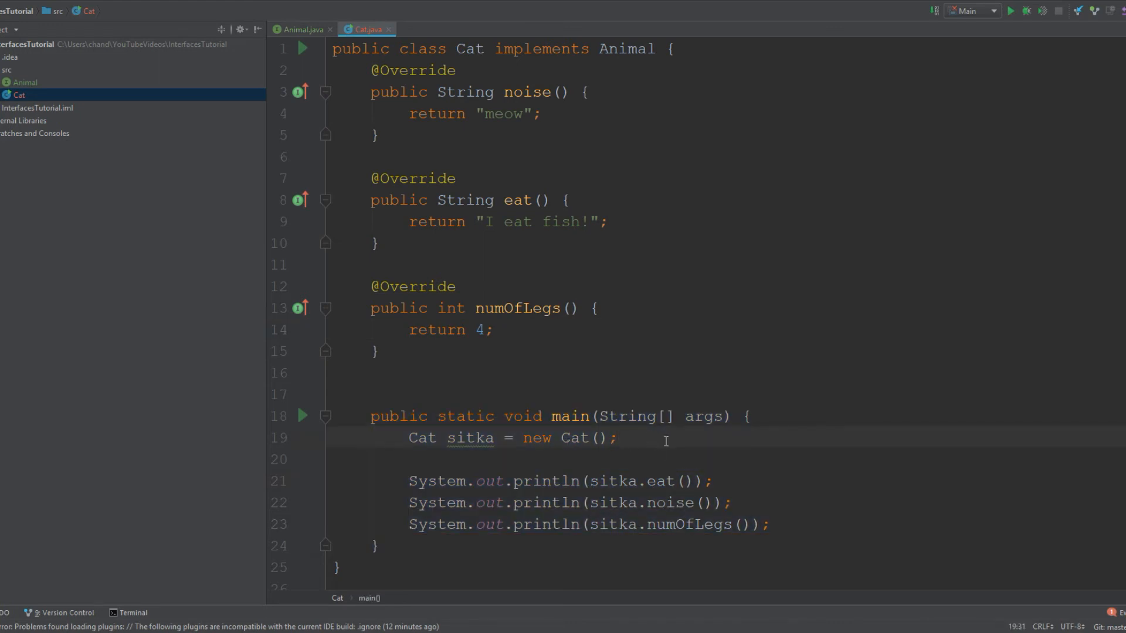
pyautogui.moveTo(595, 467)
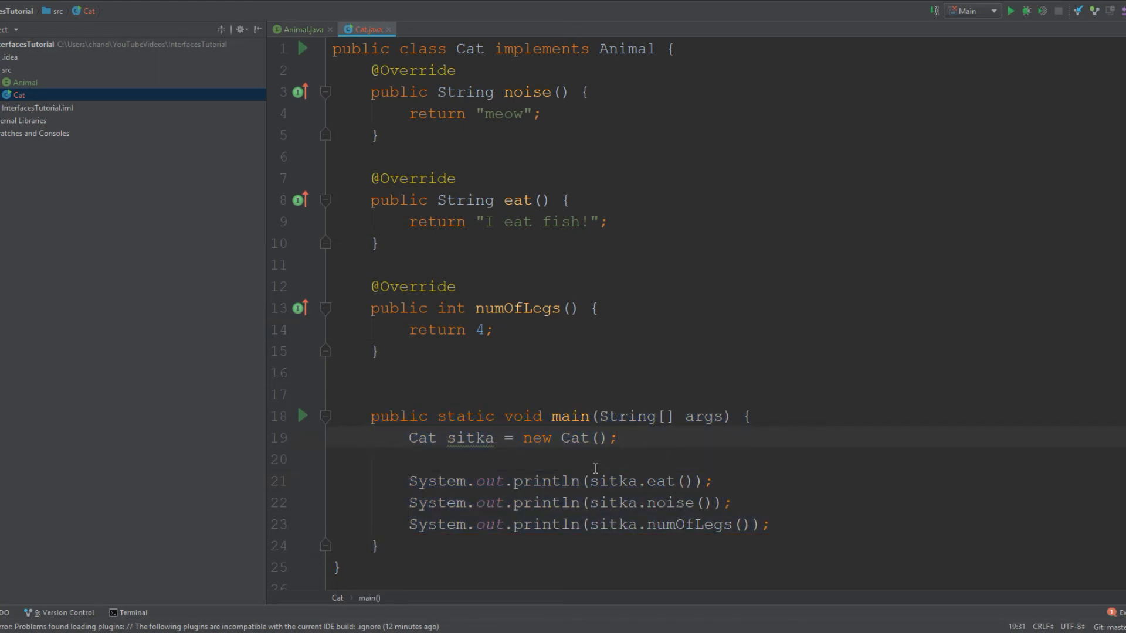
pyautogui.doubleClick(469, 438)
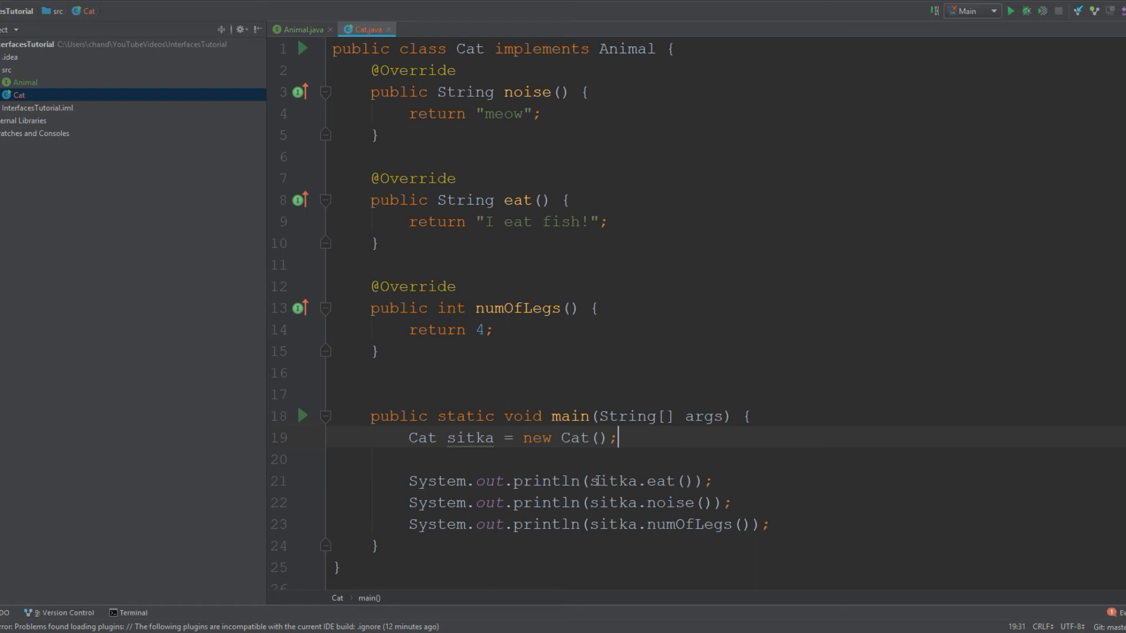
pyautogui.moveTo(918, 487)
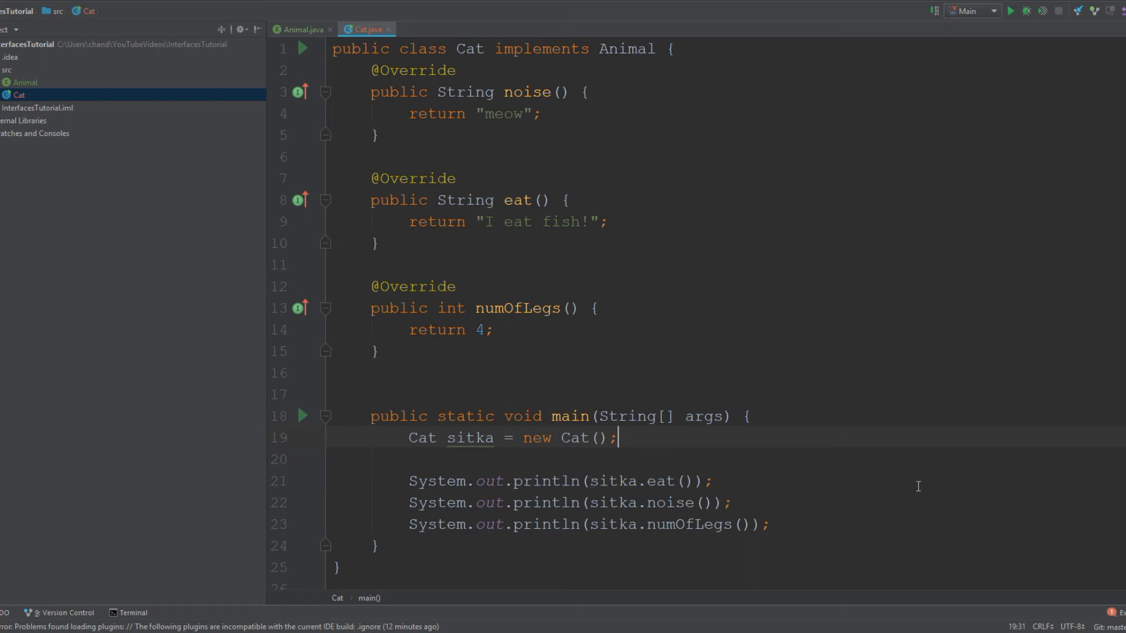
pyautogui.moveTo(736, 60)
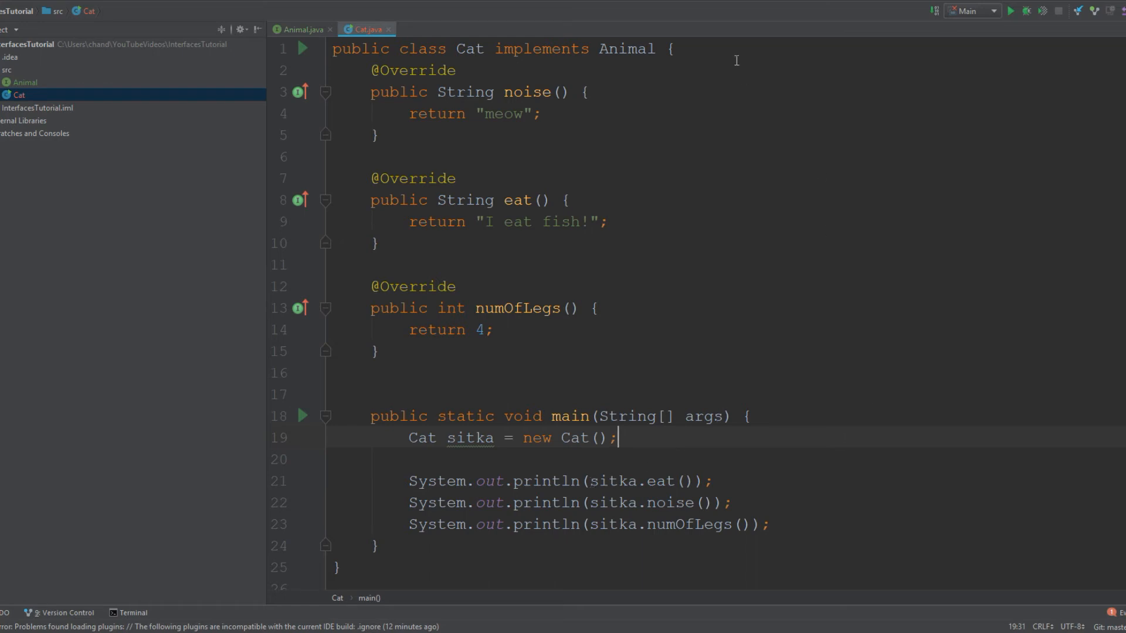
pyautogui.moveTo(853, 343)
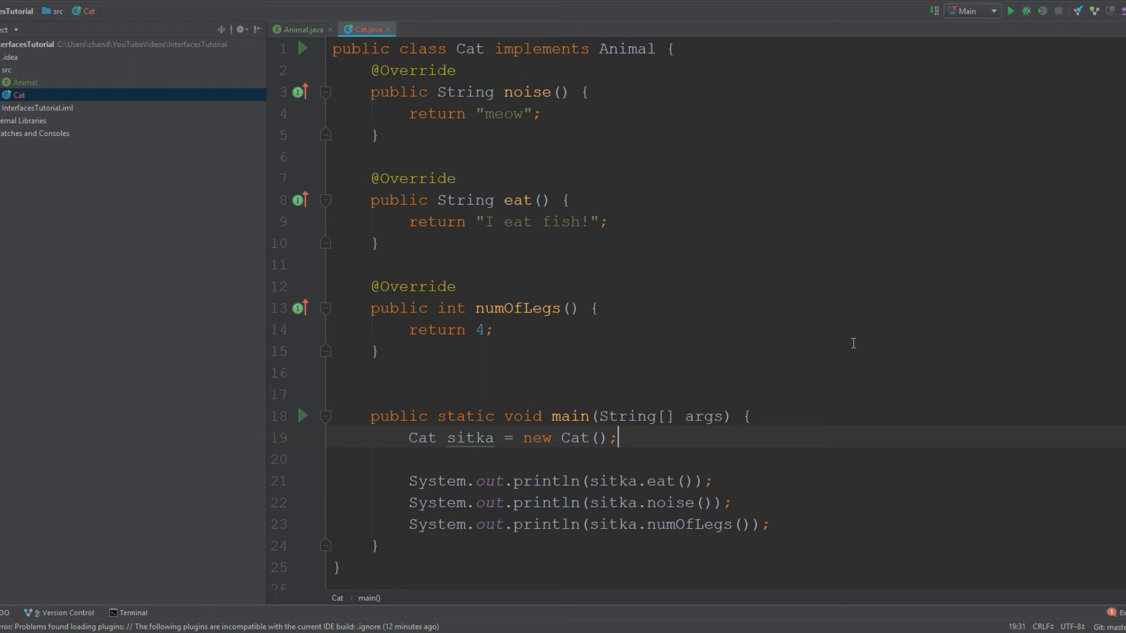
pyautogui.click(493, 330)
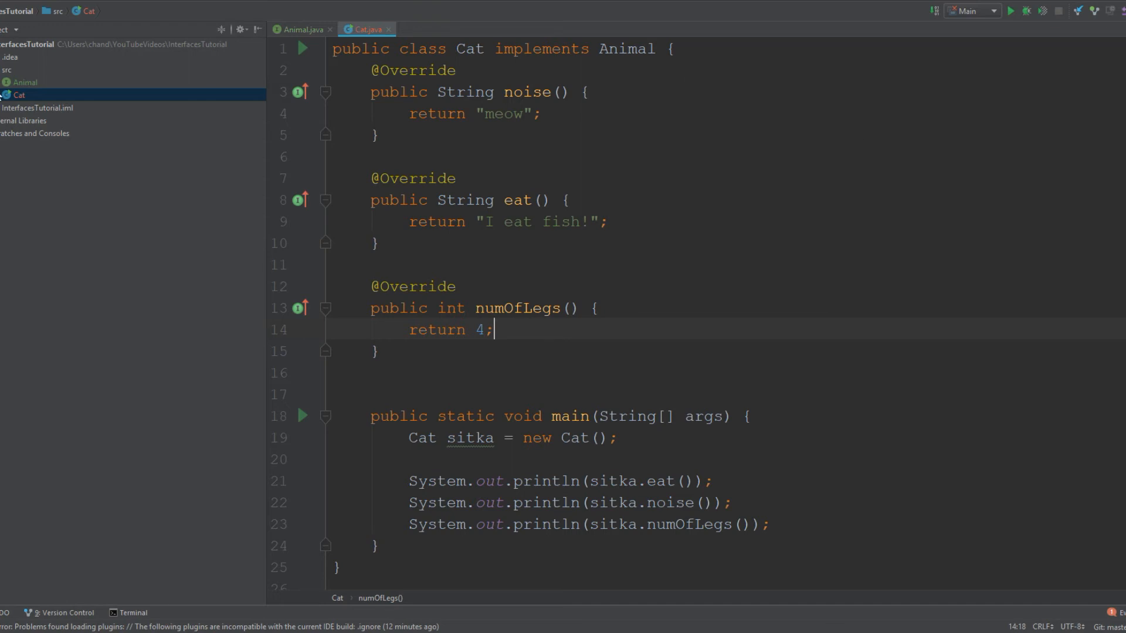
pyautogui.moveTo(25, 83)
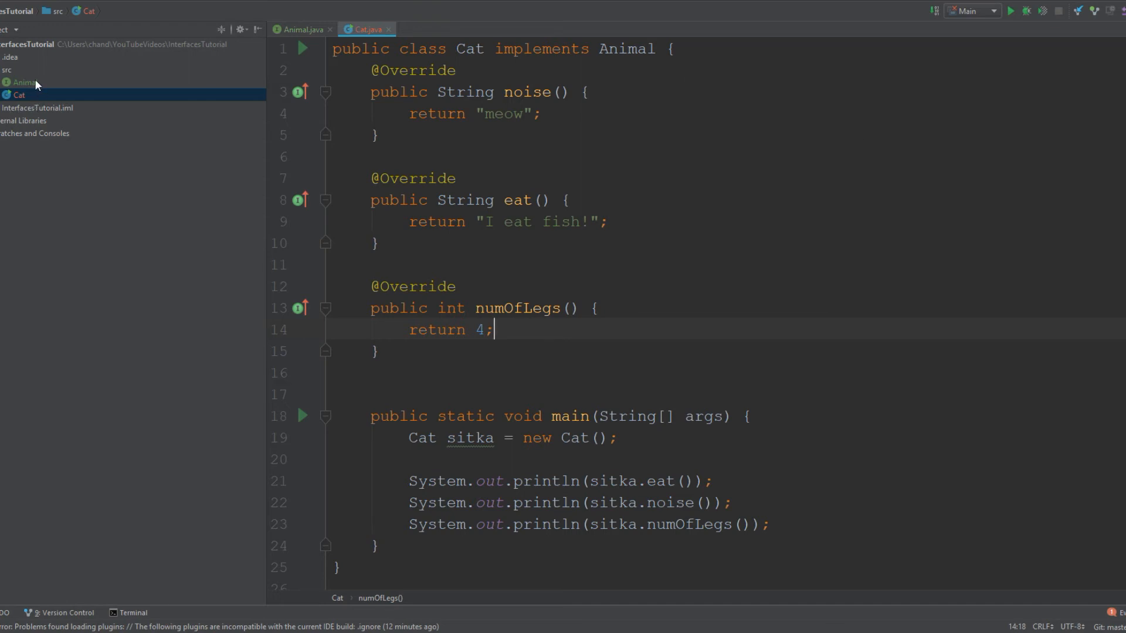
# Step: Create a new Java class Dog in src and answer the Add File to Git prompt
pyautogui.rightClick(9, 70)
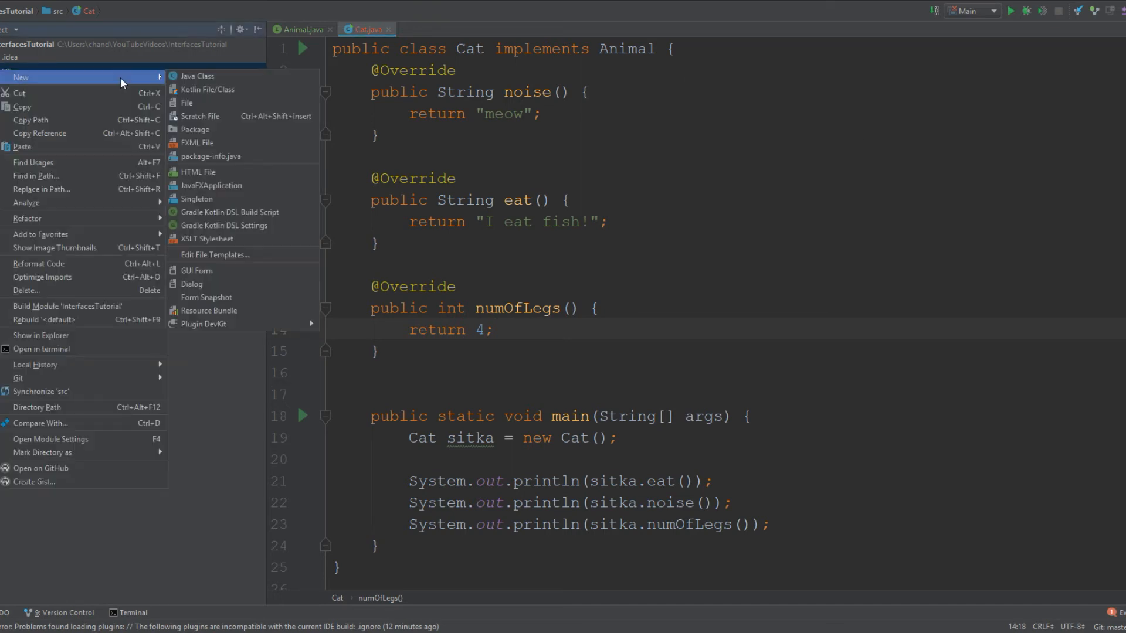
pyautogui.click(198, 76)
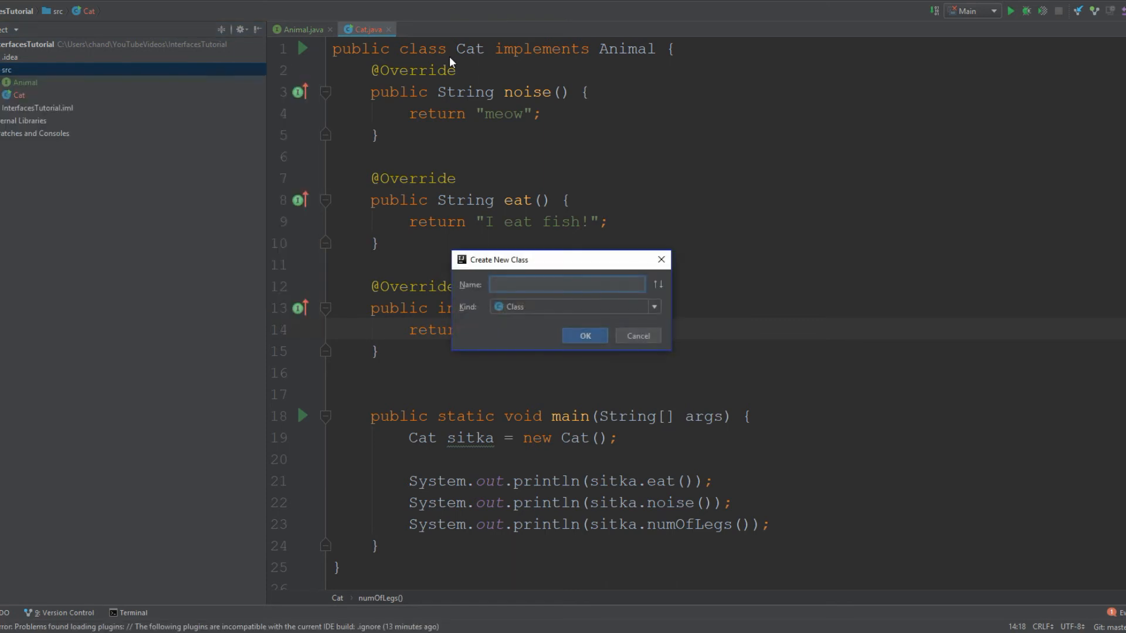
pyautogui.click(585, 336)
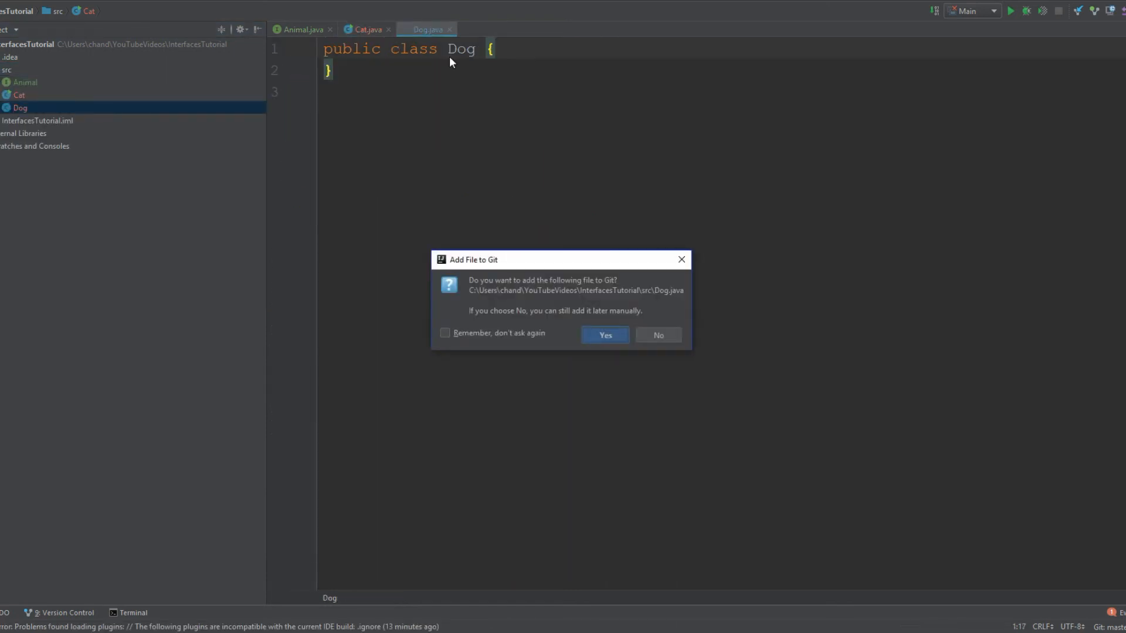
pyautogui.moveTo(681, 259)
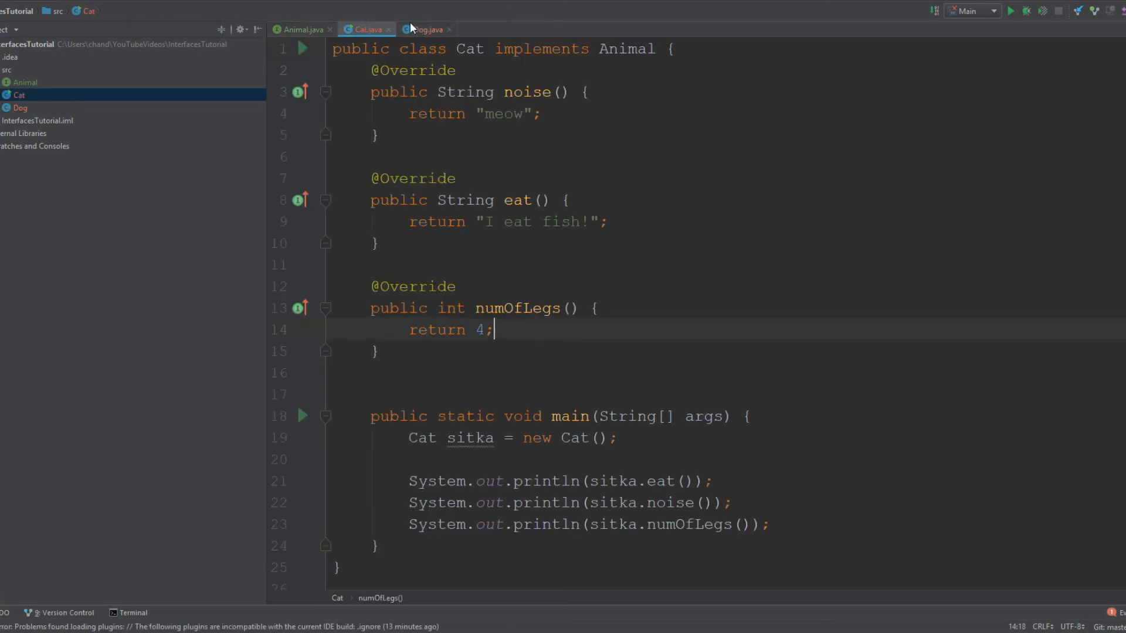
pyautogui.click(424, 30)
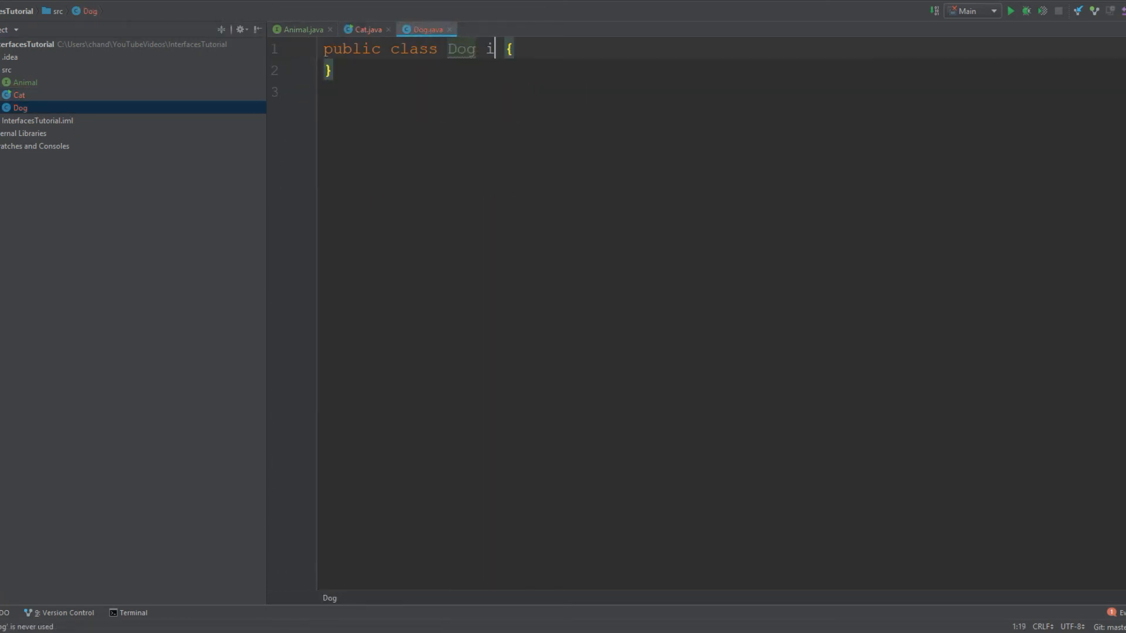
pyautogui.write('mplements Animal')
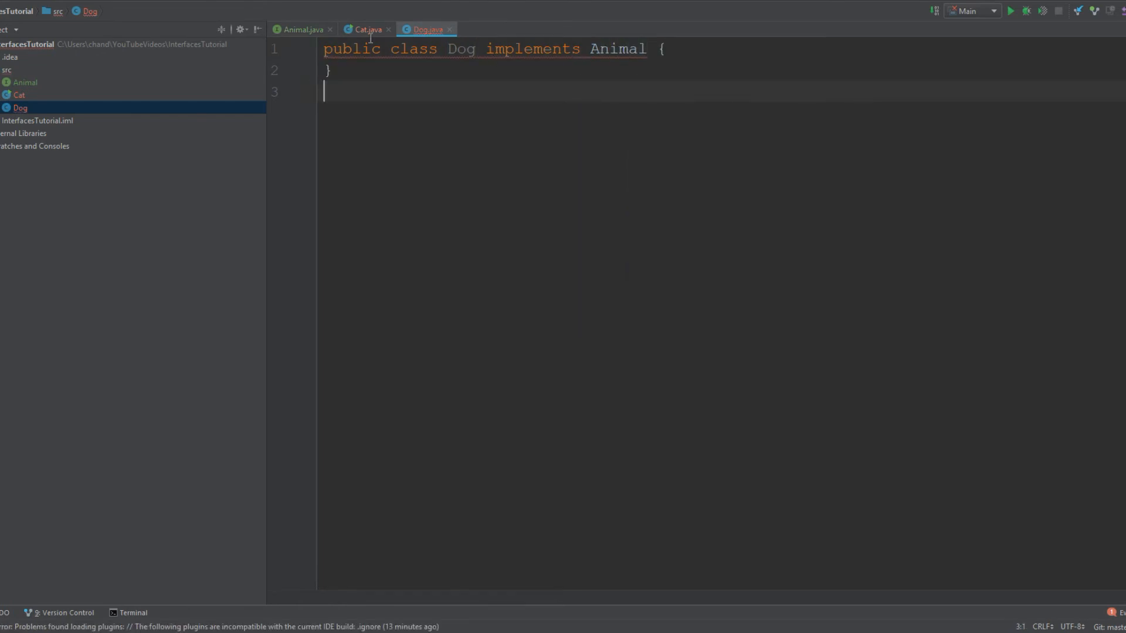
pyautogui.moveTo(321, 63)
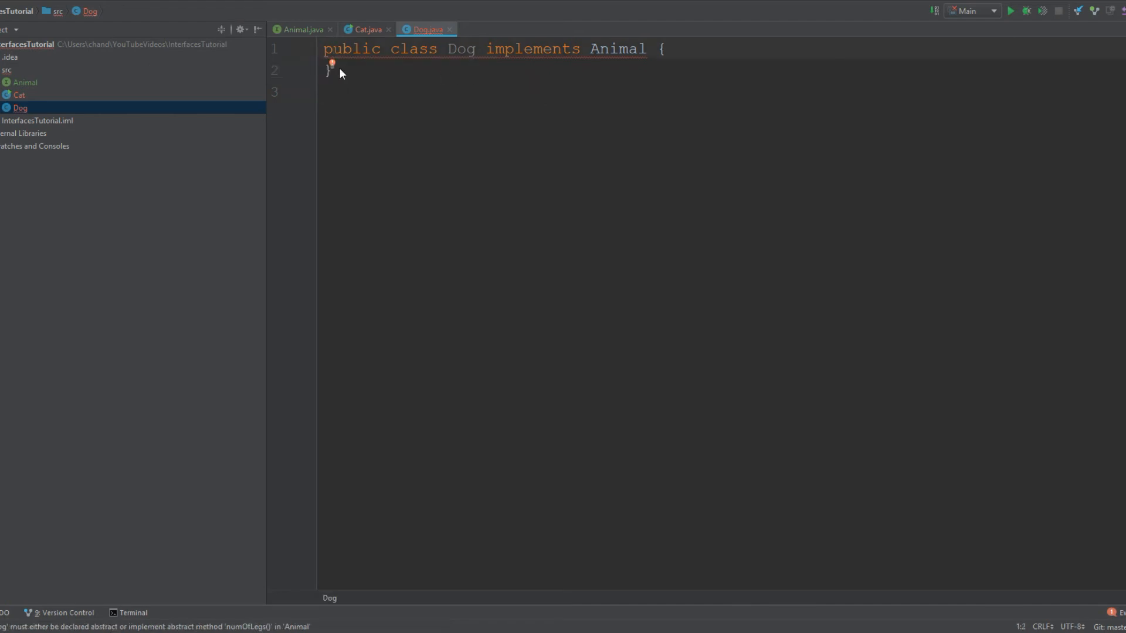
pyautogui.click(333, 64)
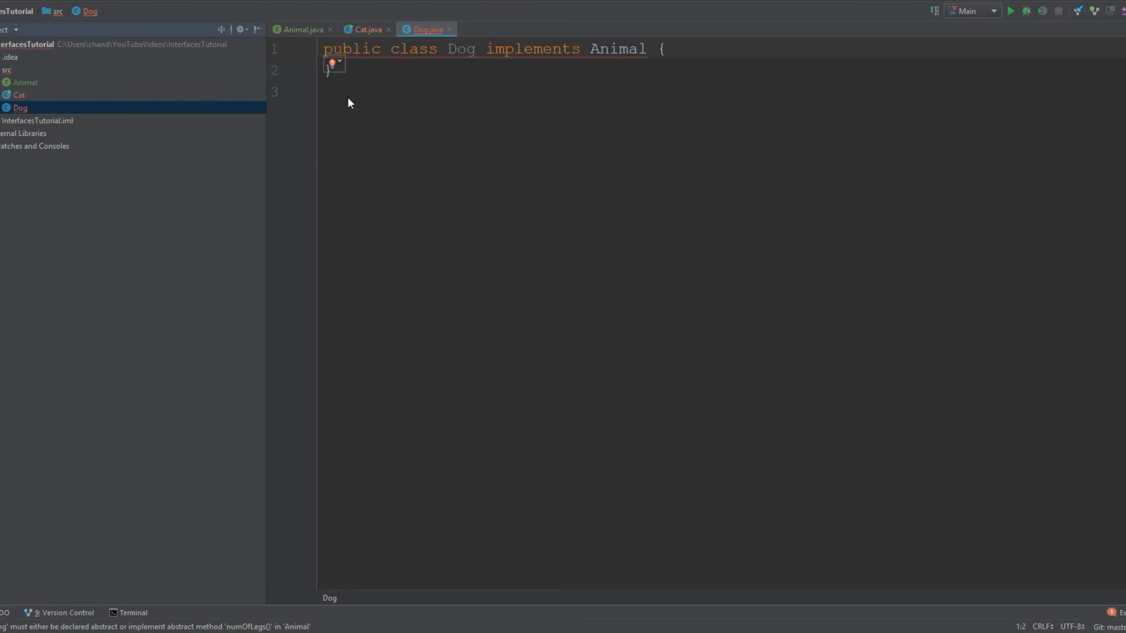
pyautogui.click(333, 64)
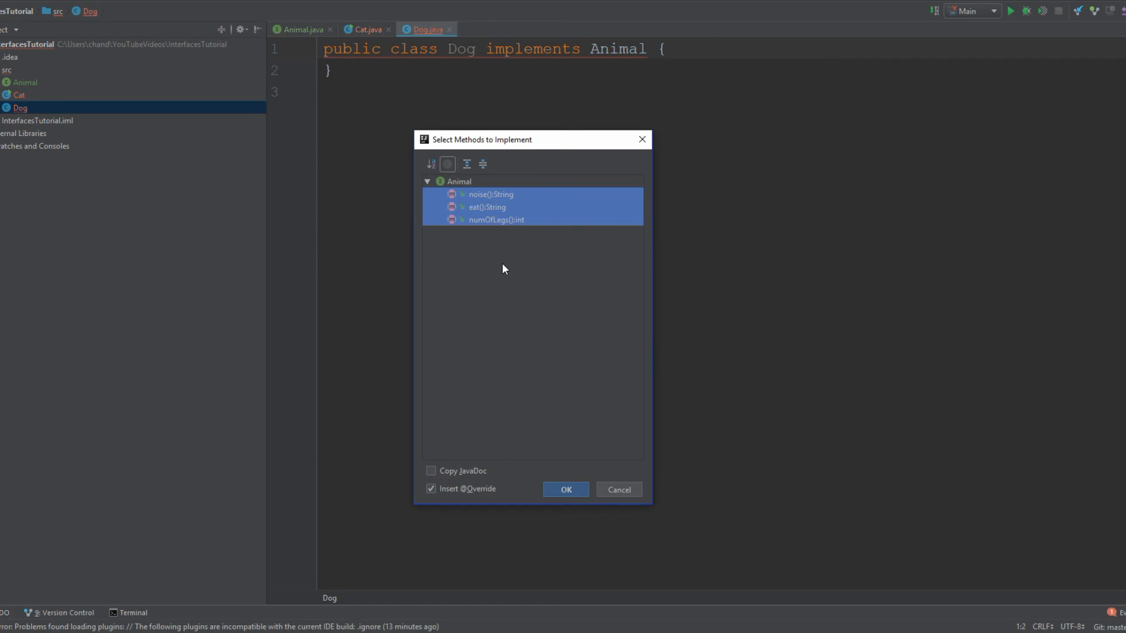
pyautogui.moveTo(566, 489)
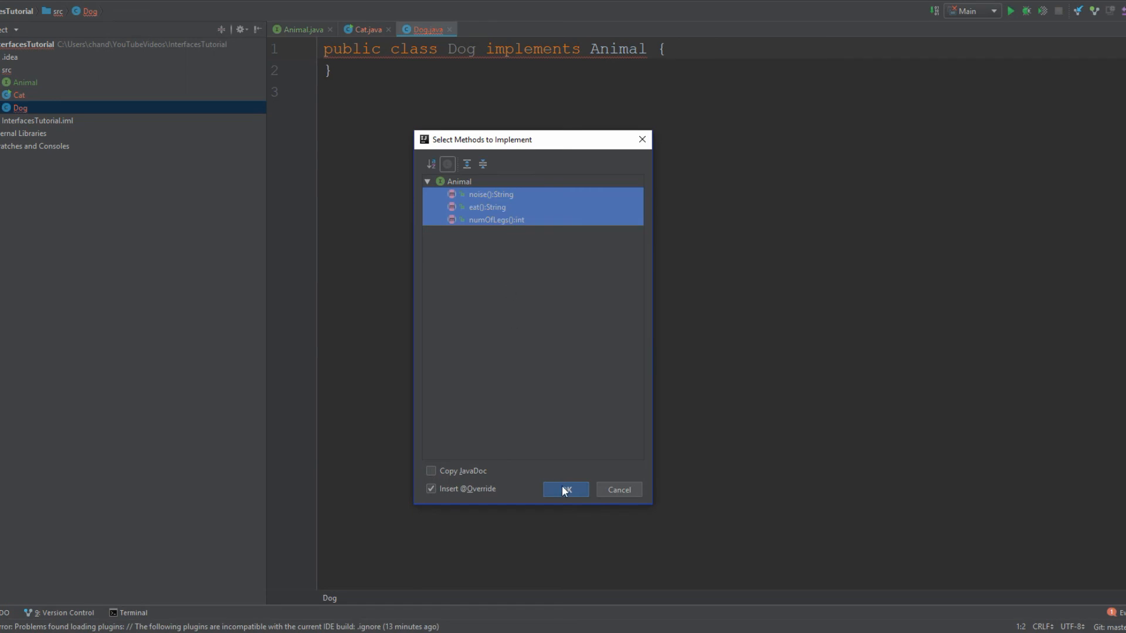
pyautogui.click(565, 490)
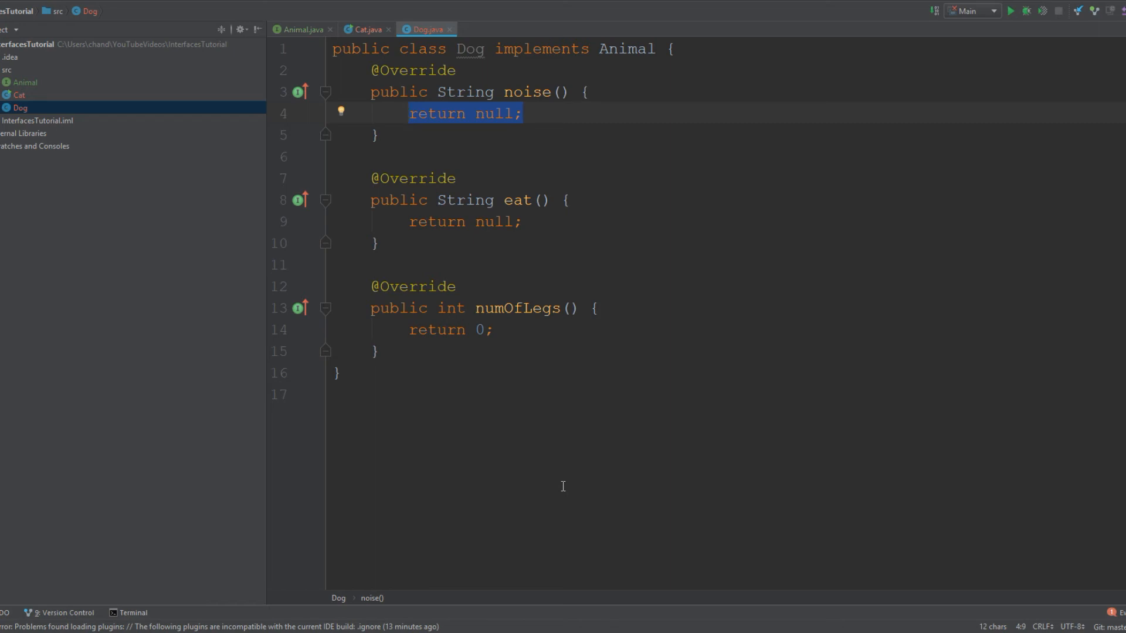
pyautogui.moveTo(540, 110)
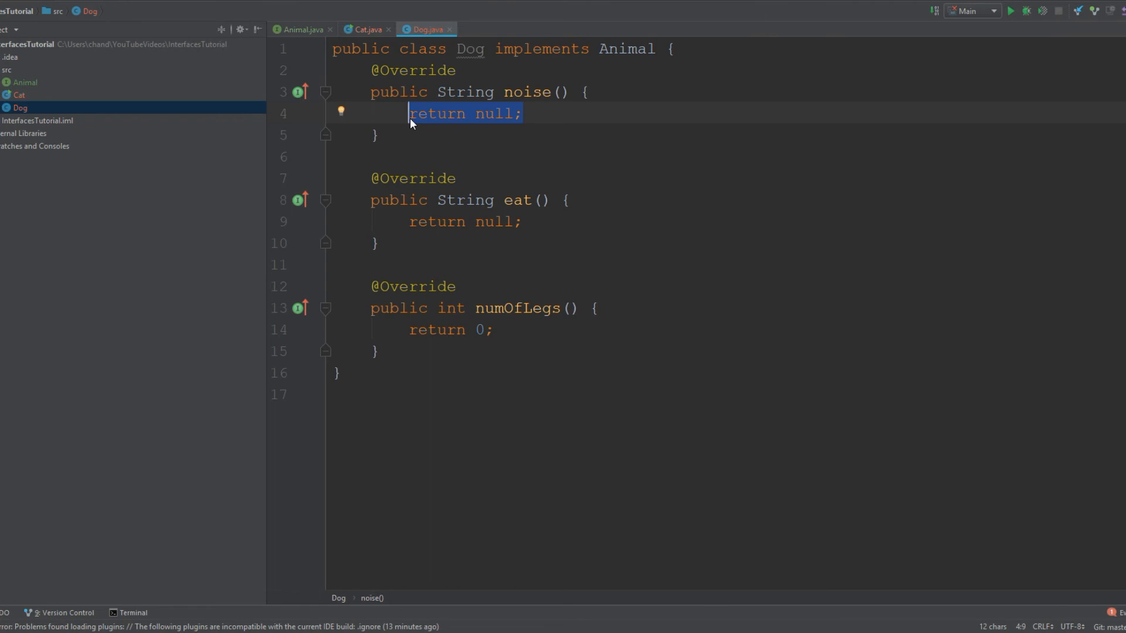
# Step: Fill Dog's stubs: noise returns "Woof", eat "I eat dog treats!", numOfLegs 4
pyautogui.press('Delete')
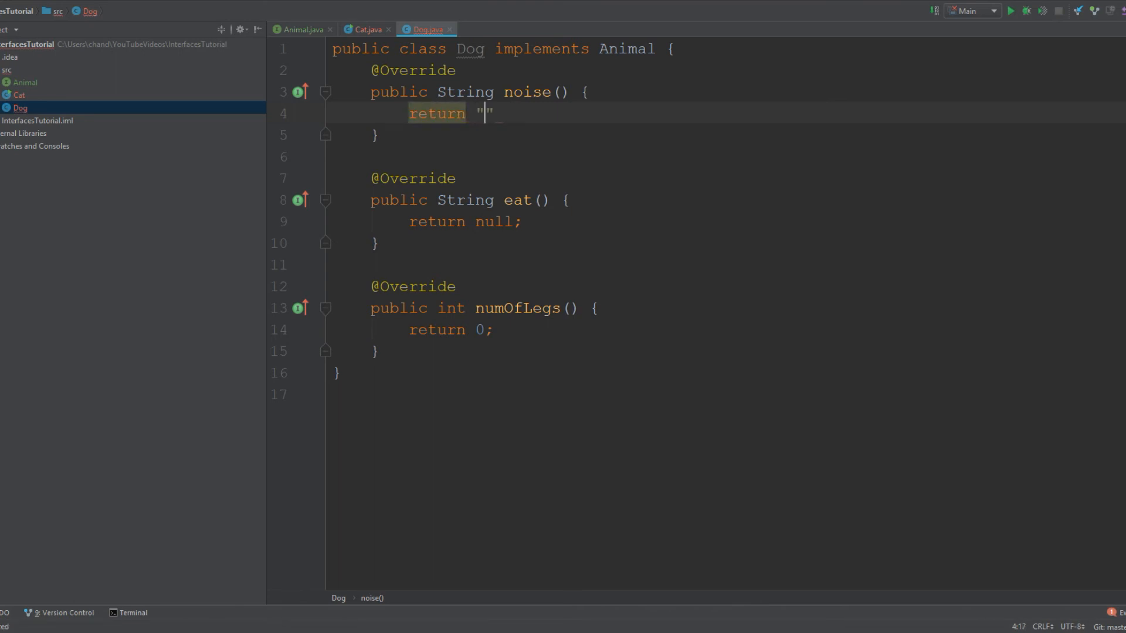
pyautogui.write('Woof')
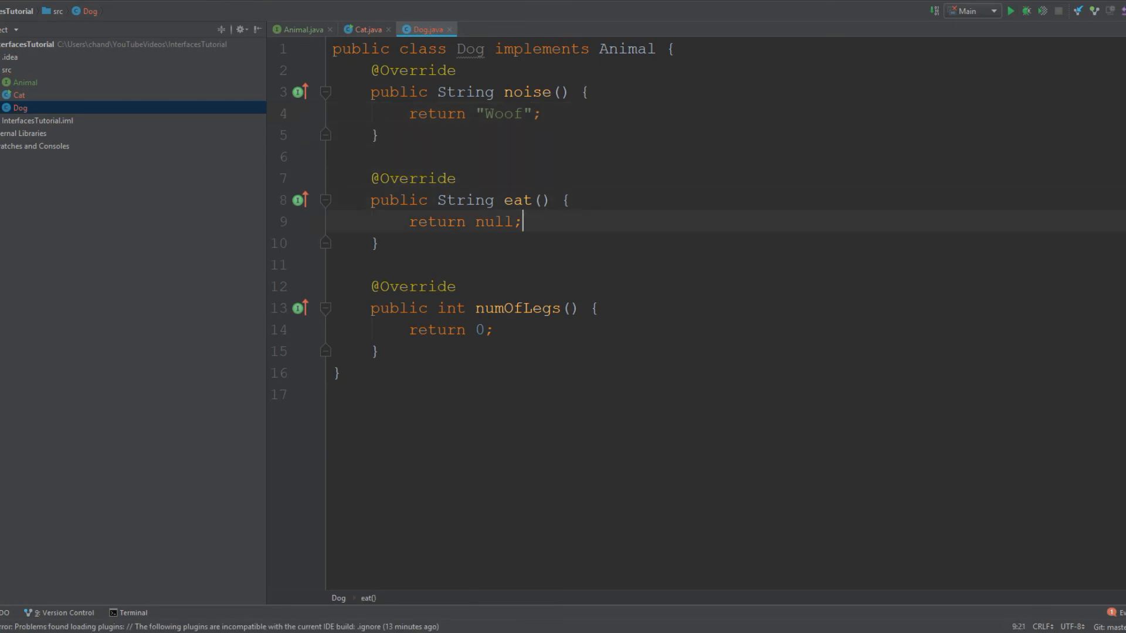
pyautogui.press('BackSpace')
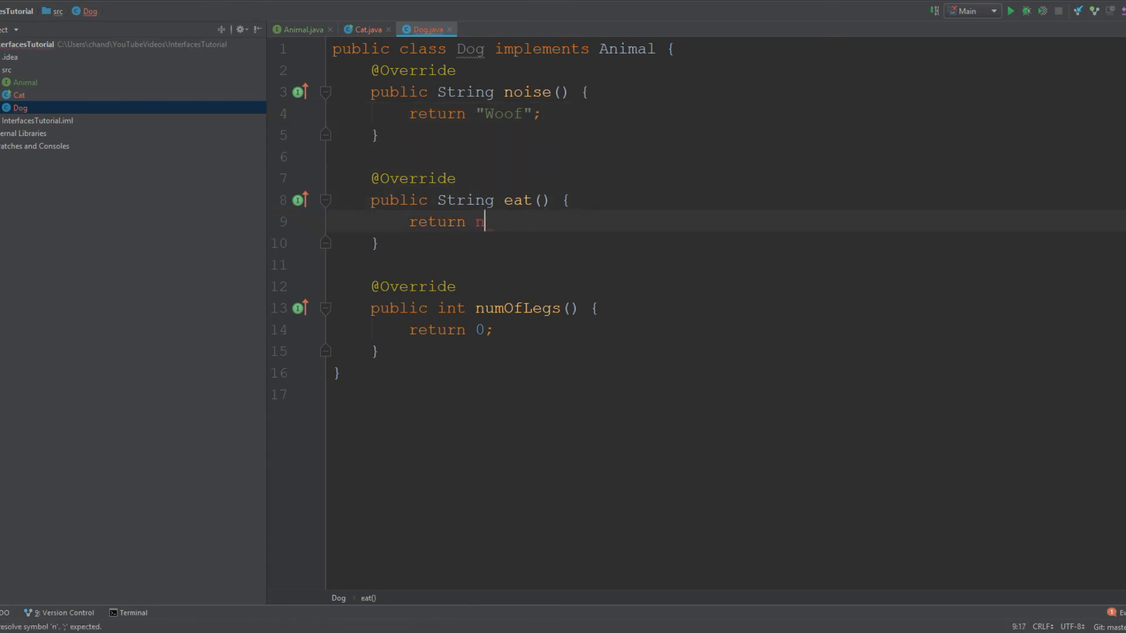
pyautogui.write('""')
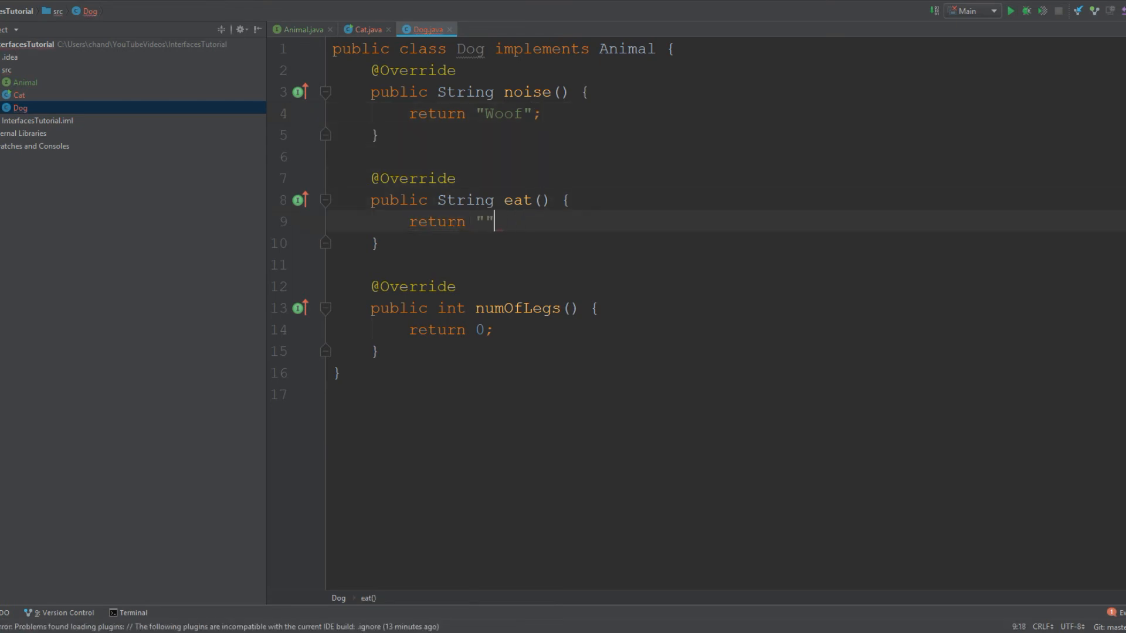
pyautogui.write(';')
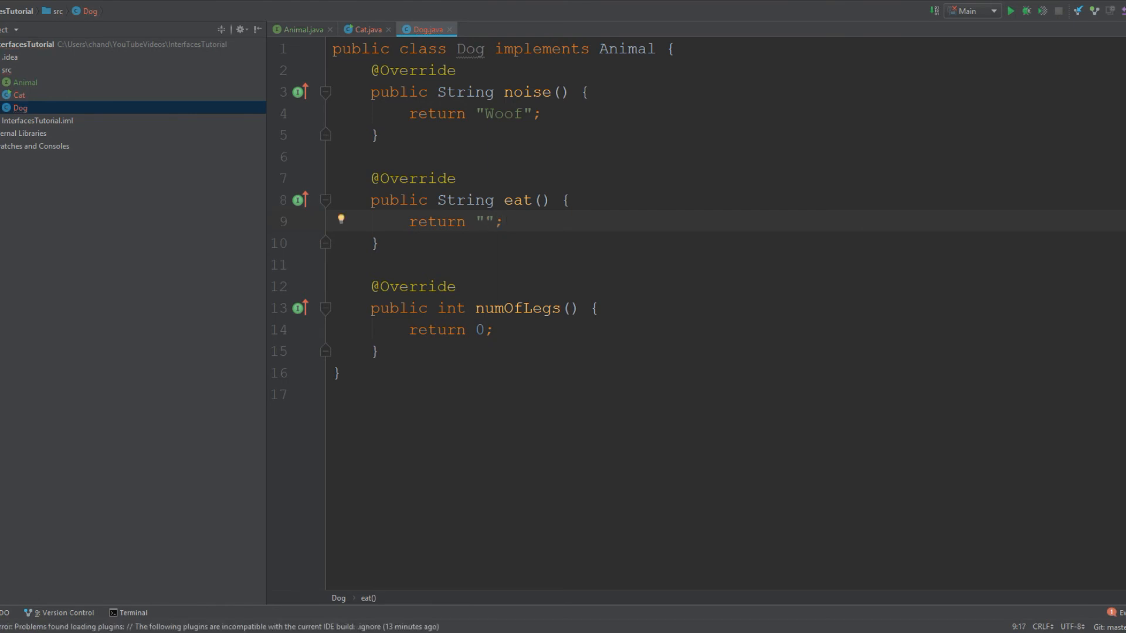
pyautogui.write('I')
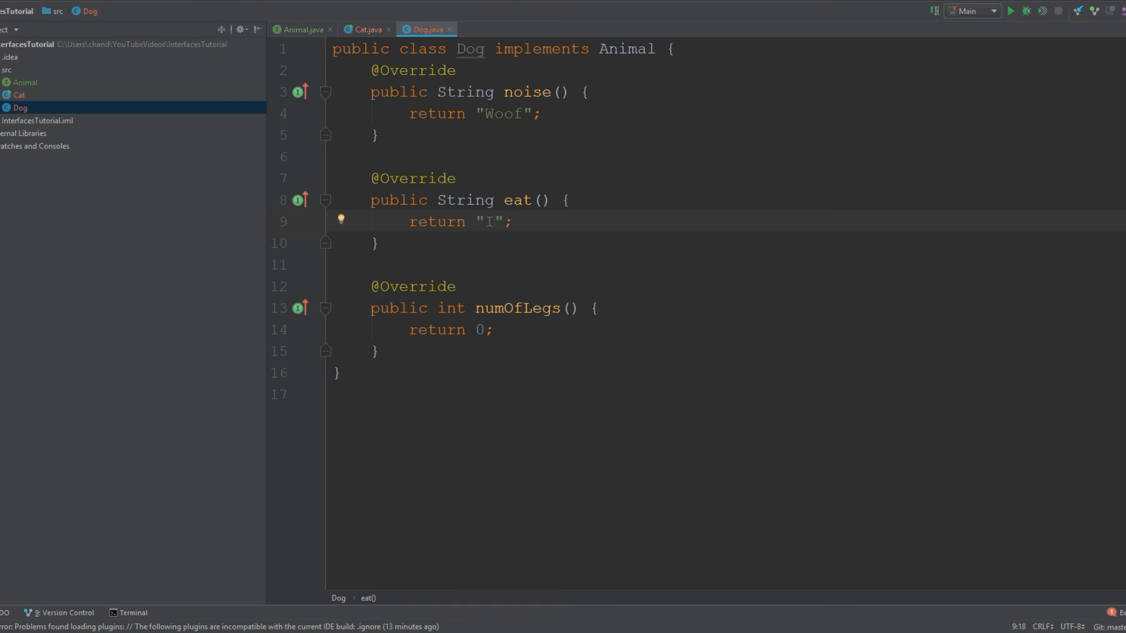
pyautogui.write('eat do')
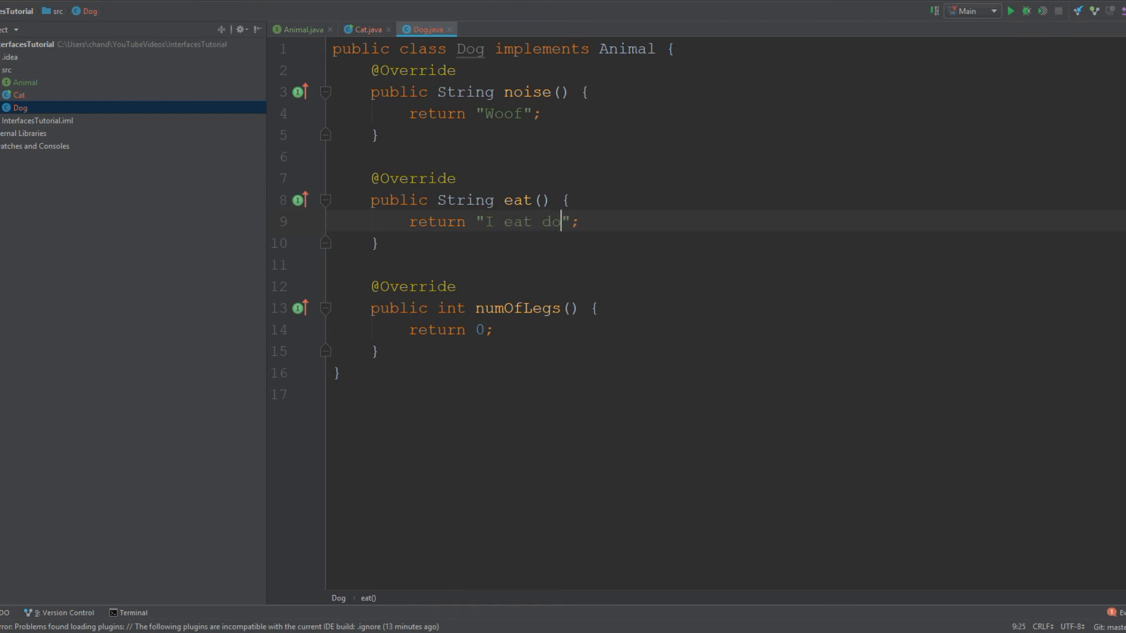
pyautogui.write('g treat')
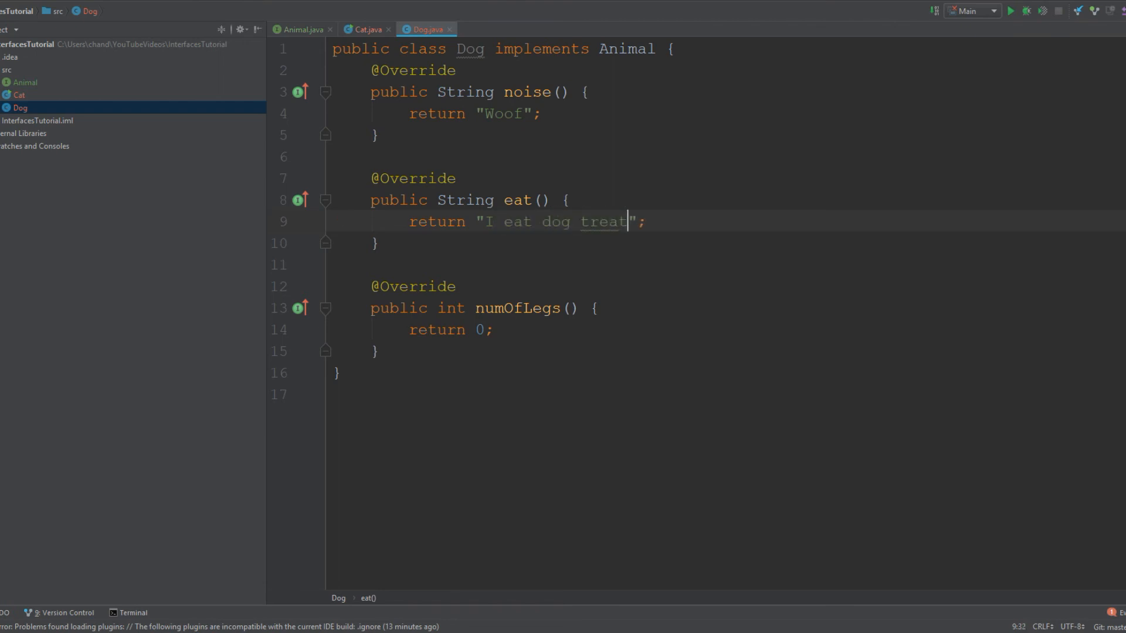
pyautogui.write('s!')
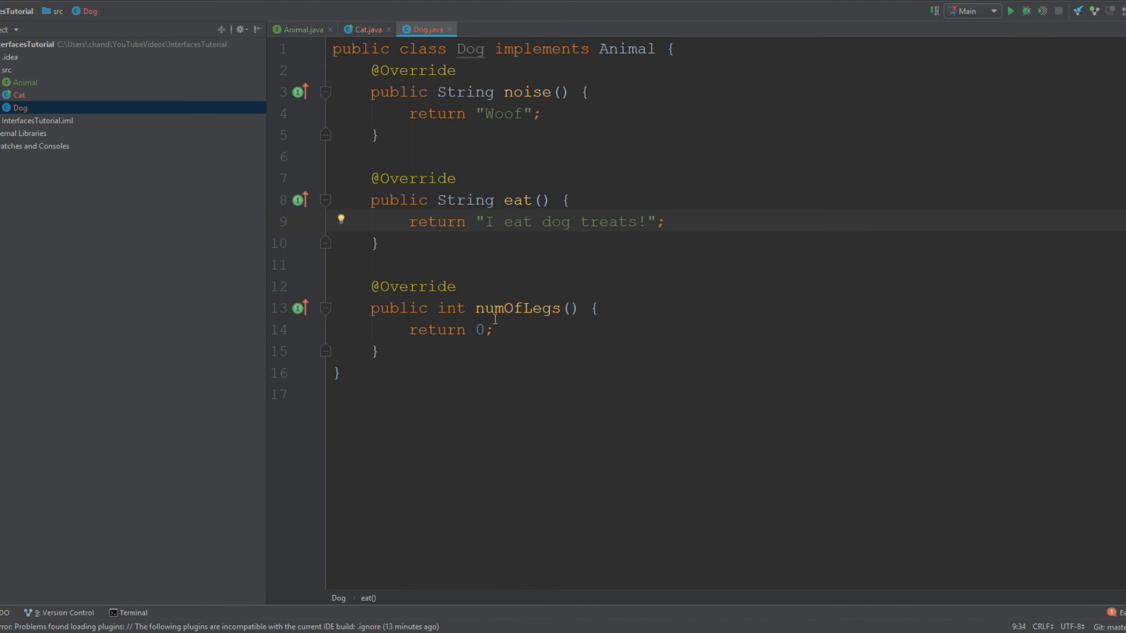
pyautogui.write('4')
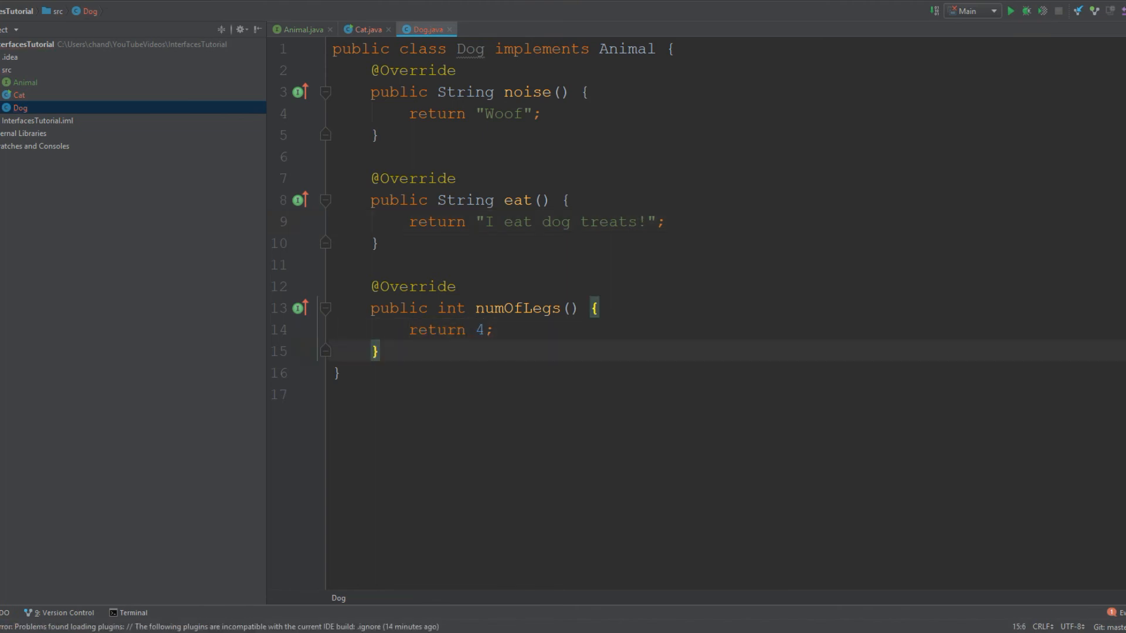
# Step: Add a main method to Dog that creates a Dog object named onyx
pyautogui.press('enter')
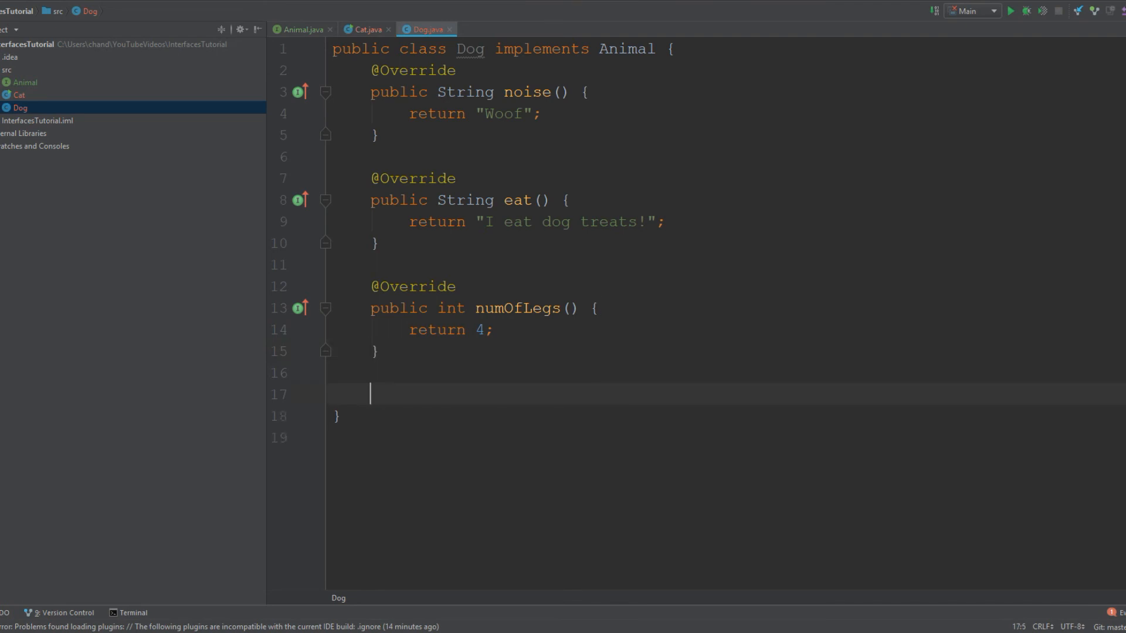
pyautogui.write('psv')
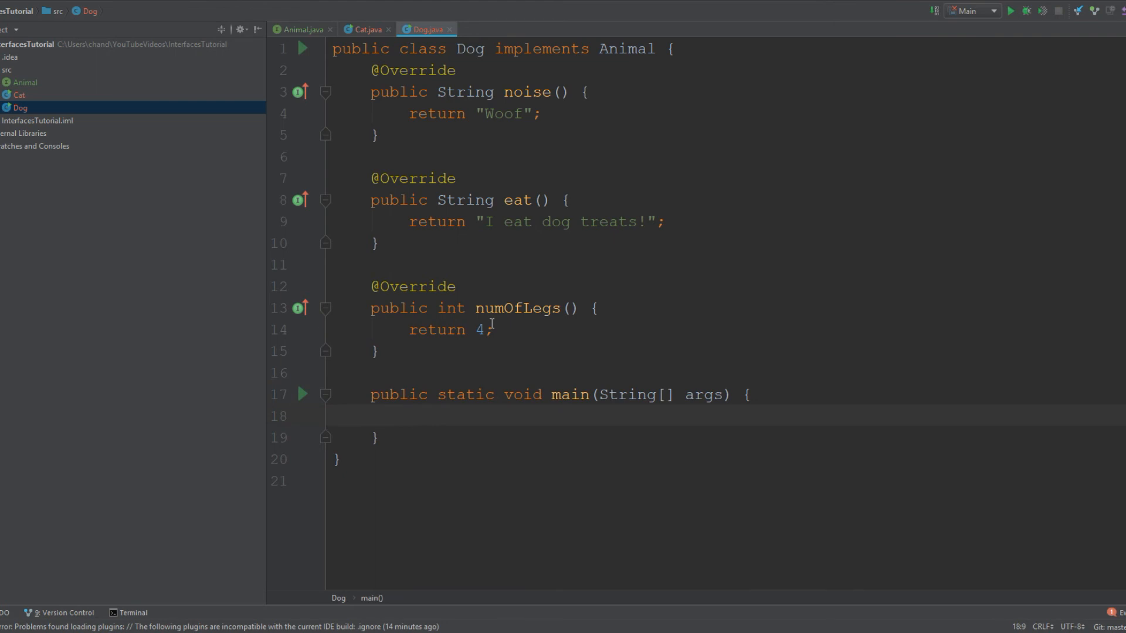
pyautogui.write('D')
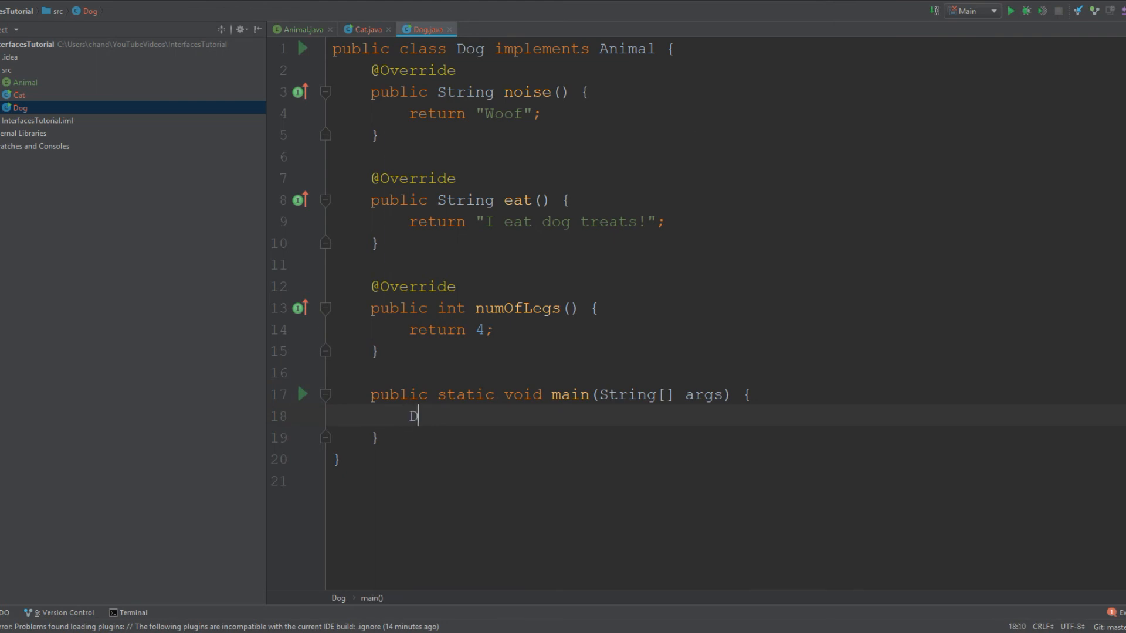
pyautogui.write('og o')
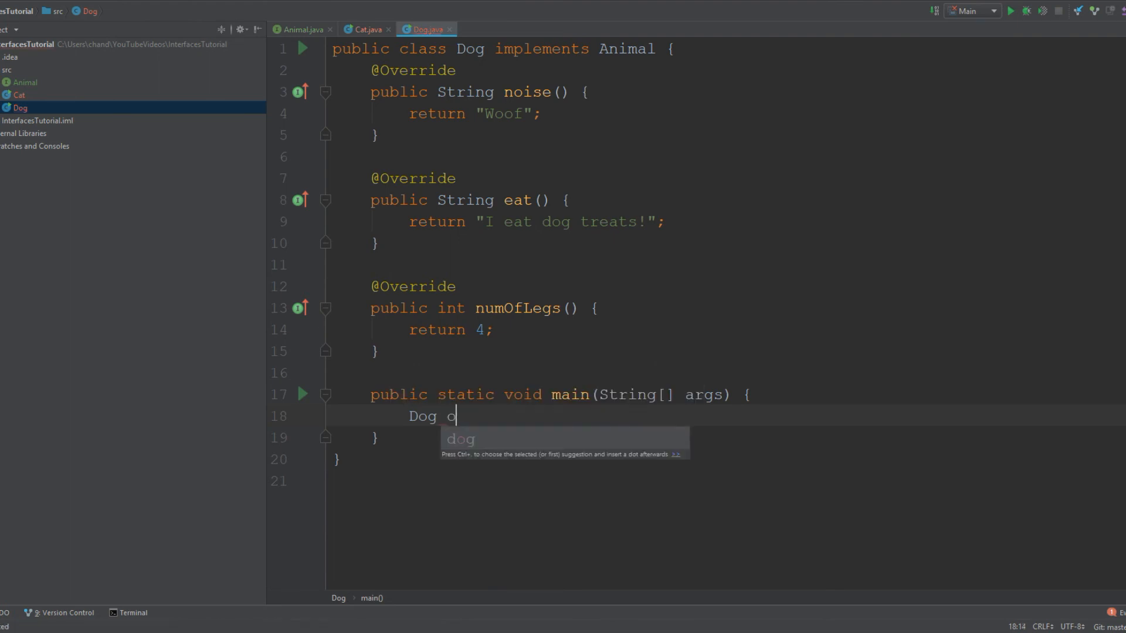
pyautogui.write('nyx = new')
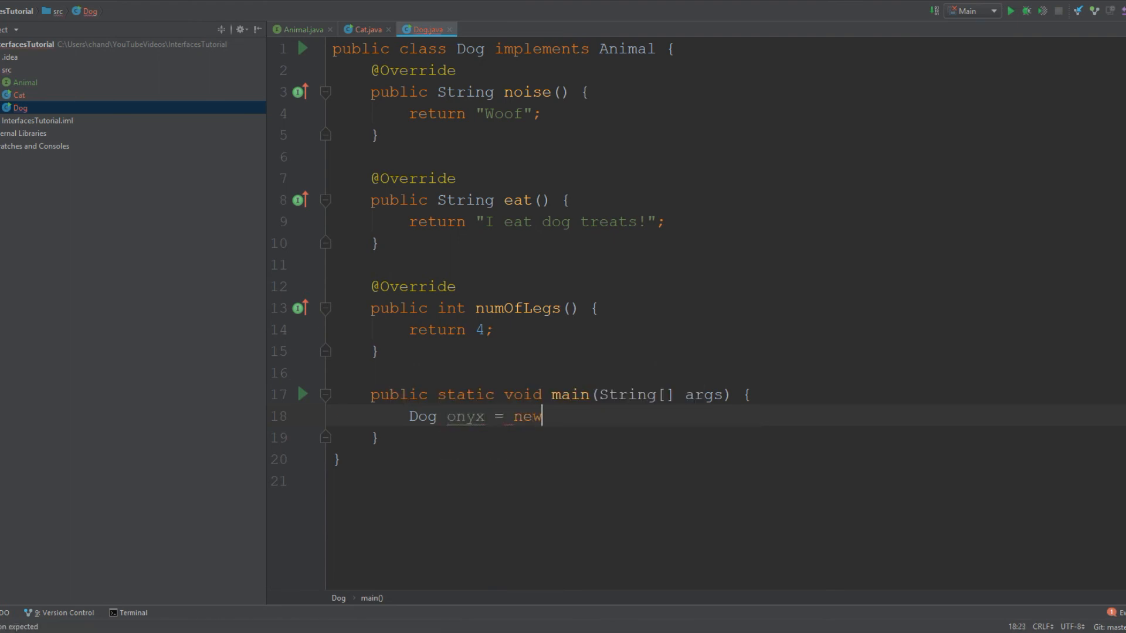
pyautogui.write('Do')
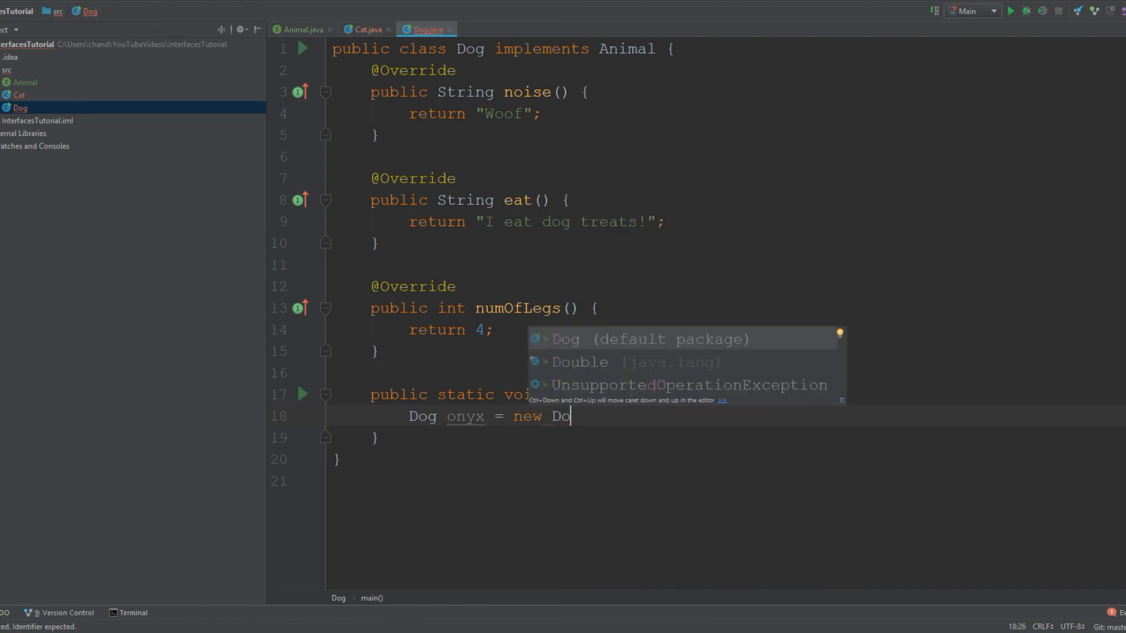
pyautogui.press('Enter')
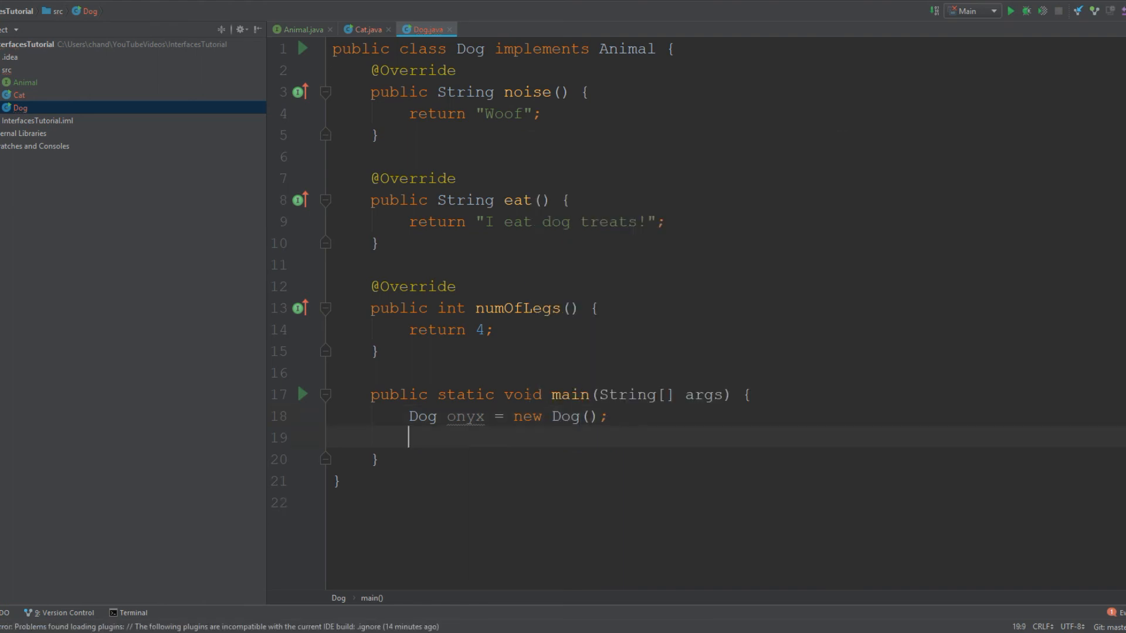
# Step: Print onyx.noise(), onyx.eat() and onyx.numOfLegs() with sout println lines
pyautogui.write('sout')
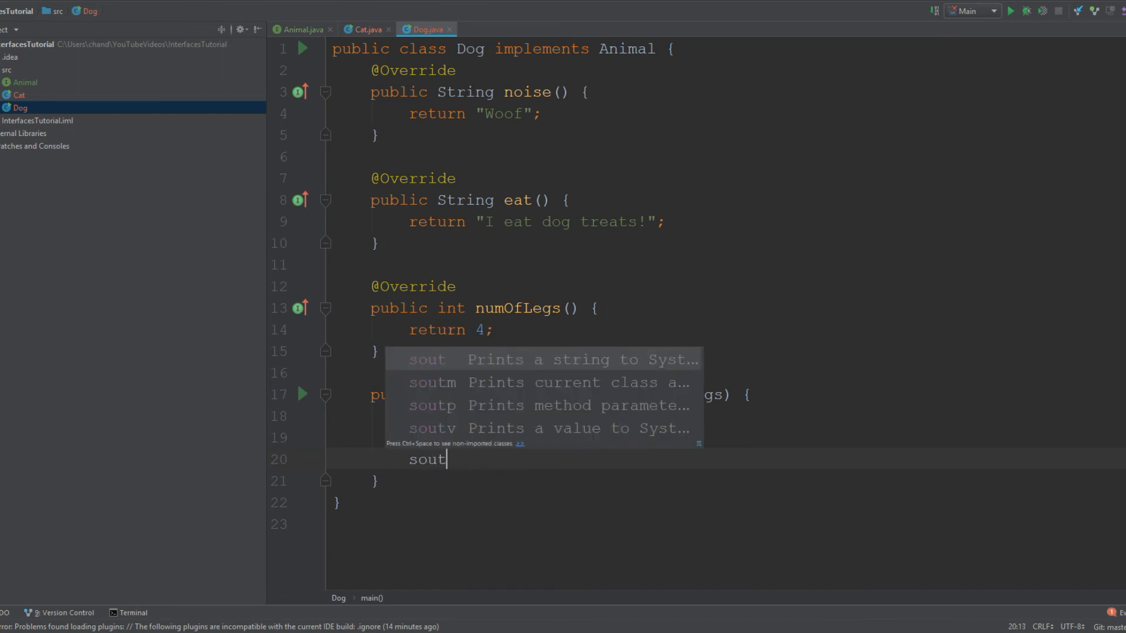
pyautogui.press('Enter')
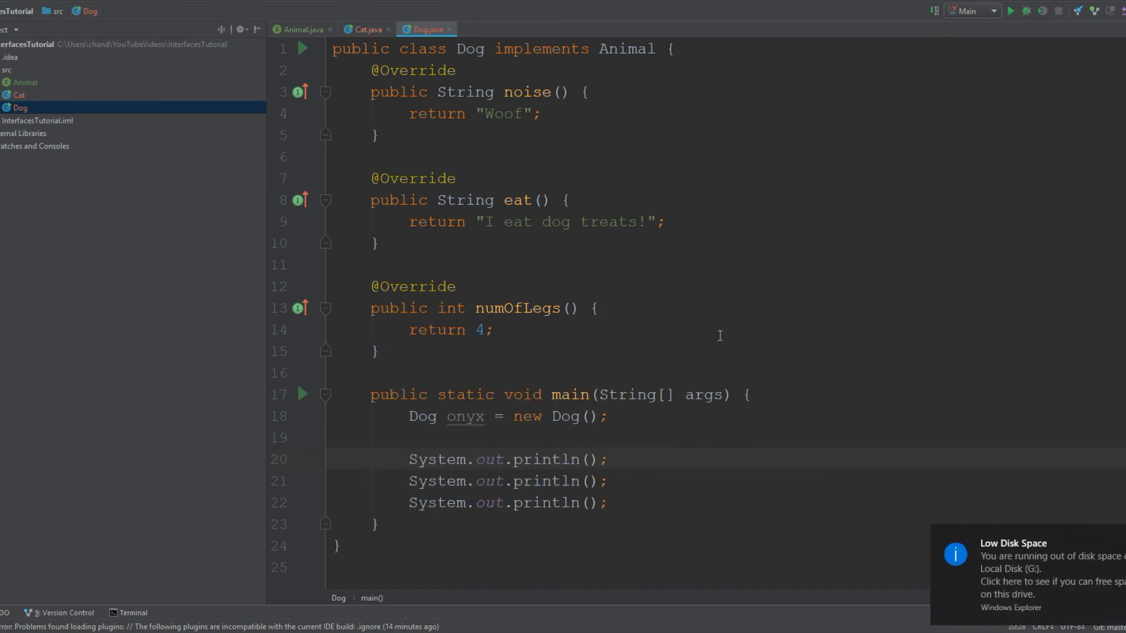
pyautogui.moveTo(678, 407)
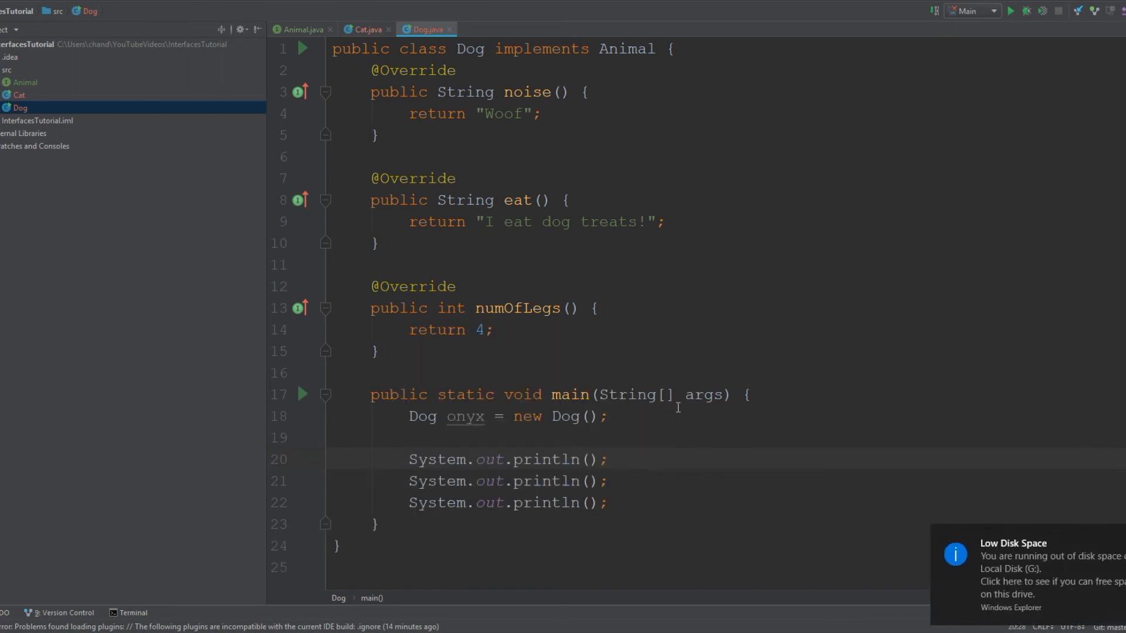
pyautogui.write('onyx.noise(')
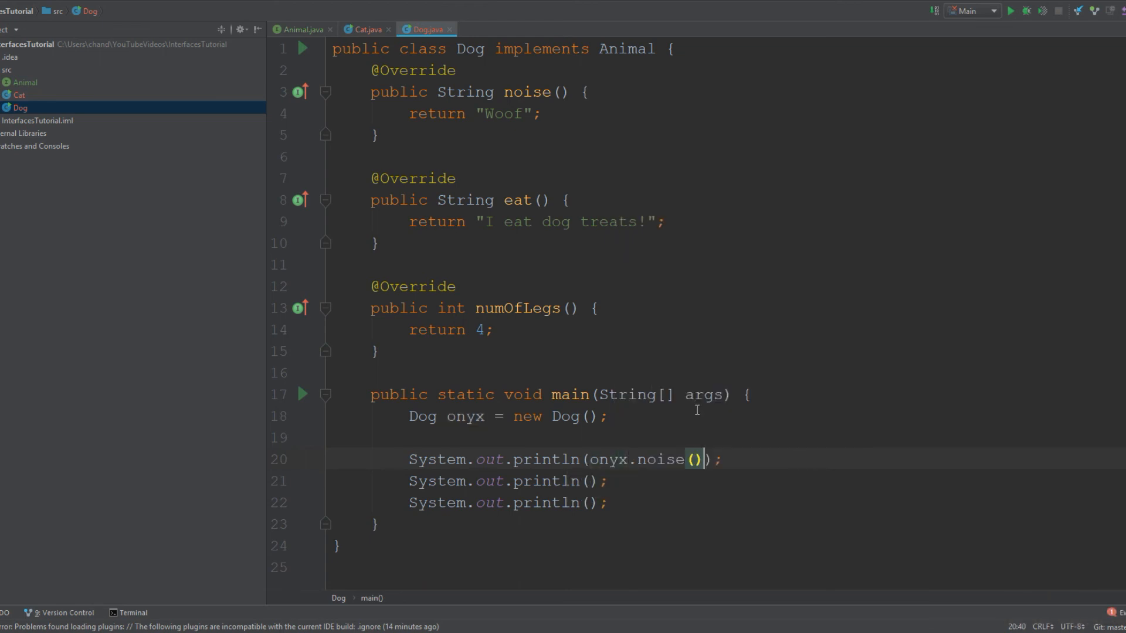
pyautogui.write('onyx.eat(')
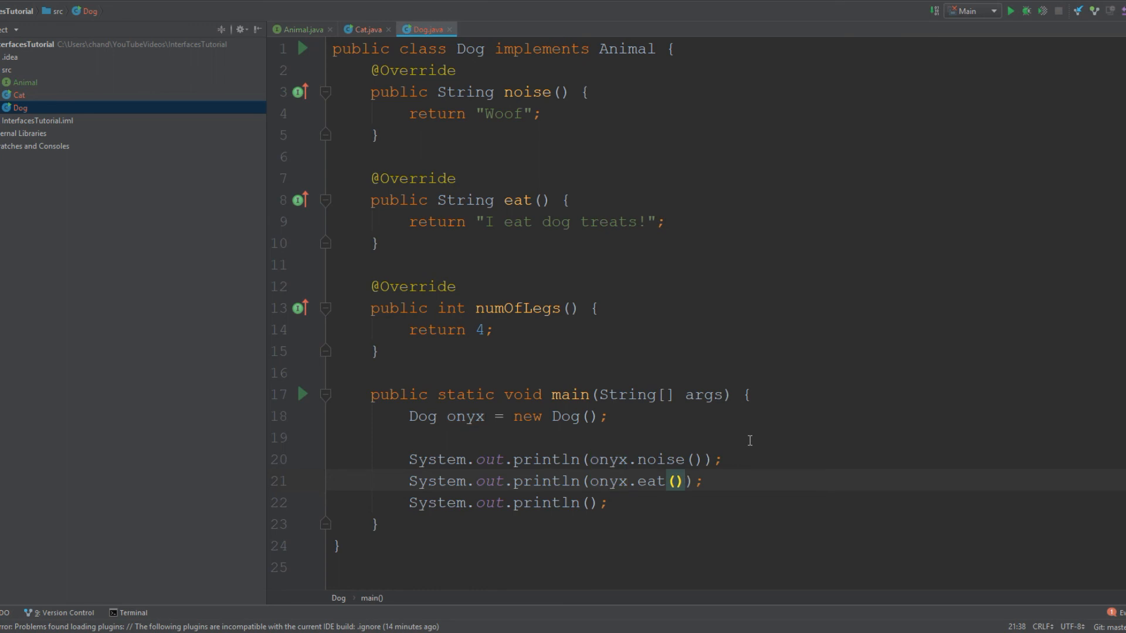
pyautogui.write('ony')
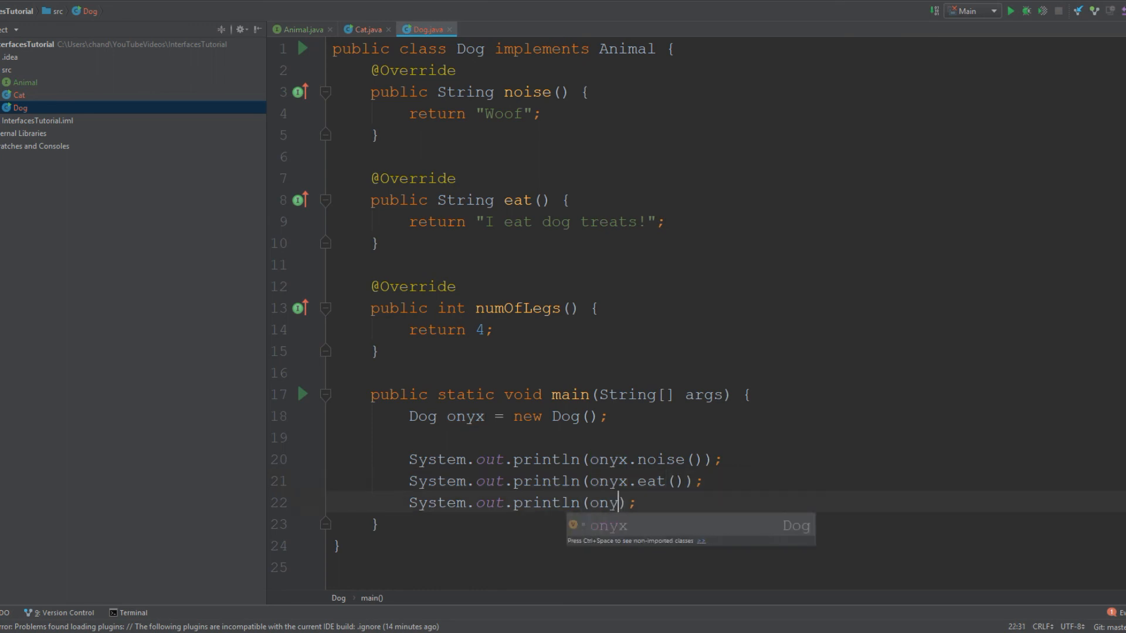
pyautogui.write('.numOfLegs(')
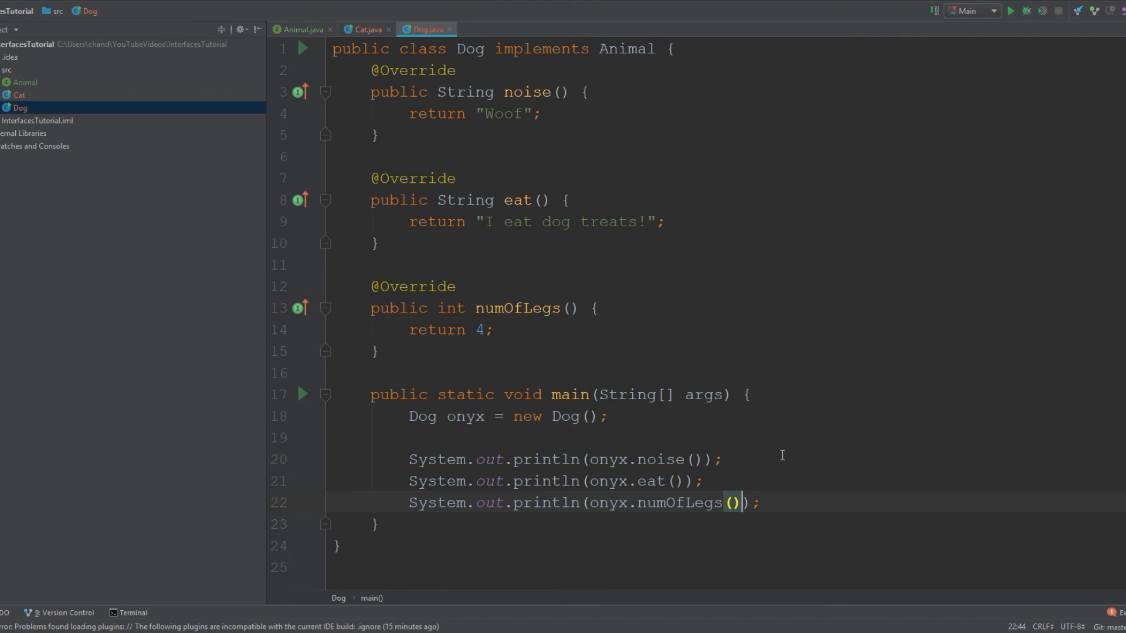
pyautogui.moveTo(977, 10)
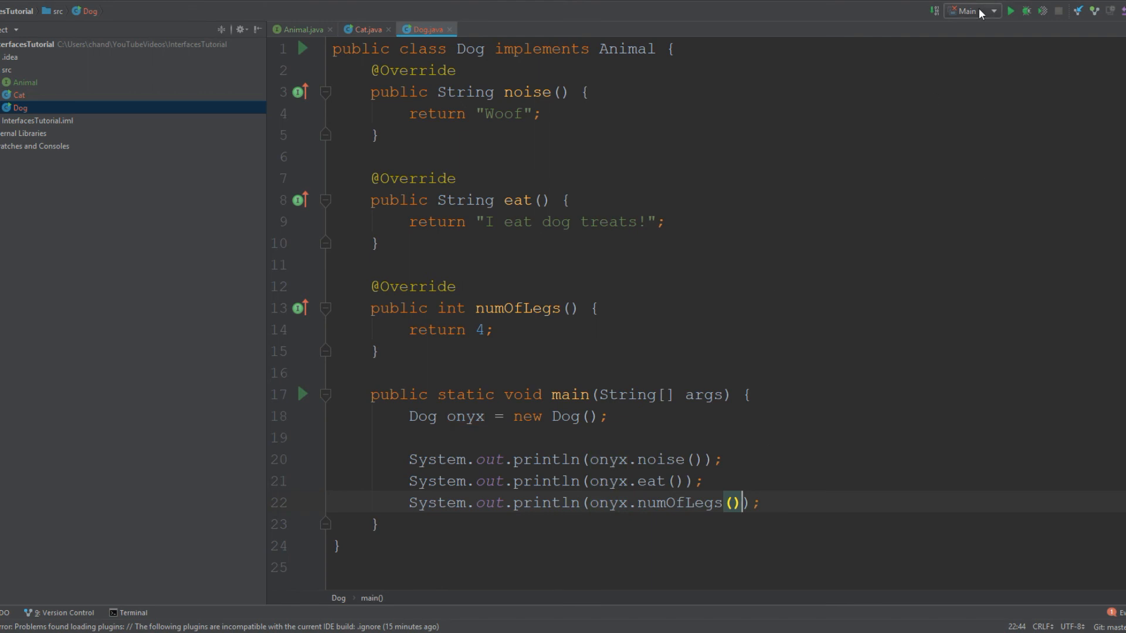
# Step: Rename the Main run configuration to Dog and set its main class to Dog
pyautogui.click(969, 10)
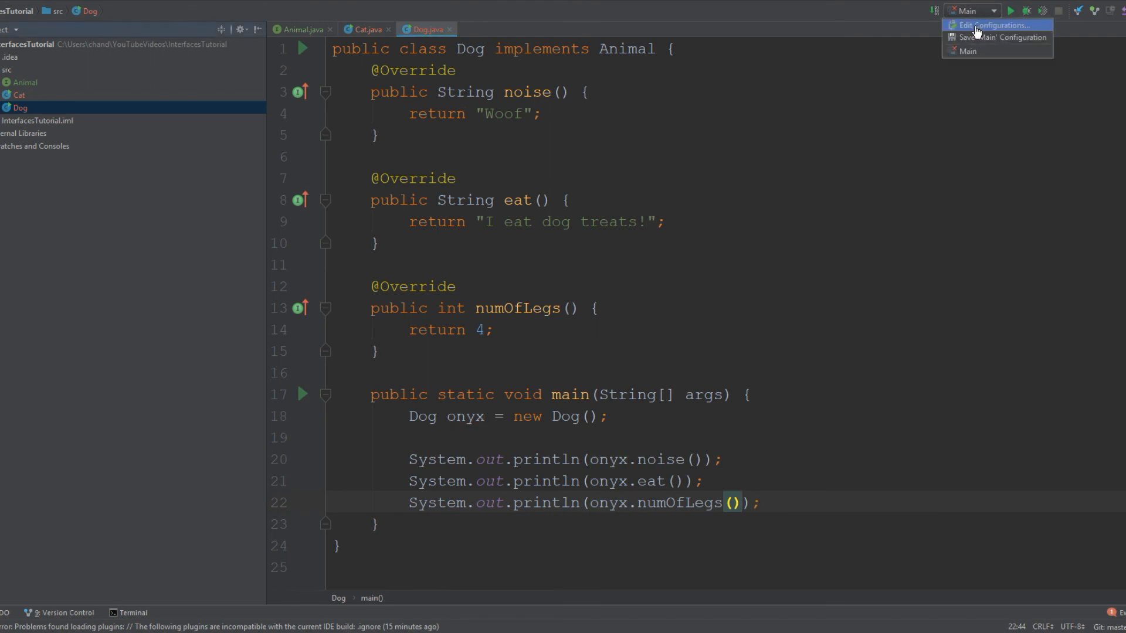
pyautogui.click(995, 25)
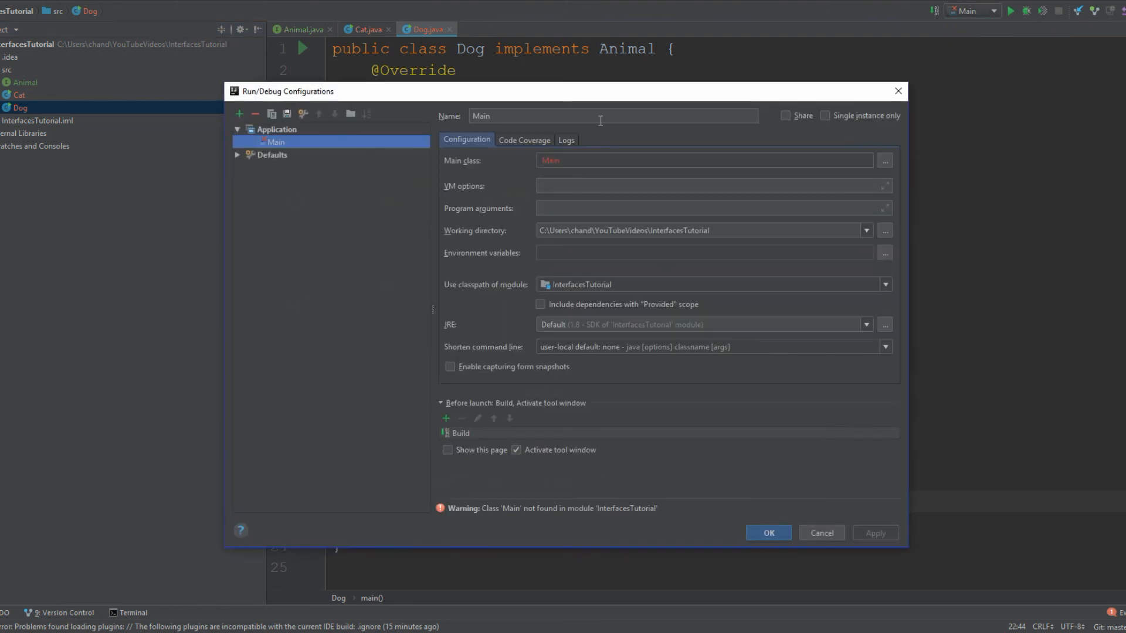
pyautogui.moveTo(575, 117)
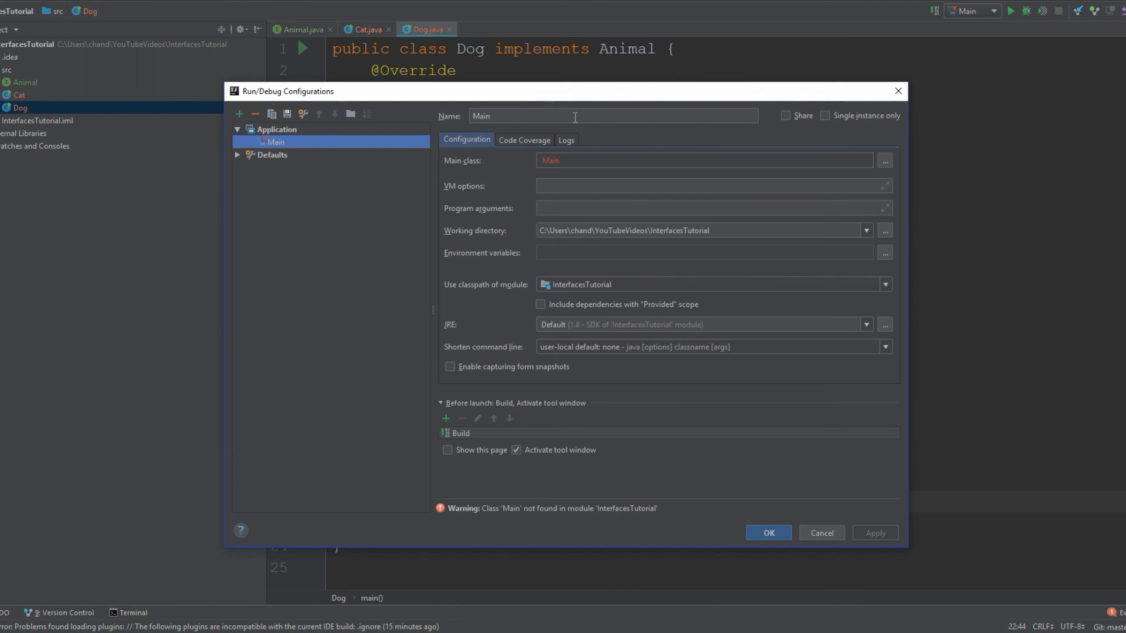
pyautogui.moveTo(716, 122)
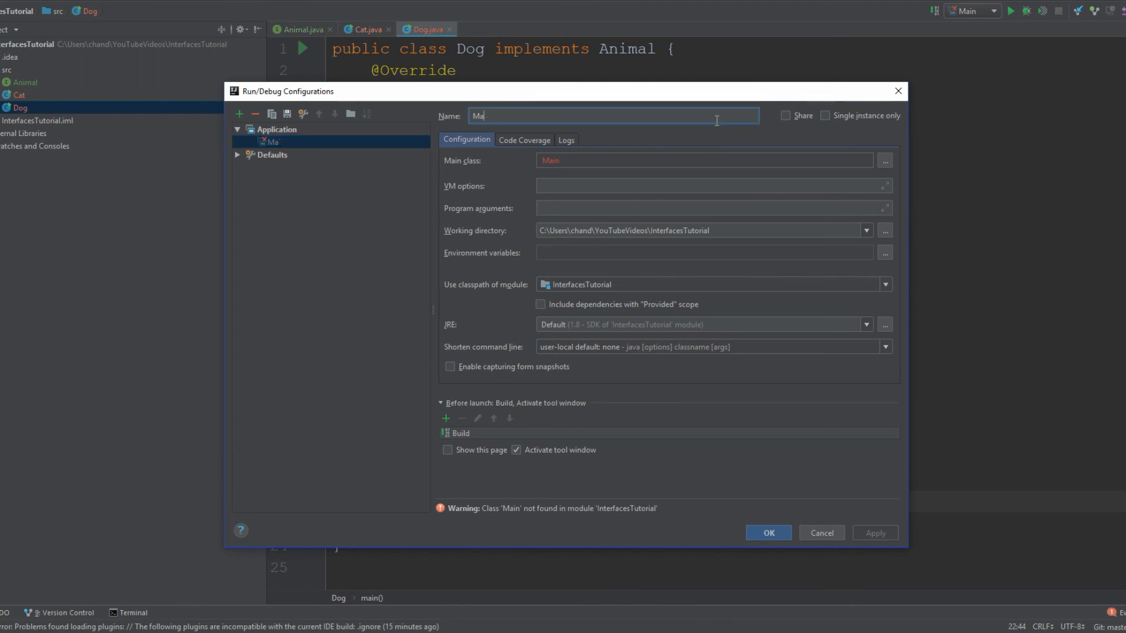
pyautogui.write('Dog')
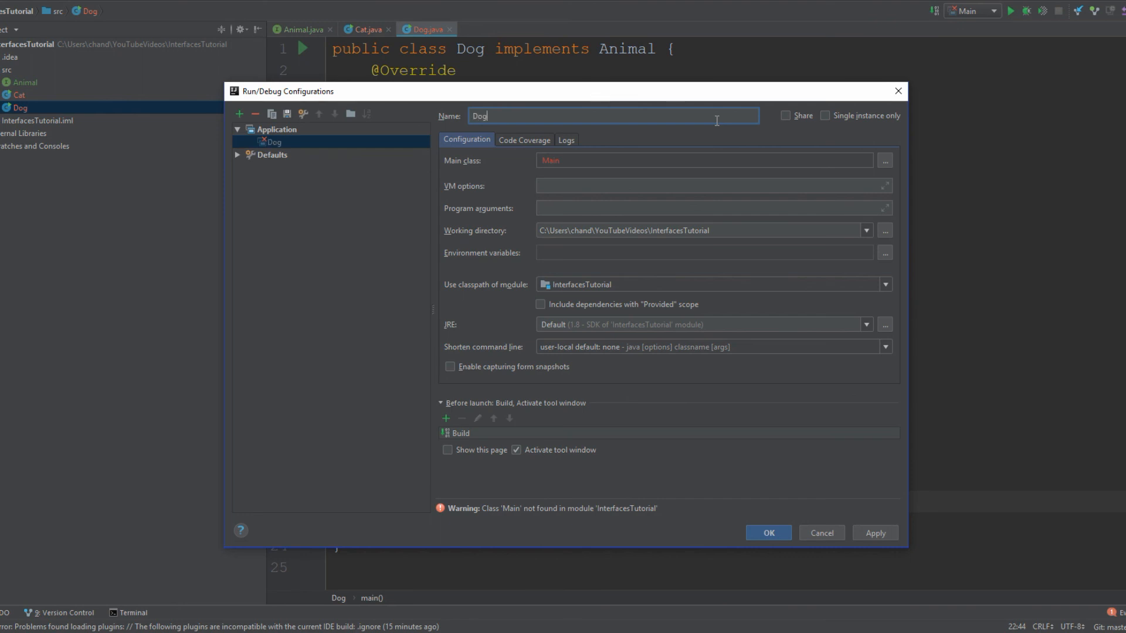
pyautogui.click(885, 160)
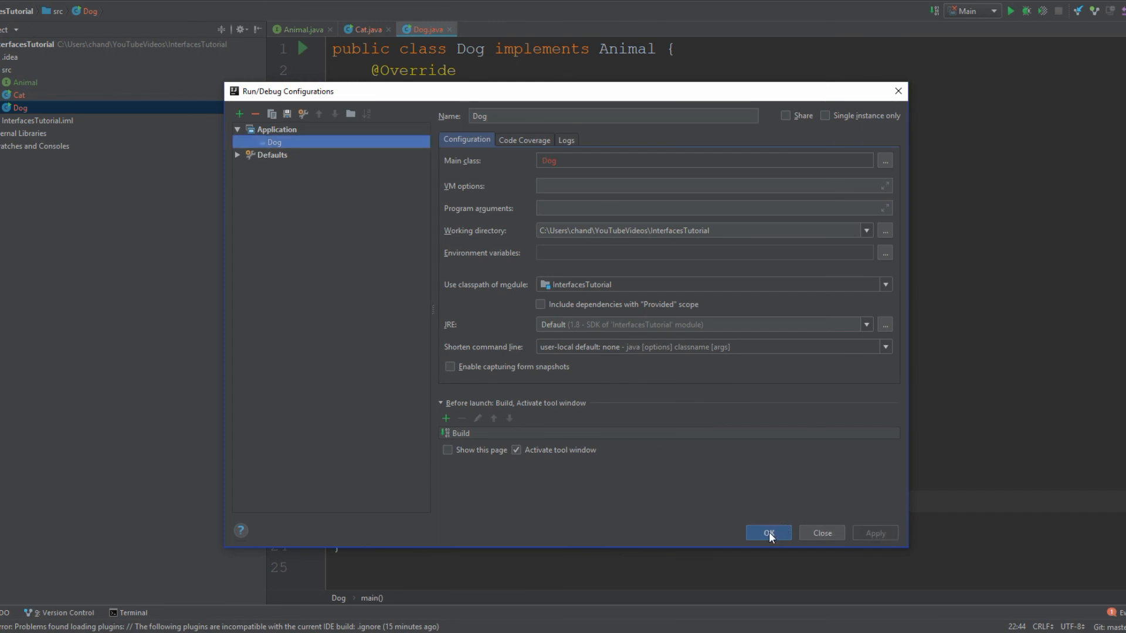
pyautogui.click(767, 533)
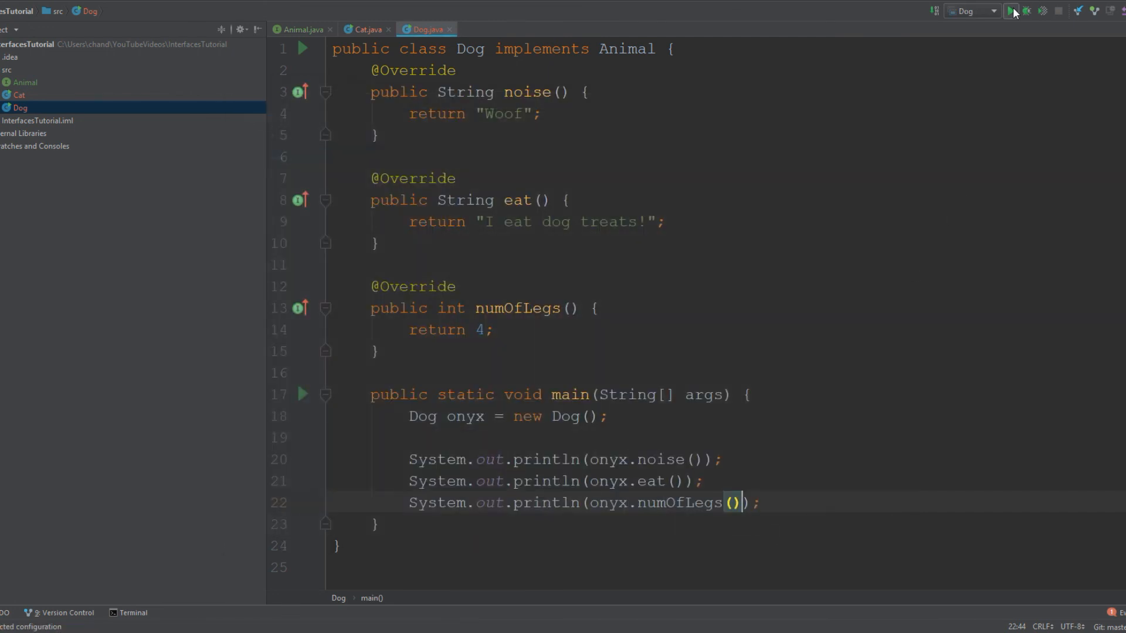
# Step: Run the Dog configuration and review the output: Woof, I eat dog treats!, 4
pyautogui.click(1011, 12)
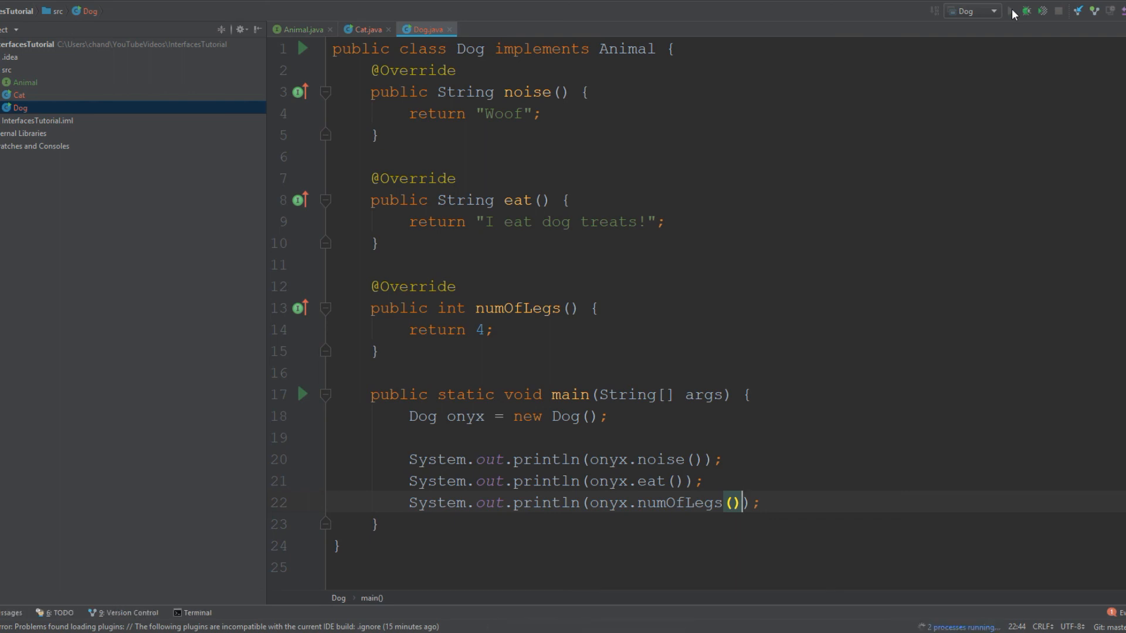
pyautogui.click(1011, 10)
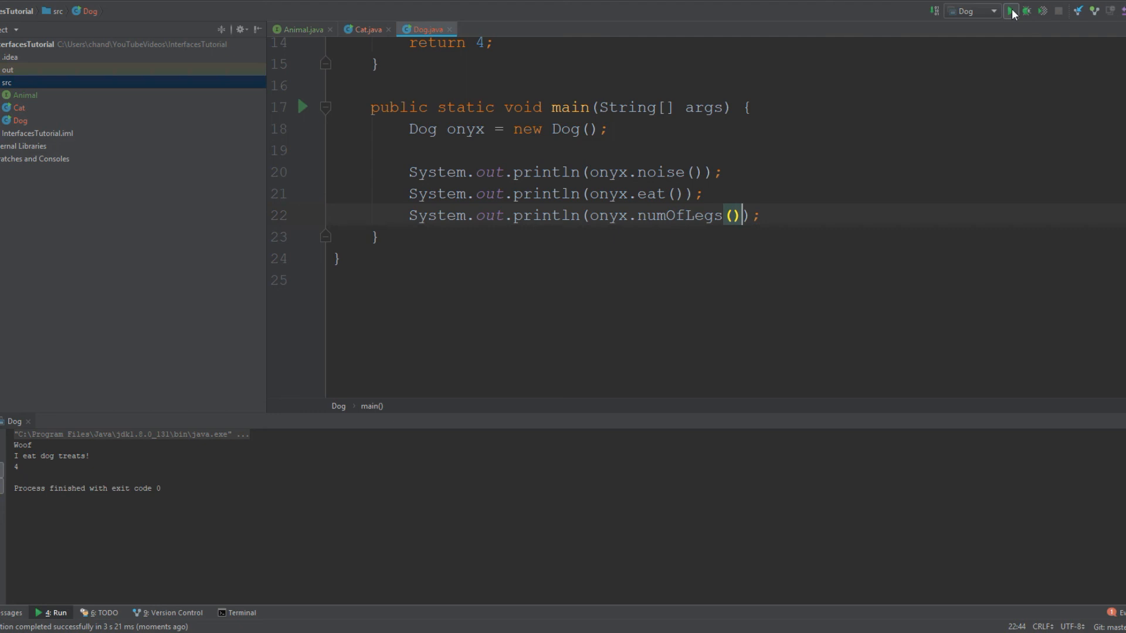
pyautogui.moveTo(493, 115)
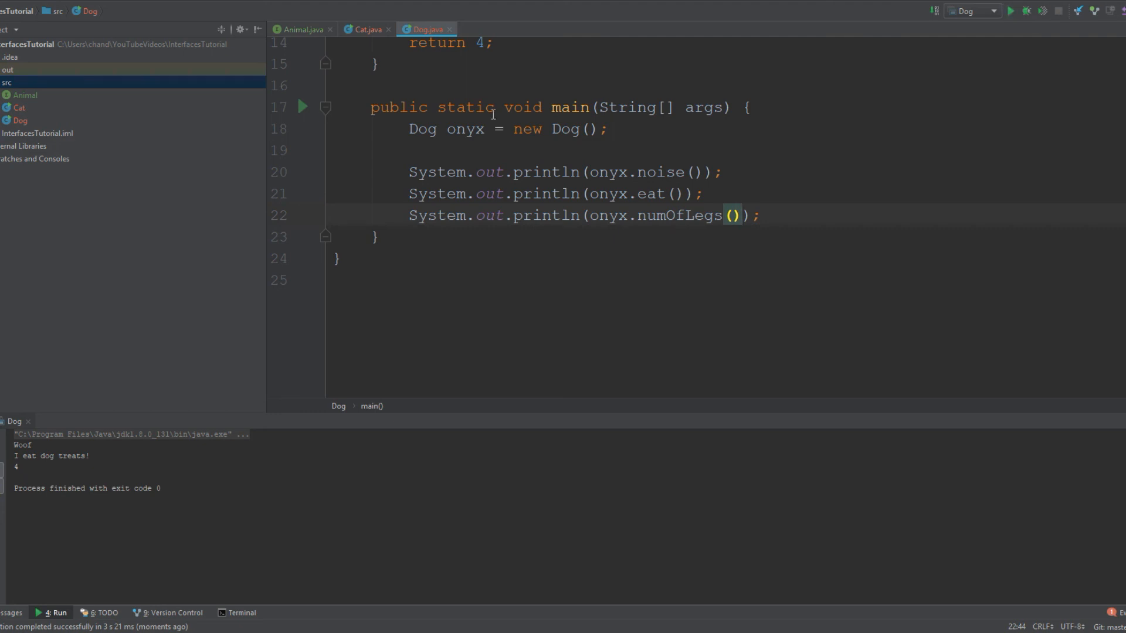
pyautogui.scroll(3)
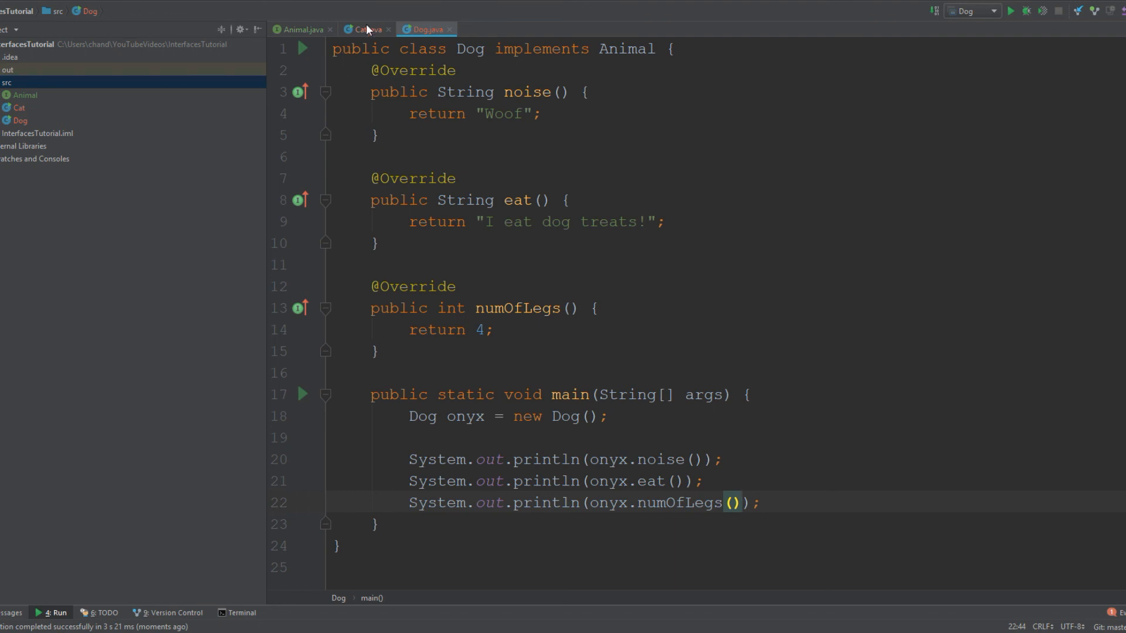
pyautogui.click(365, 29)
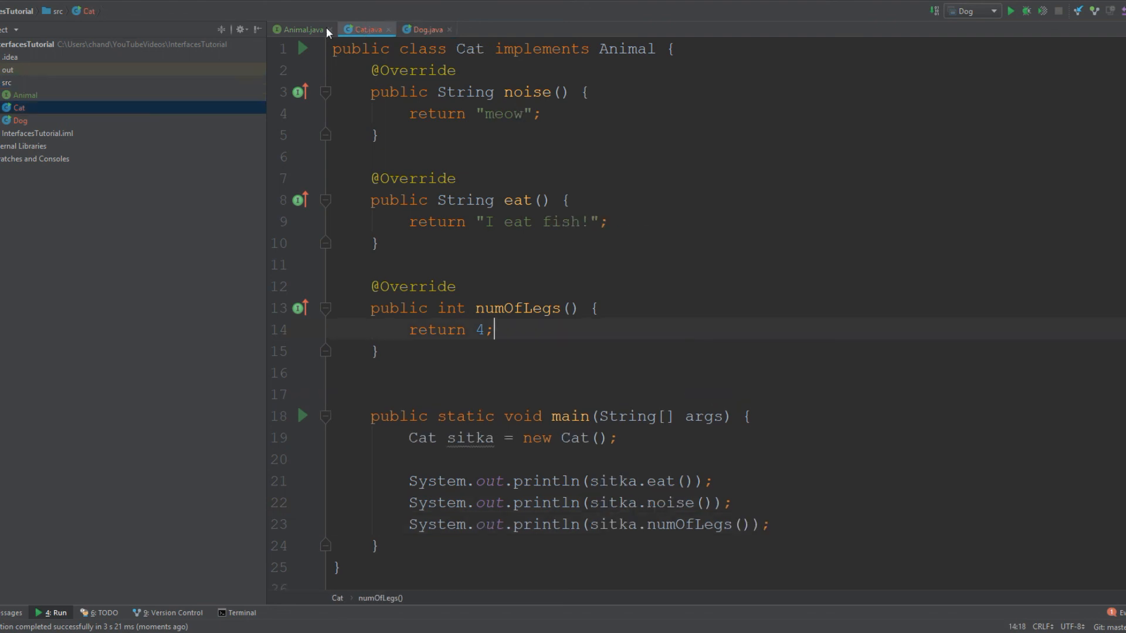
pyautogui.click(301, 29)
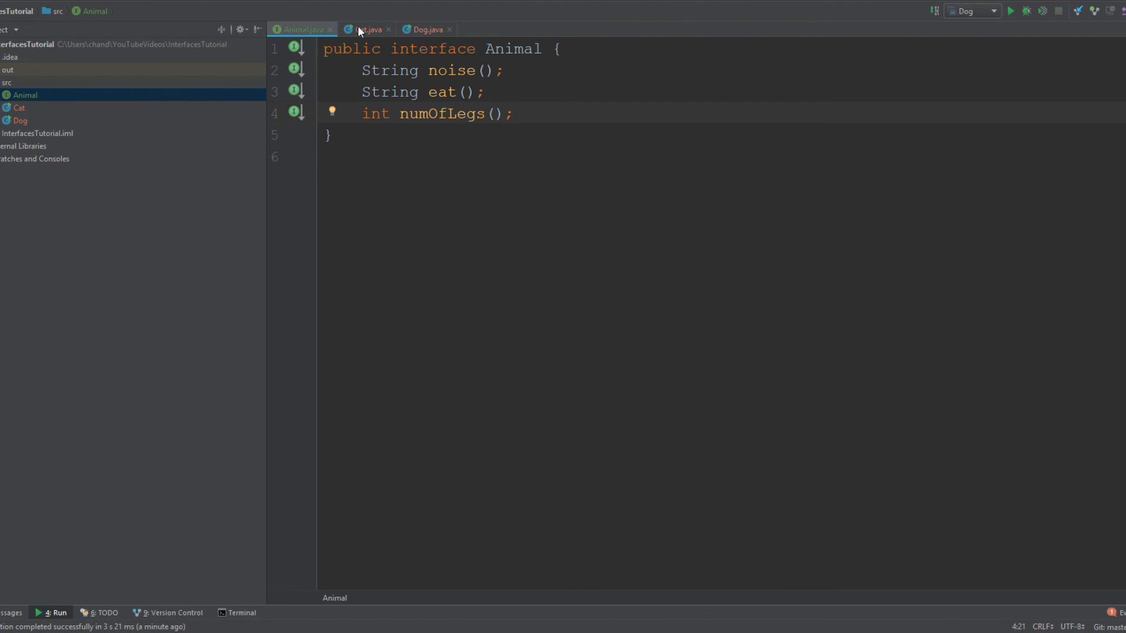
pyautogui.click(425, 29)
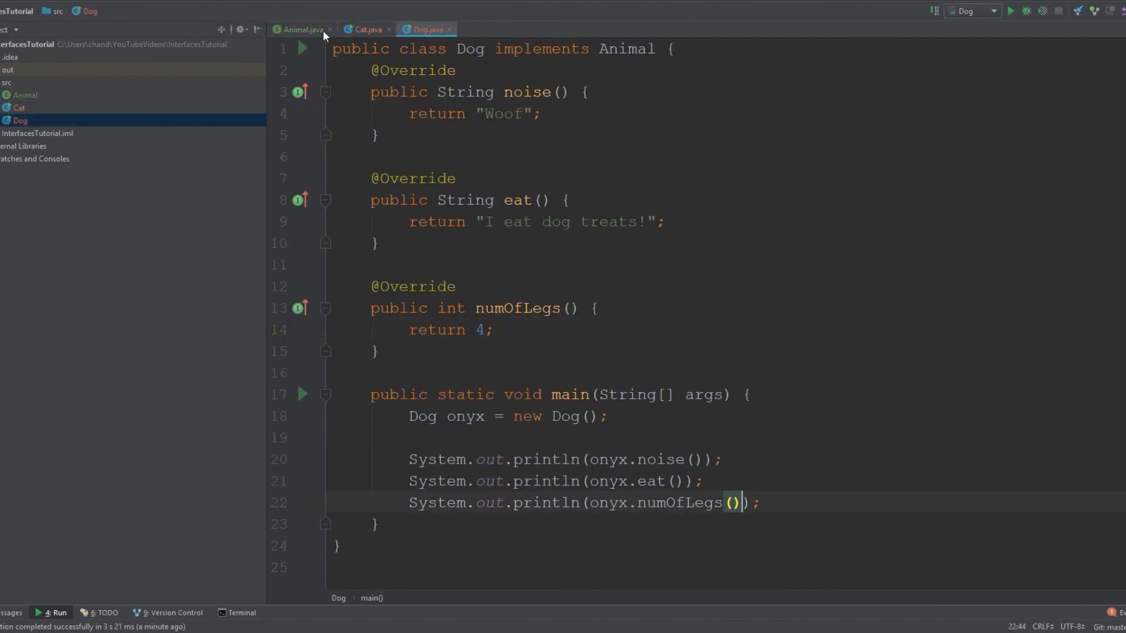
pyautogui.moveTo(304, 29)
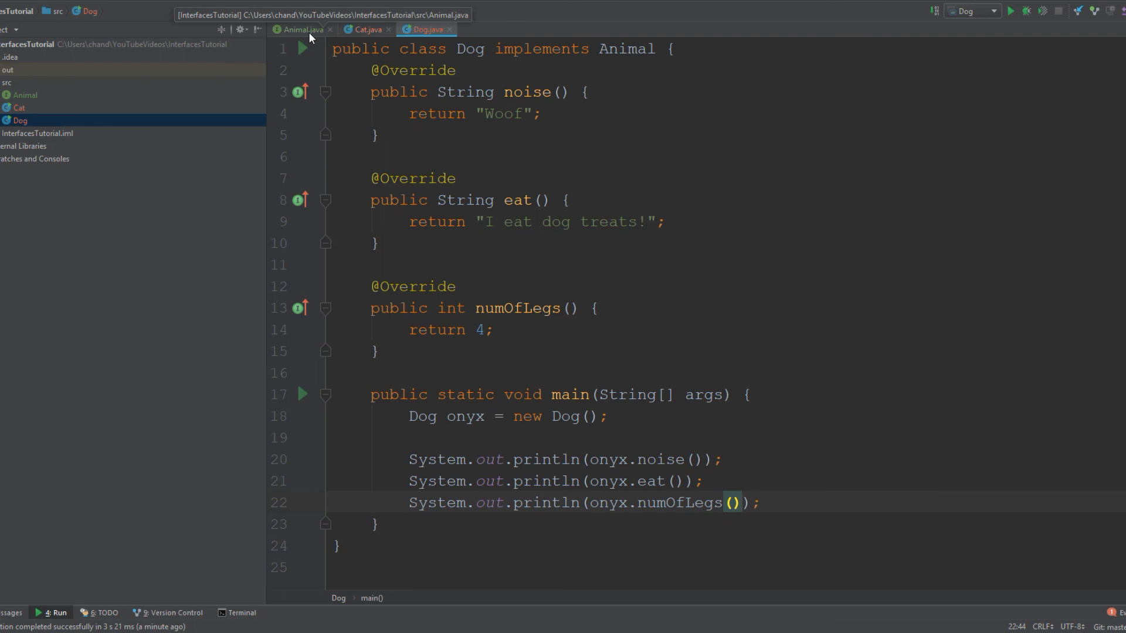